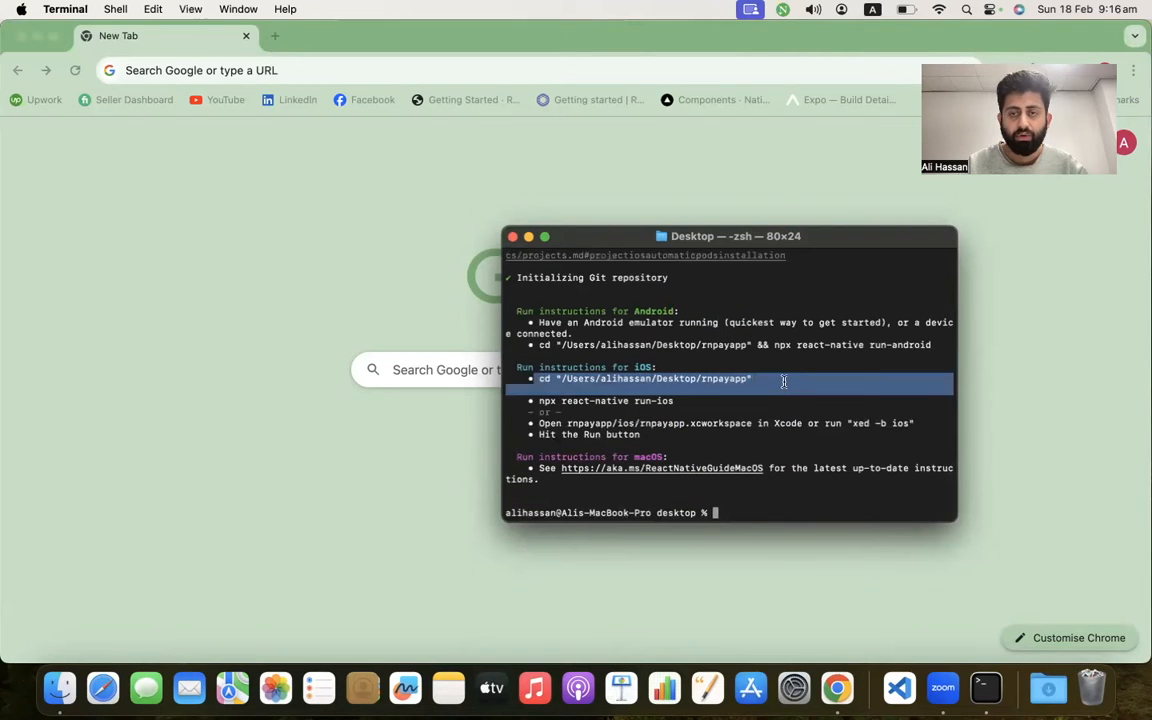
- Change into /Users/alihassan/Desktop/rnpayapp and launch VS Code there with 'code .'
{"action": "type", "text": "cd \"/Users/alihassan/Desktop/rnpayapp\""}
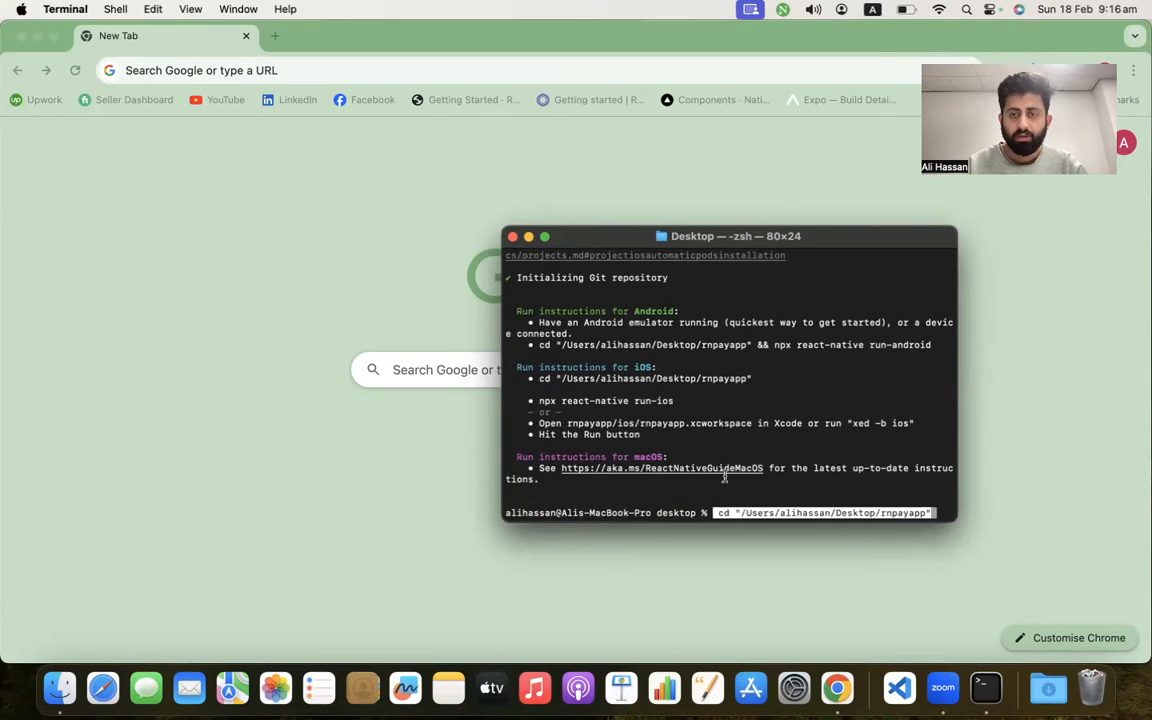
{"action": "type", "text": "code"}
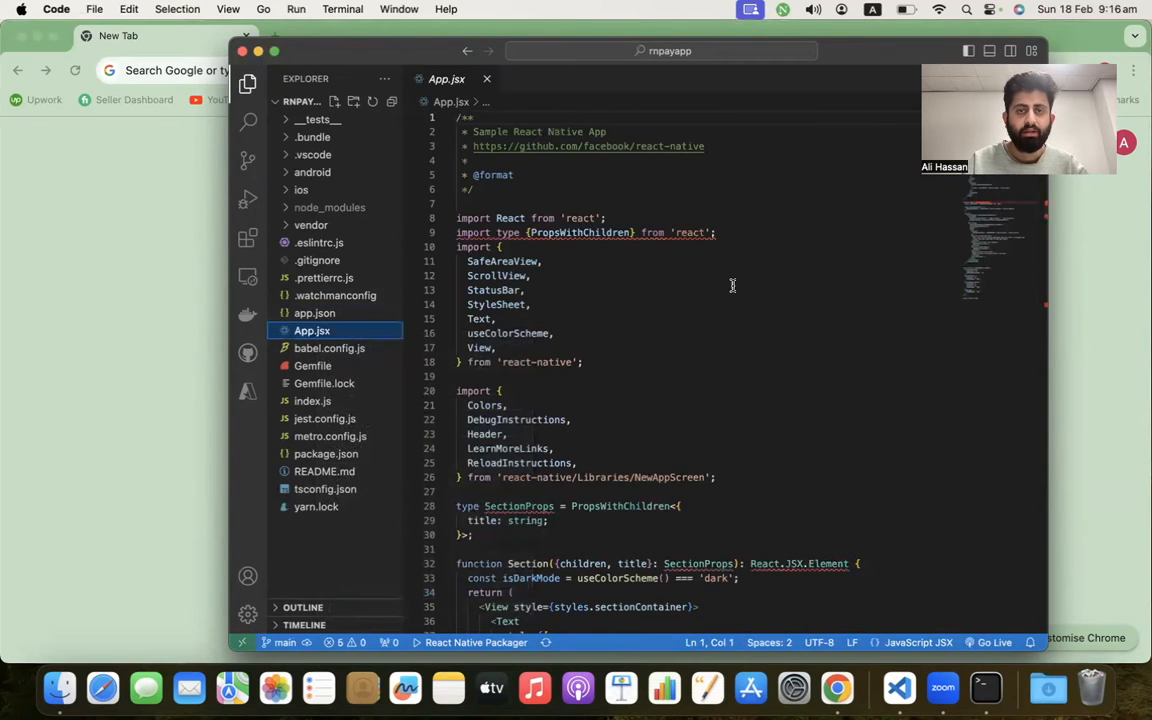
- Search Google in Chrome for "stripe react native sdk"
{"action": "type", "text": "rn"}
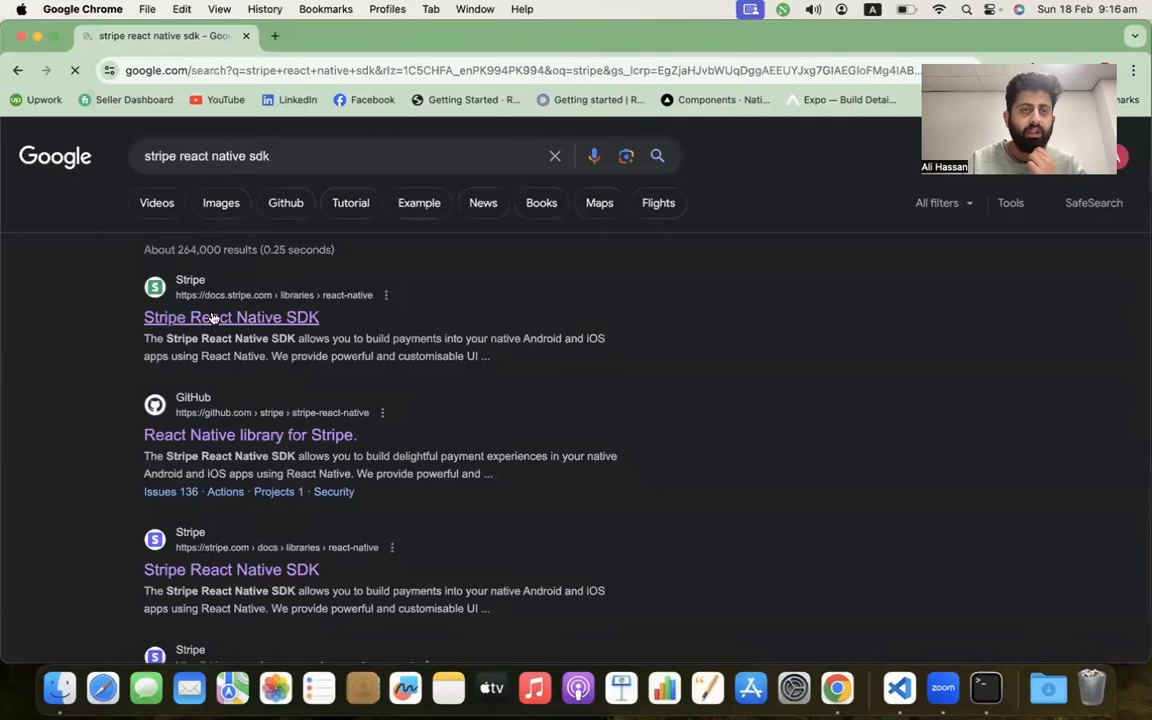
- Reach the Google Pay guide's manifest snippet in the Stripe React Native SDK docs
{"action": "left_click", "coordinate": [232, 316]}
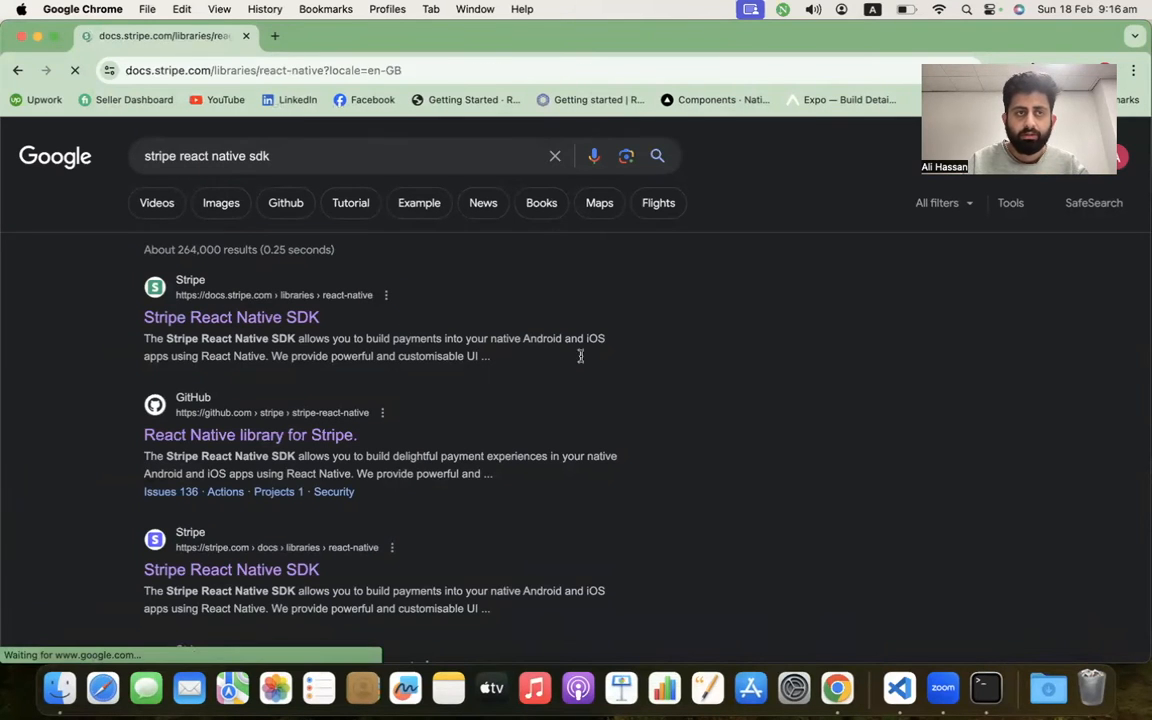
{"action": "left_click", "coordinate": [232, 316]}
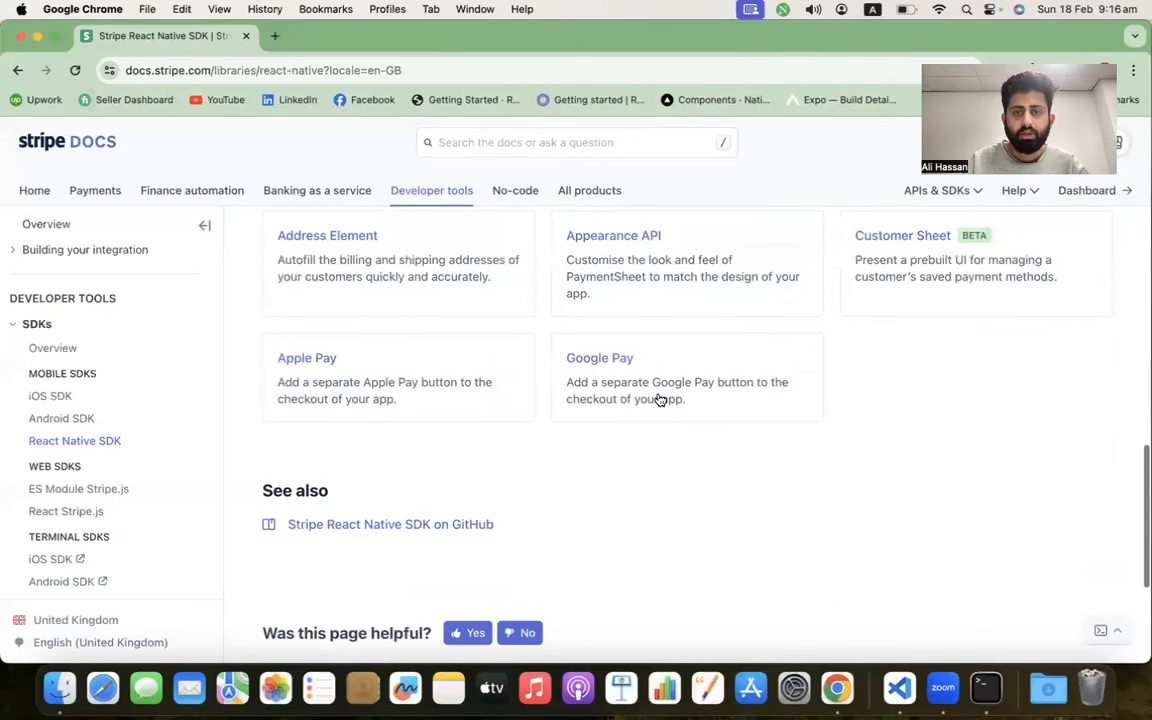
{"action": "left_click", "coordinate": [600, 356]}
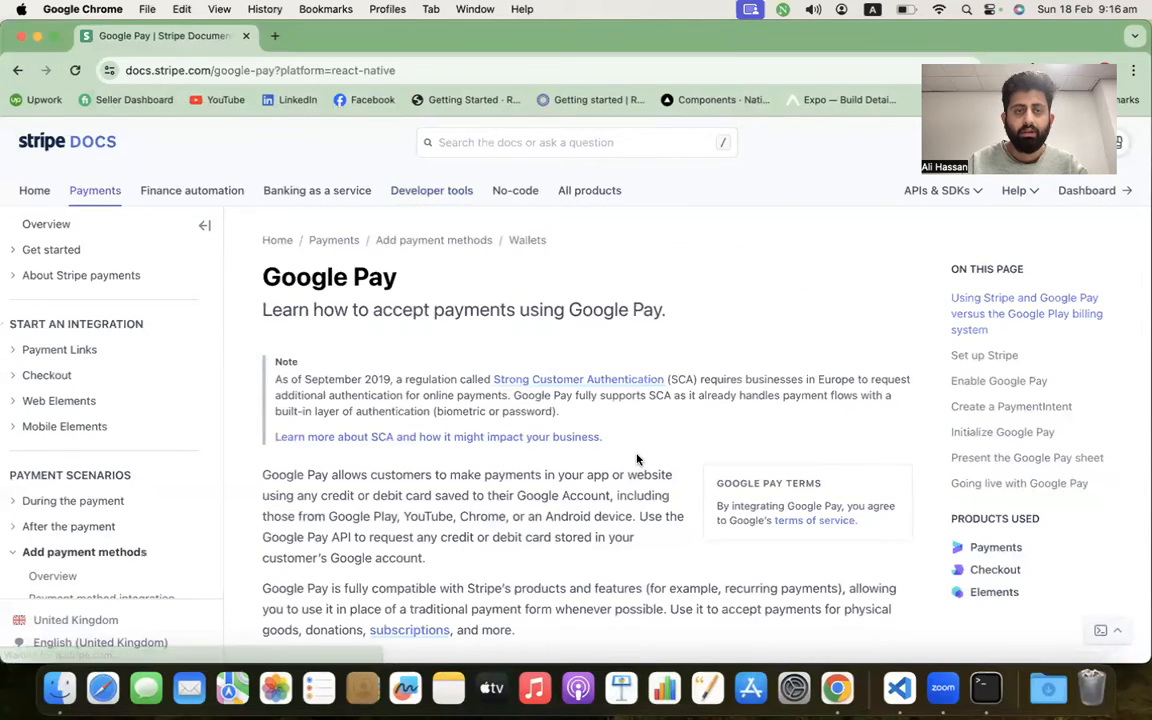
{"action": "scroll", "scroll_direction": "down", "scroll_amount": 3}
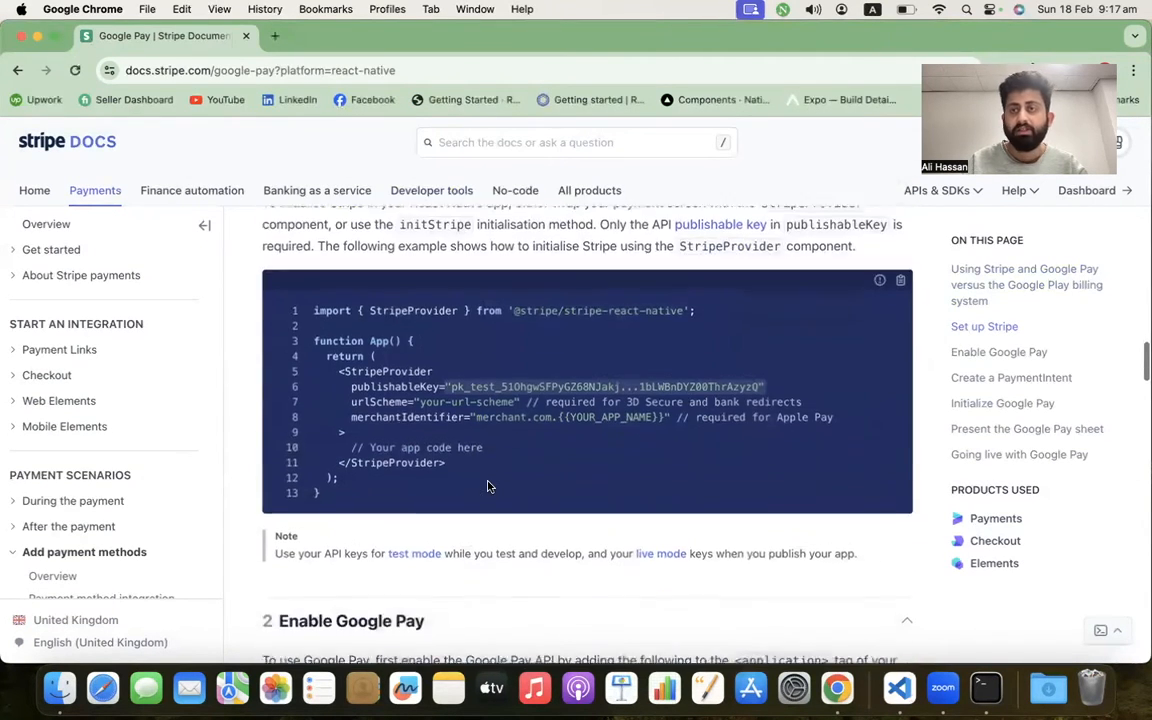
{"action": "scroll", "scroll_direction": "down", "scroll_amount": 3}
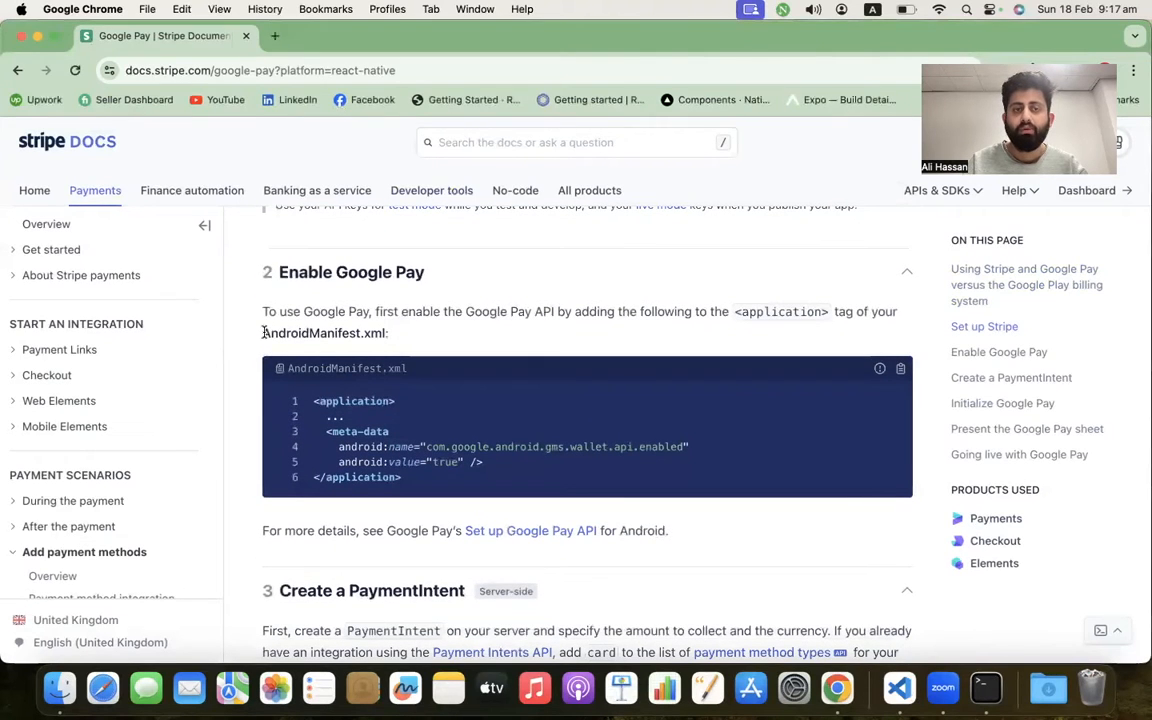
- Copy the Google Pay enabled meta-data snippet into rnpayapp's AndroidManifest.xml
{"action": "double_click", "coordinate": [322, 332]}
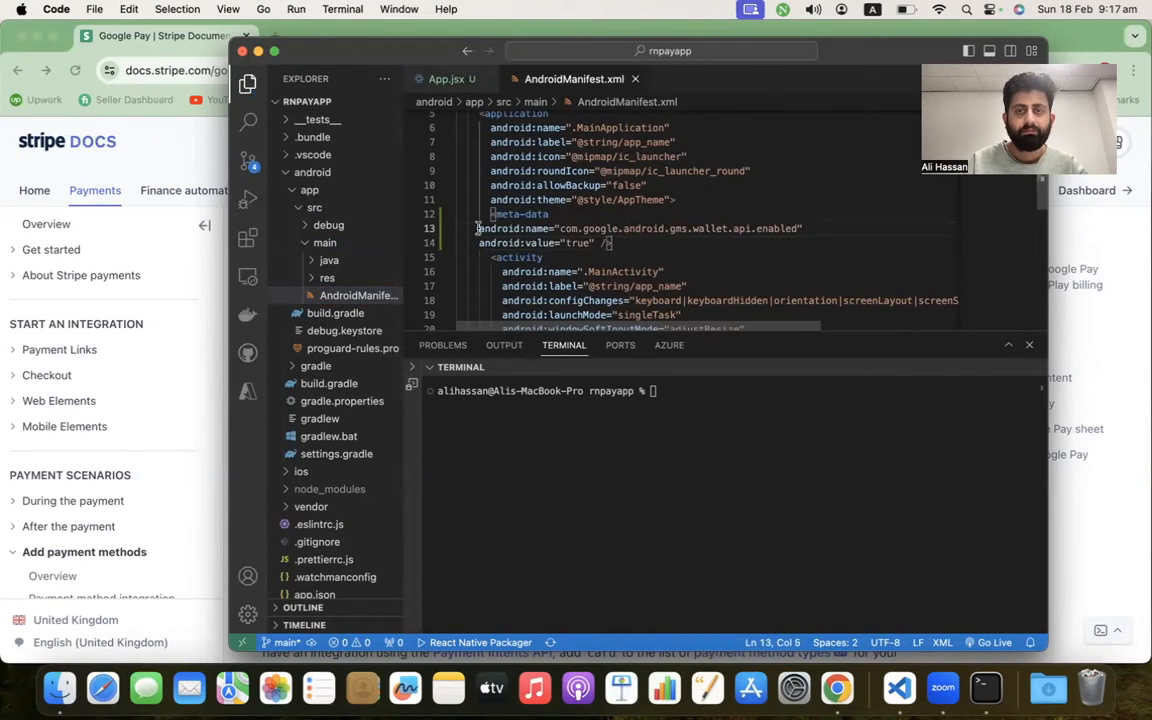
{"action": "left_click_drag", "start_coordinate": [502, 228], "coordinate": [636, 244]}
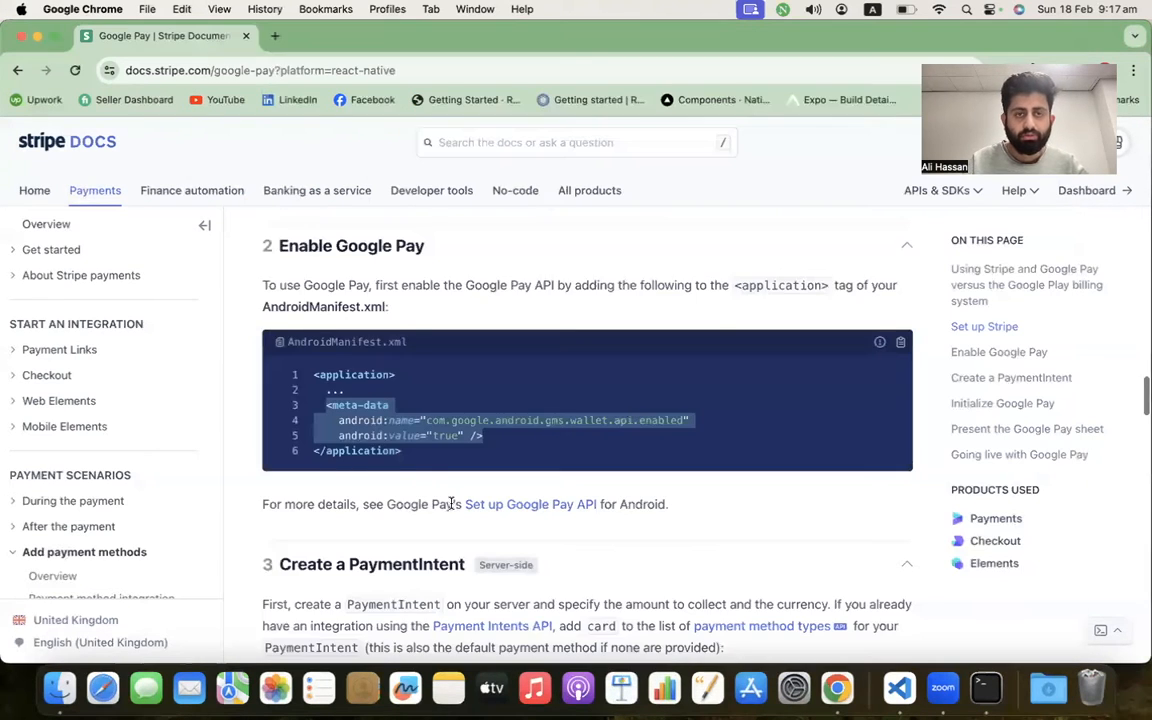
- Read down to the Initialize Google Pay example in the Stripe guide
{"action": "scroll", "scroll_direction": "down", "scroll_amount": 3}
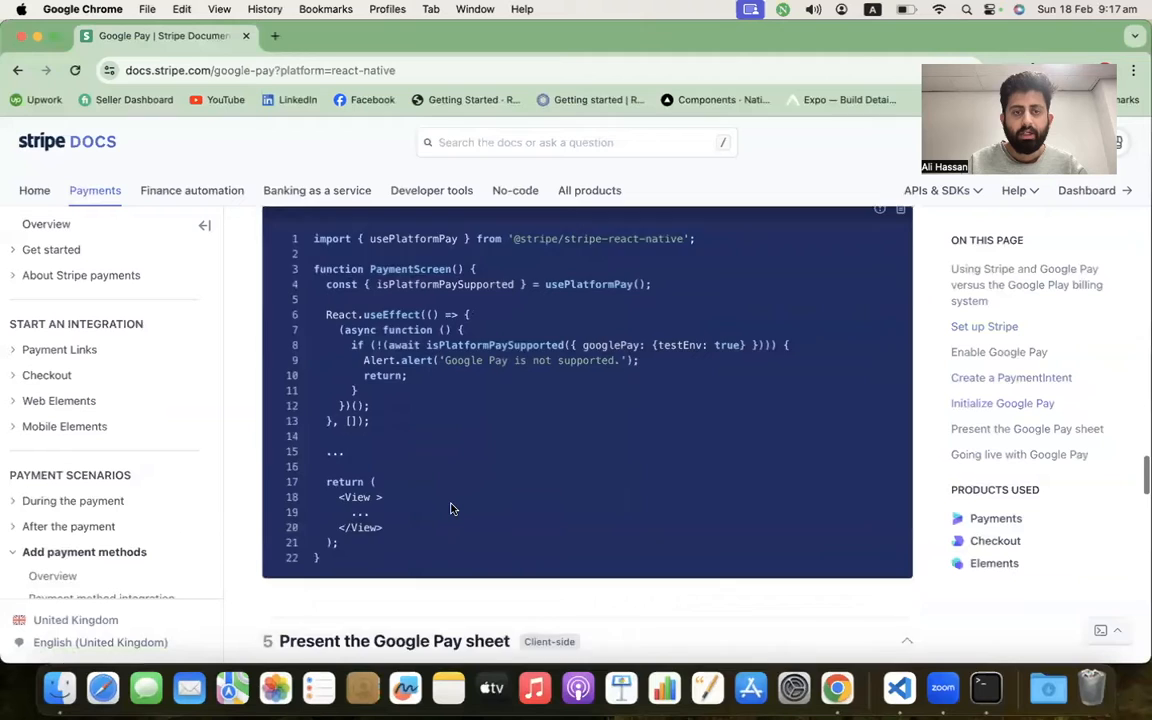
{"action": "scroll", "scroll_direction": "down", "scroll_amount": 3}
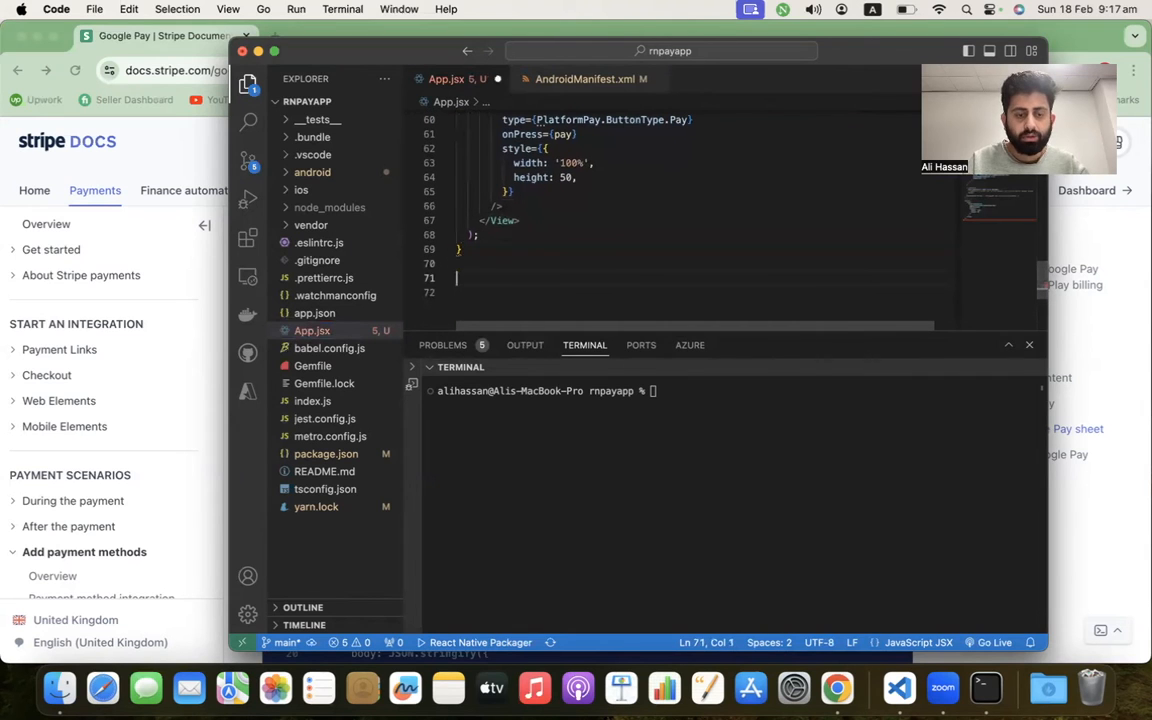
- Add 'export default App' and 'import React from \'react\'' to App.jsx
{"action": "type", "text": "export default A"}
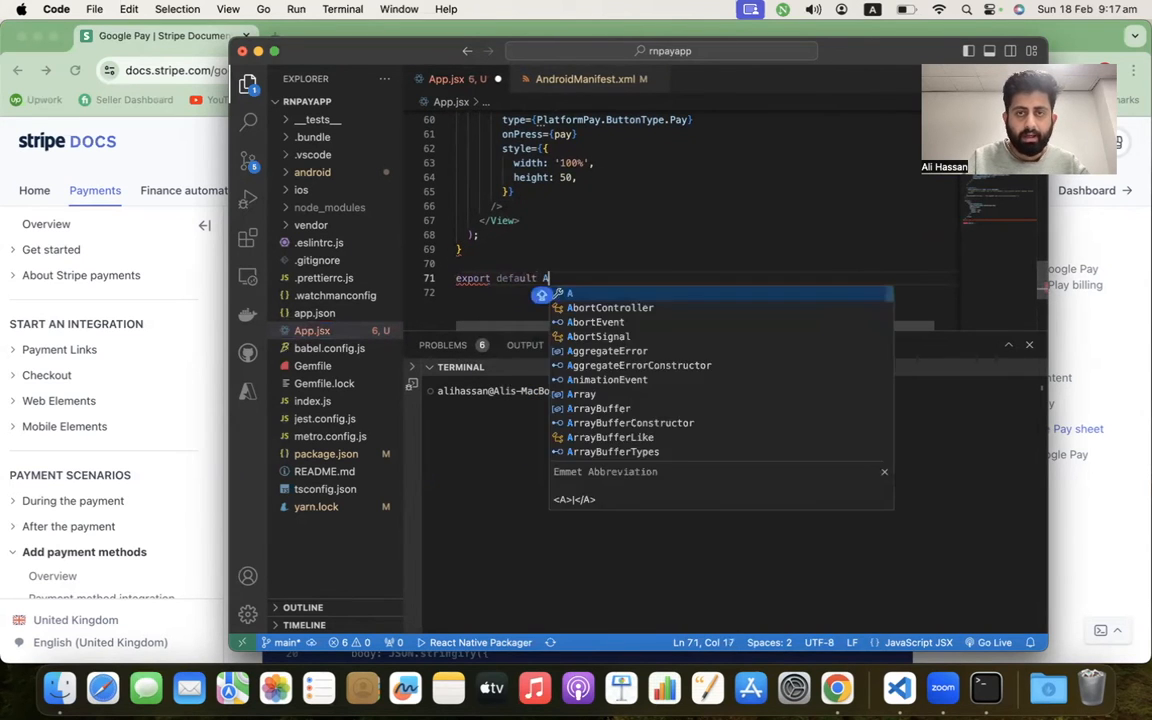
{"action": "type", "text": "pp"}
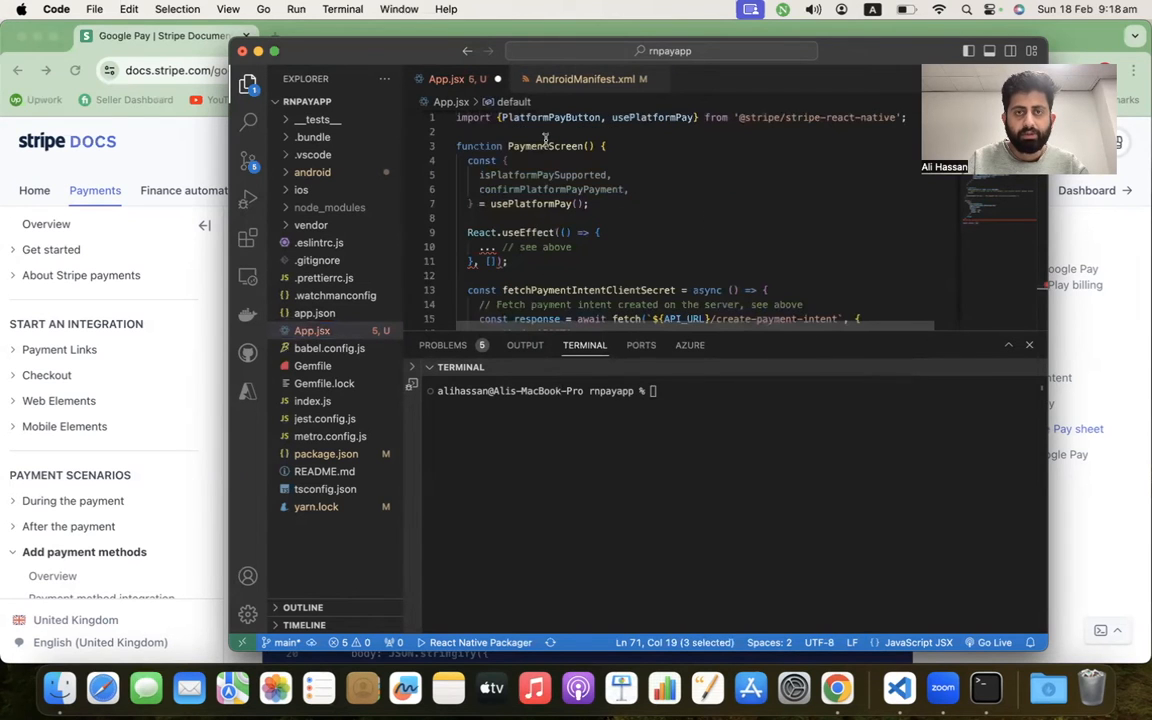
{"action": "type", "text": "i"}
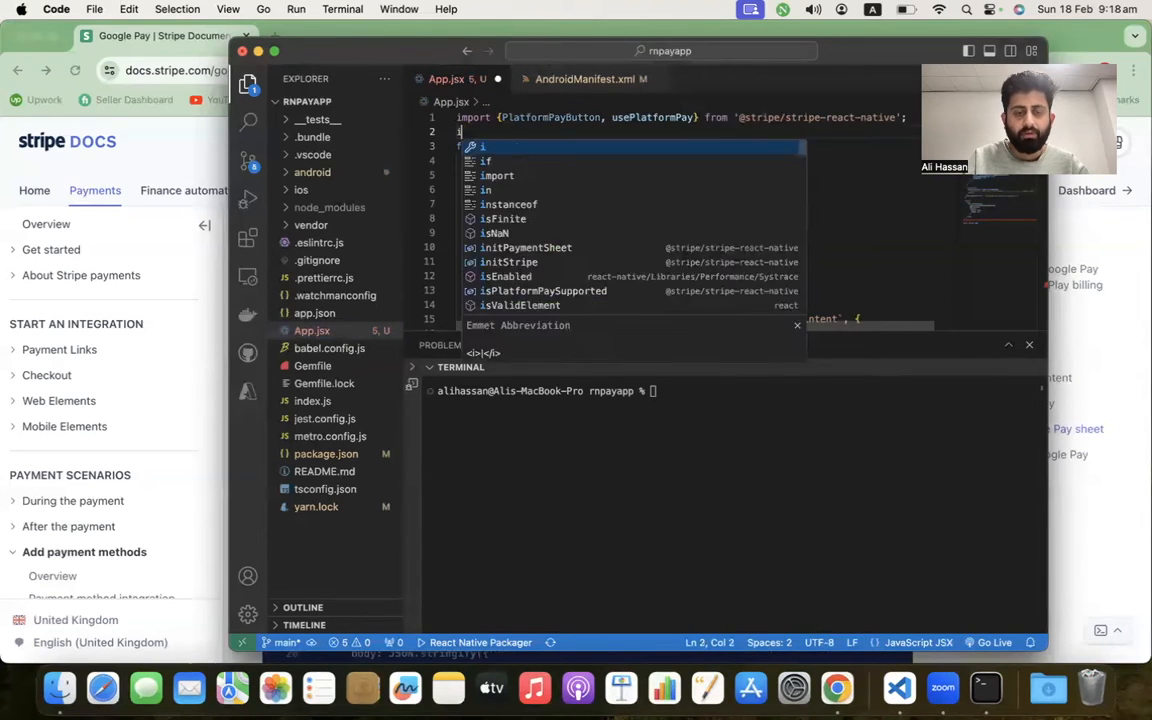
{"action": "type", "text": "import React from 'react'"}
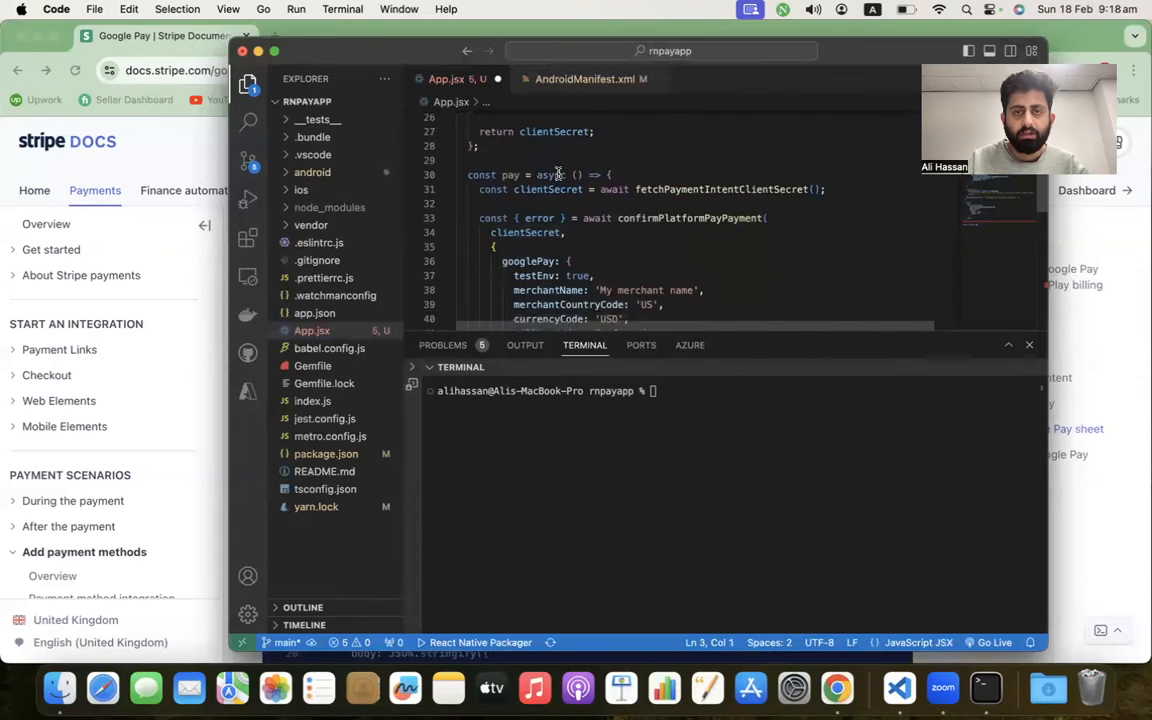
- Wrap the PlatformPayButton in a <StripeProvider> component
{"action": "scroll", "scroll_direction": "down", "scroll_amount": 3}
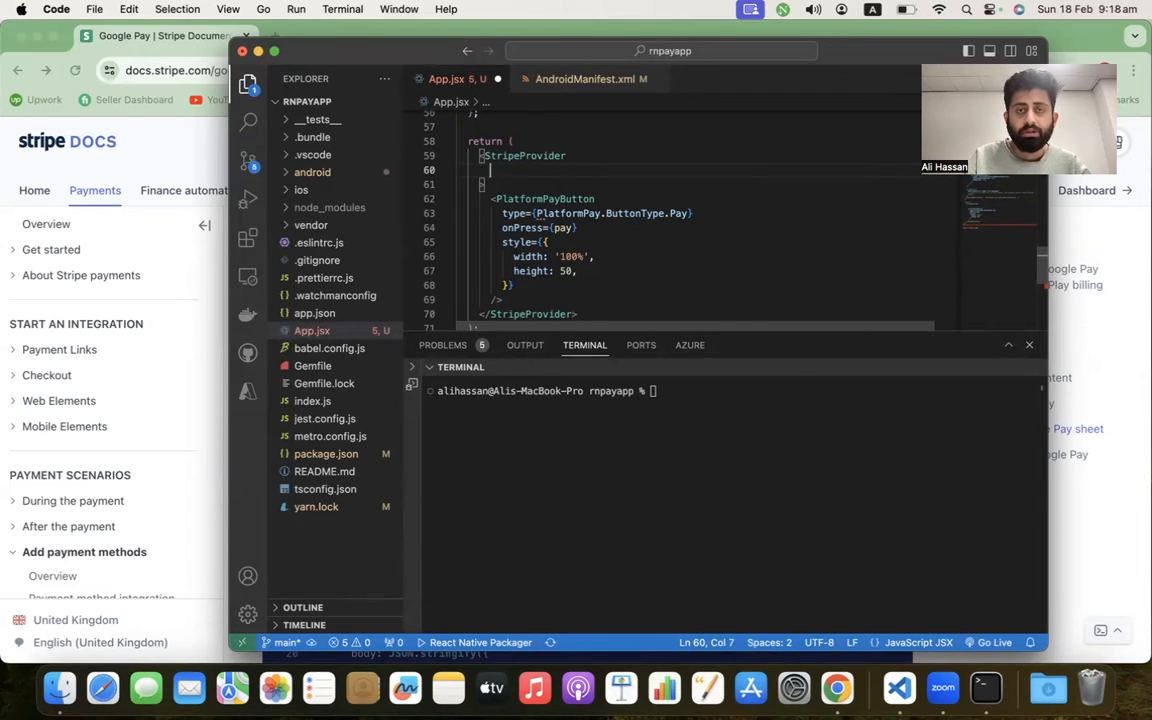
{"action": "type", "text": "pub"}
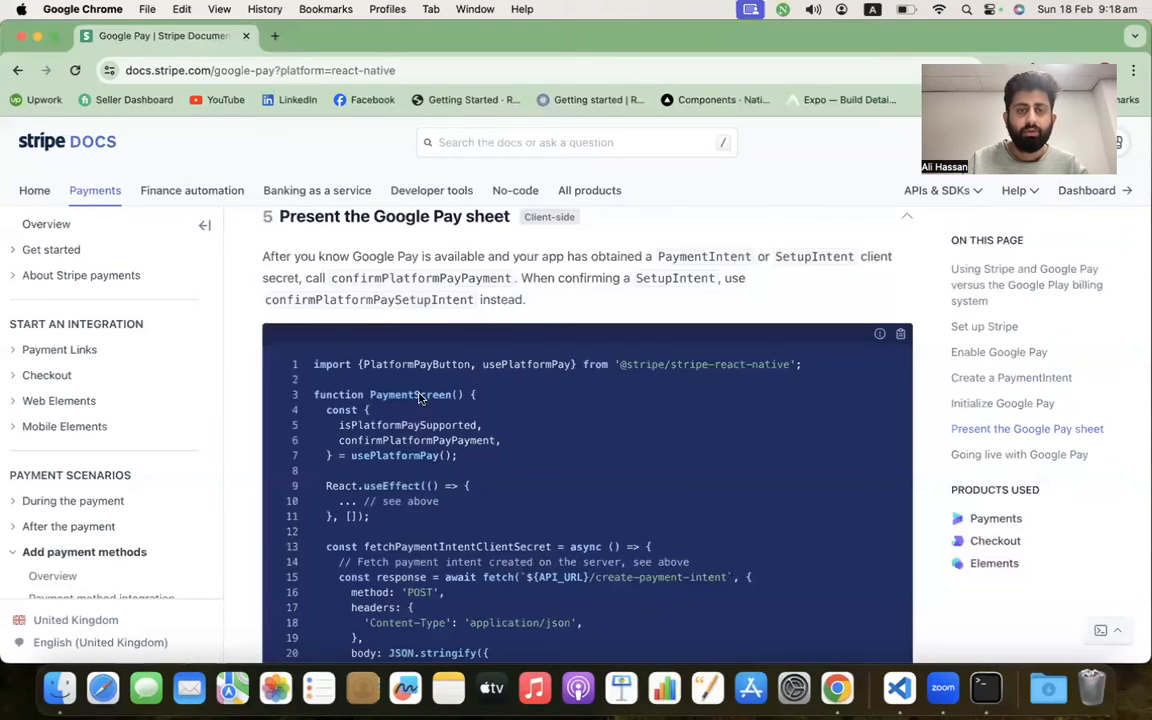
- Copy the React.useEffect Google Pay support check and return to VS Code
{"action": "scroll", "scroll_direction": "up", "scroll_amount": 3}
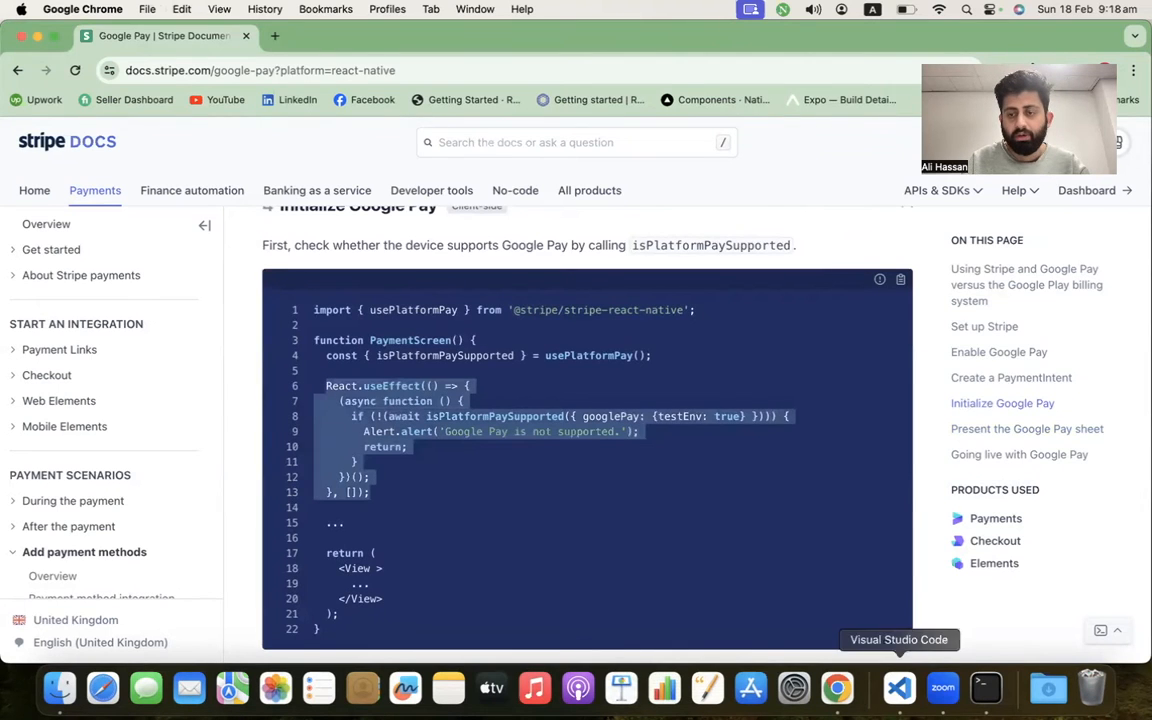
{"action": "left_click", "coordinate": [898, 688]}
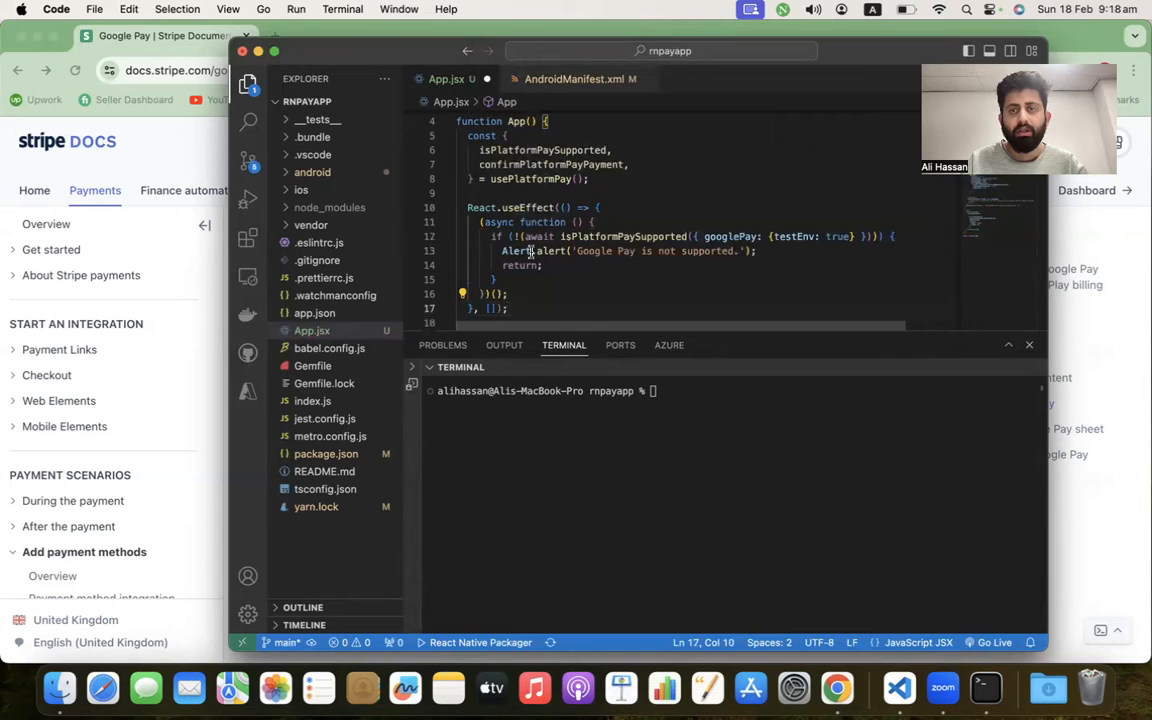
{"action": "mouse_move", "coordinate": [584, 236]}
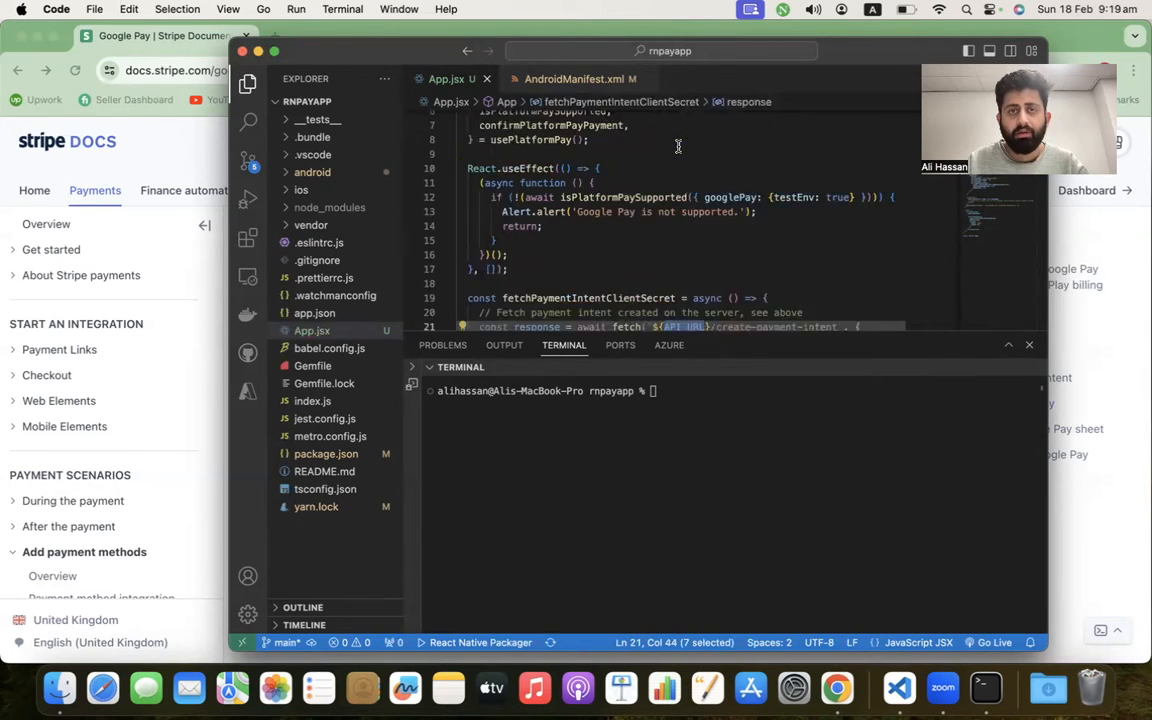
{"action": "type", "text": "c"}
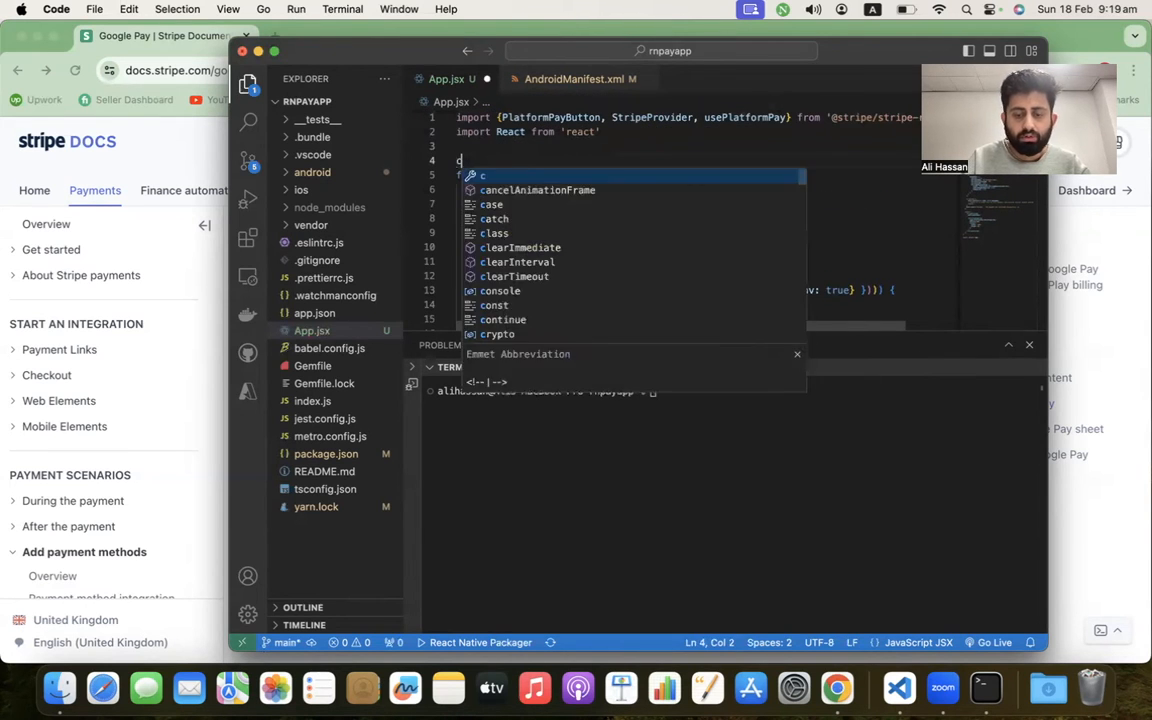
{"action": "type", "text": "onst API_URL"}
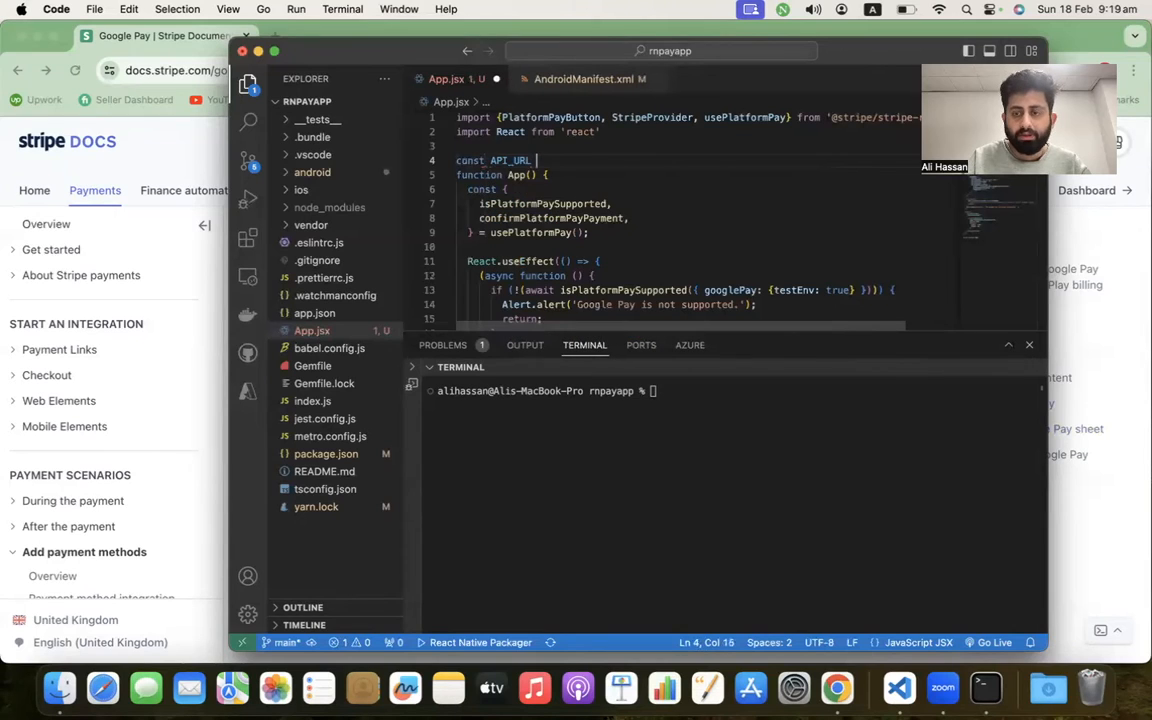
{"action": "type", "text": "= ''"}
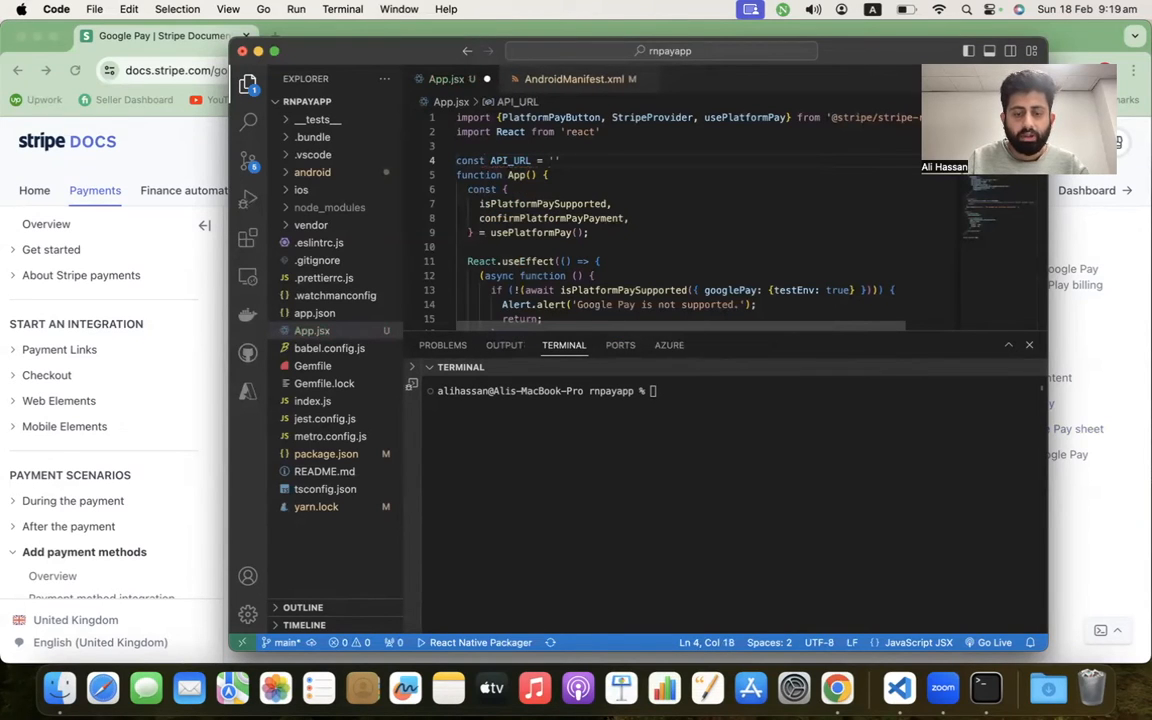
{"action": "type", "text": "http://"}
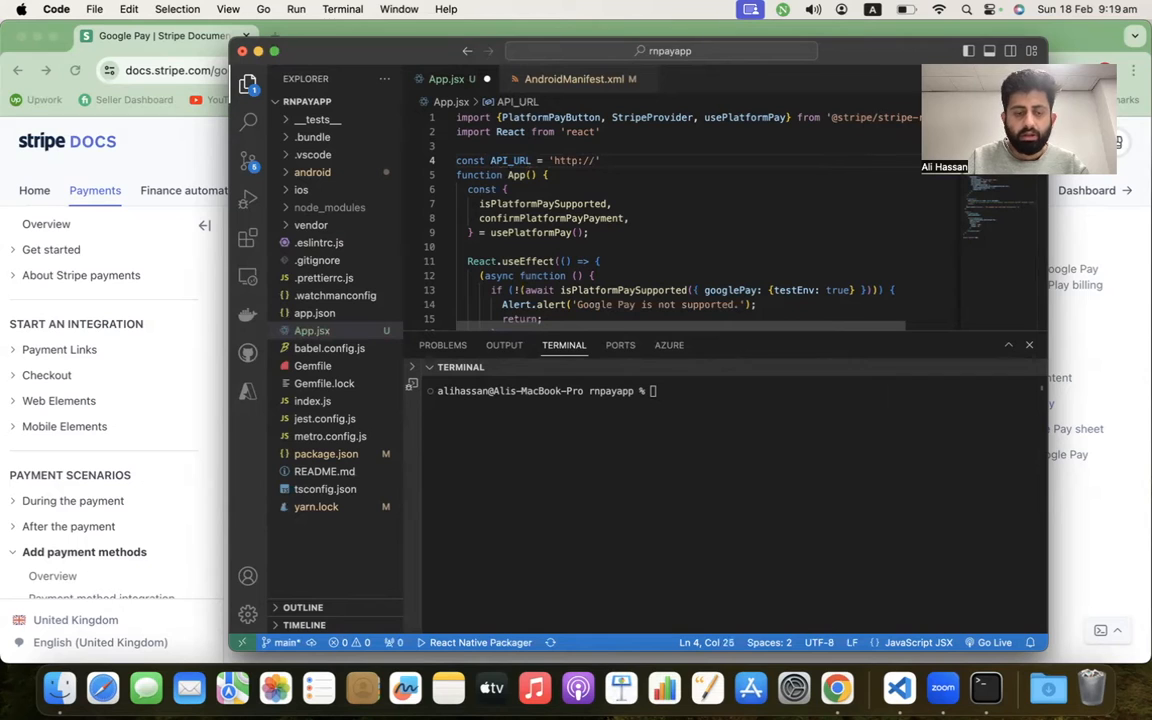
{"action": "type", "text": "10.0.2.2"}
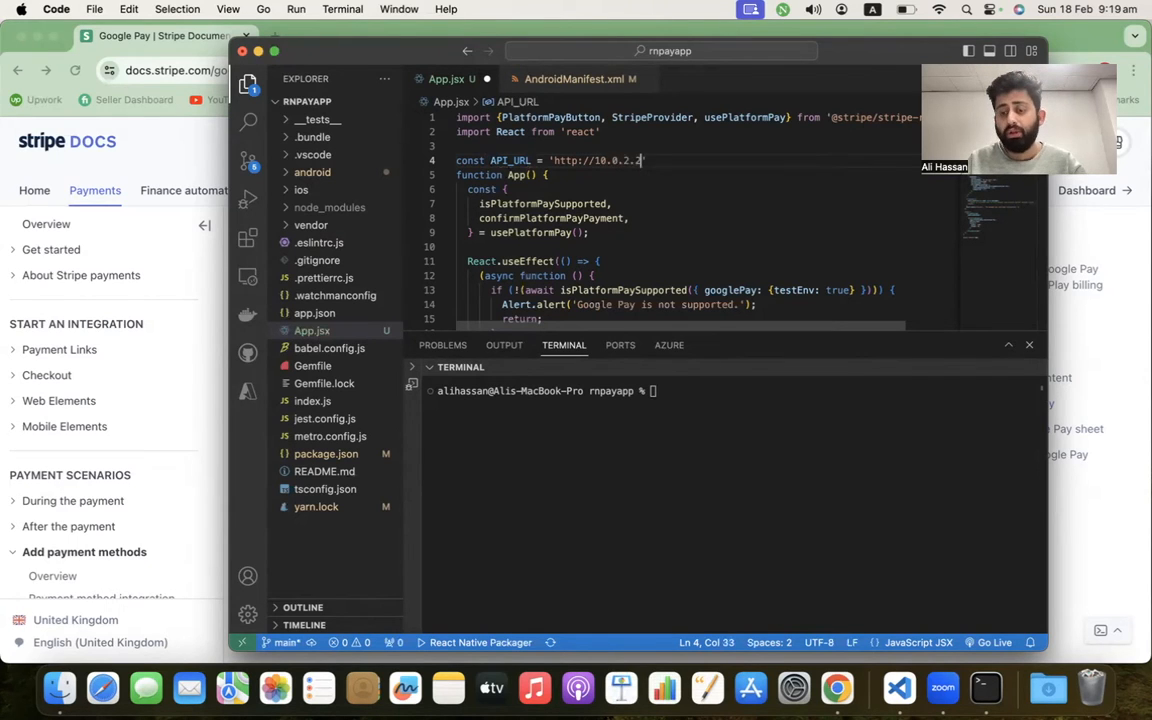
{"action": "type", "text": ":"}
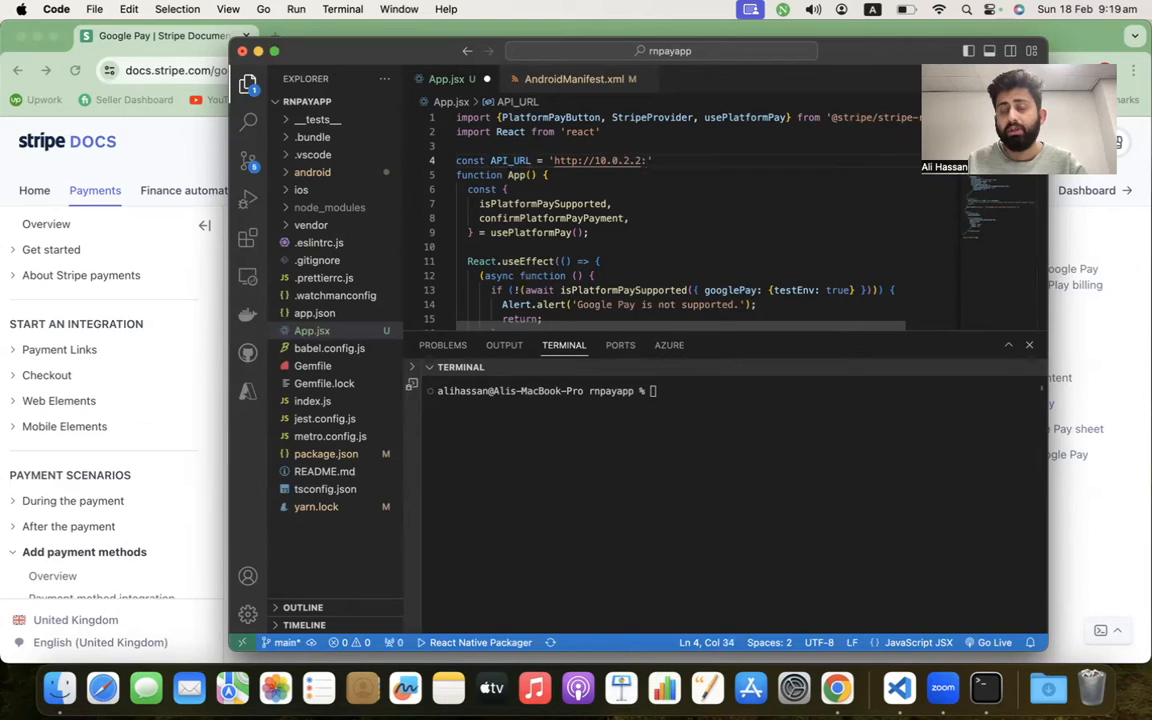
{"action": "type", "text": "300"}
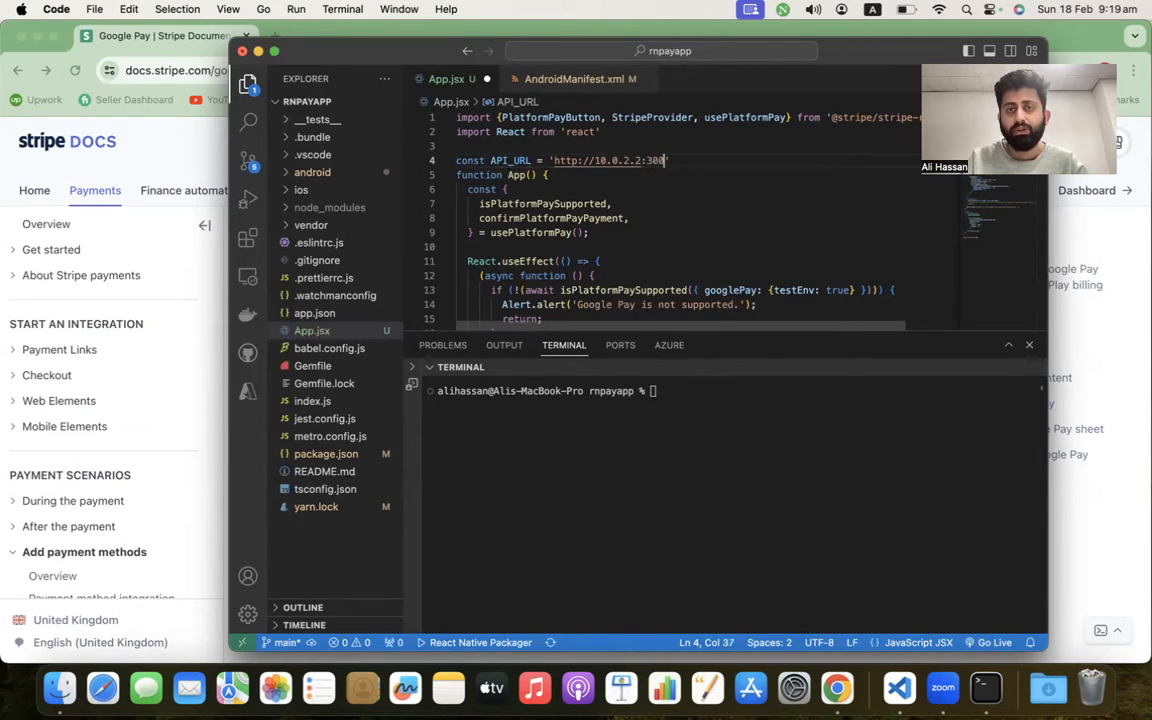
{"action": "type", "text": "0"}
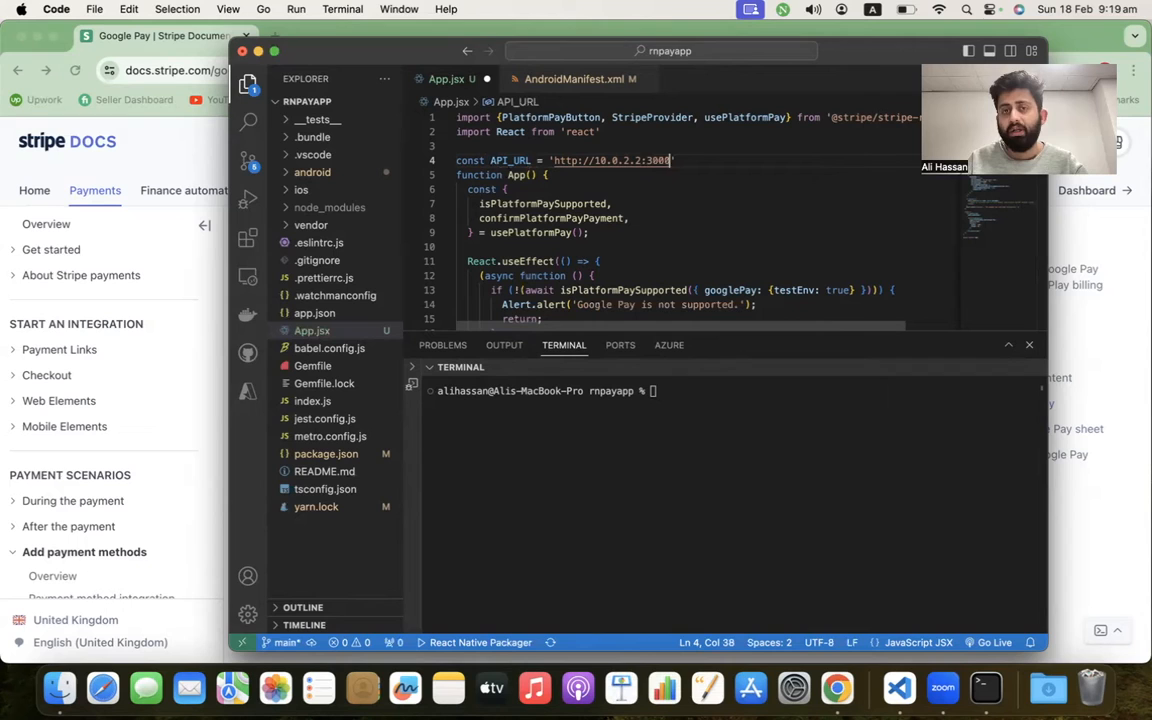
{"action": "mouse_move", "coordinate": [562, 142]}
{"action": "type", "text": ";"}
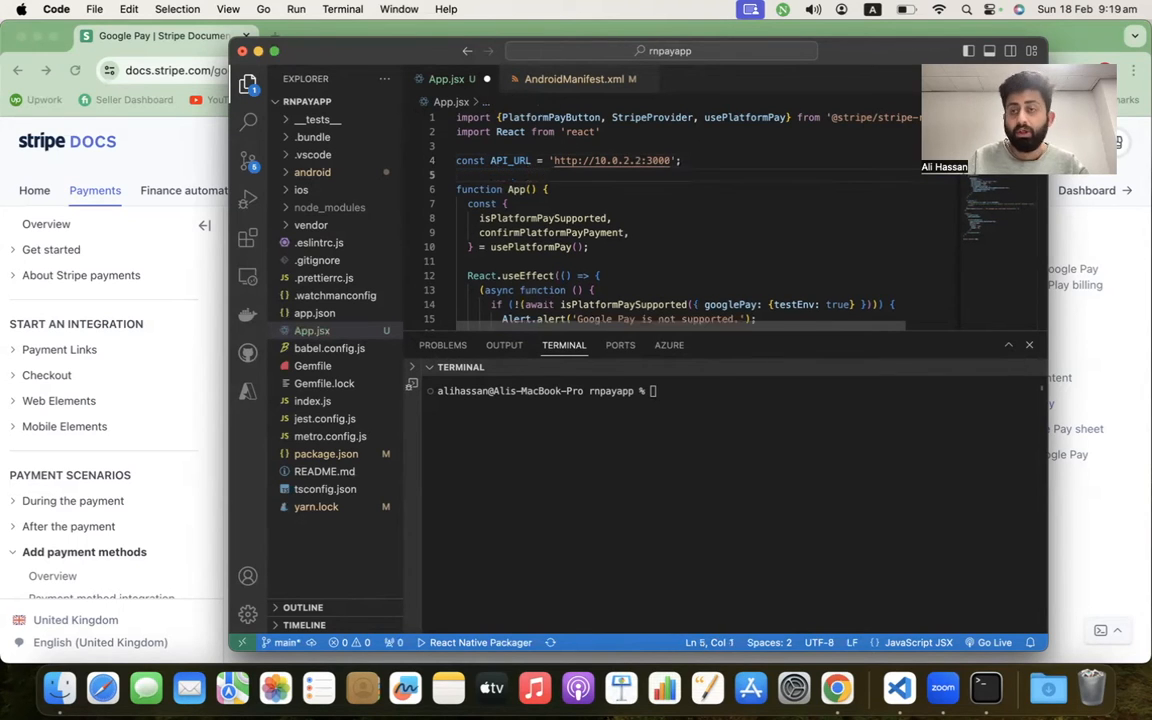
- Rename clientSecret to client_secret in fetchPaymentIntentClientSecret's response handling
{"action": "scroll", "scroll_direction": "down", "scroll_amount": 3}
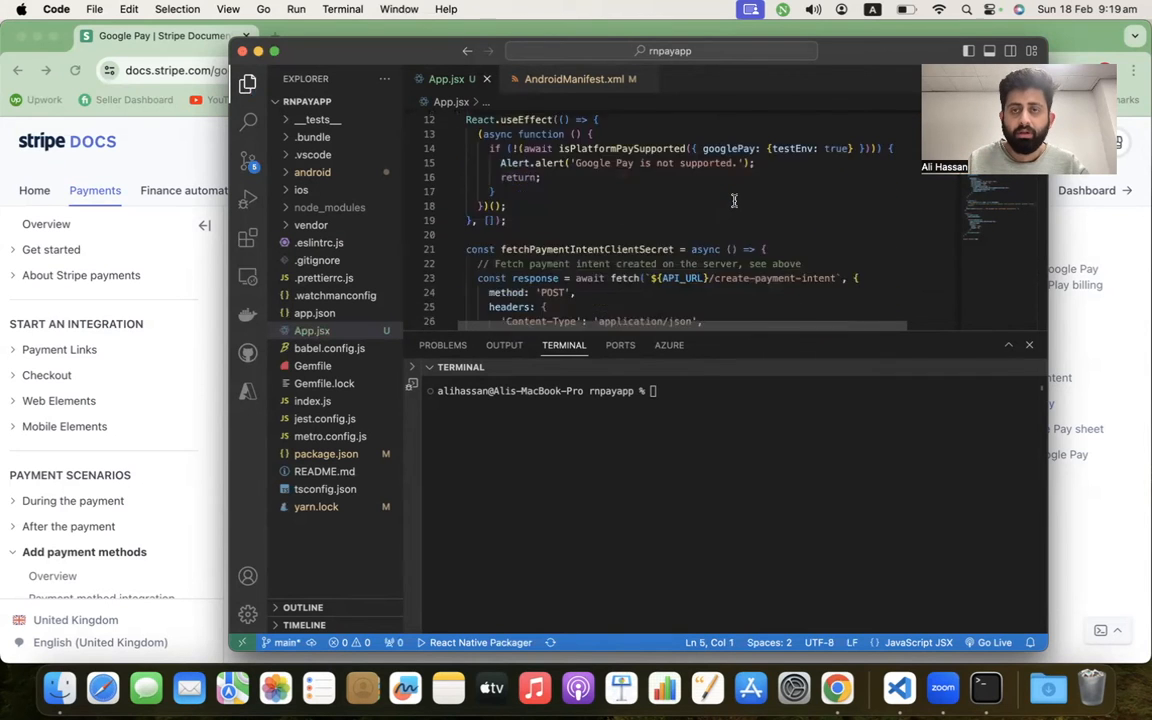
{"action": "scroll", "scroll_direction": "down", "scroll_amount": 3}
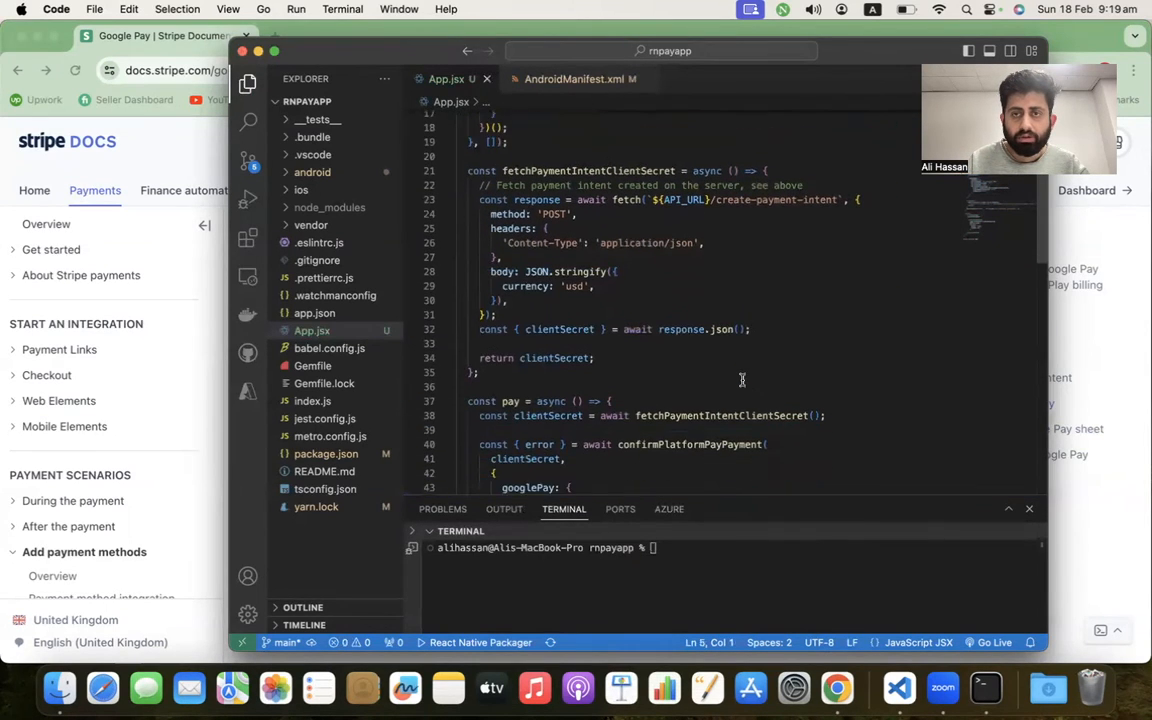
{"action": "scroll", "scroll_direction": "down", "scroll_amount": 3}
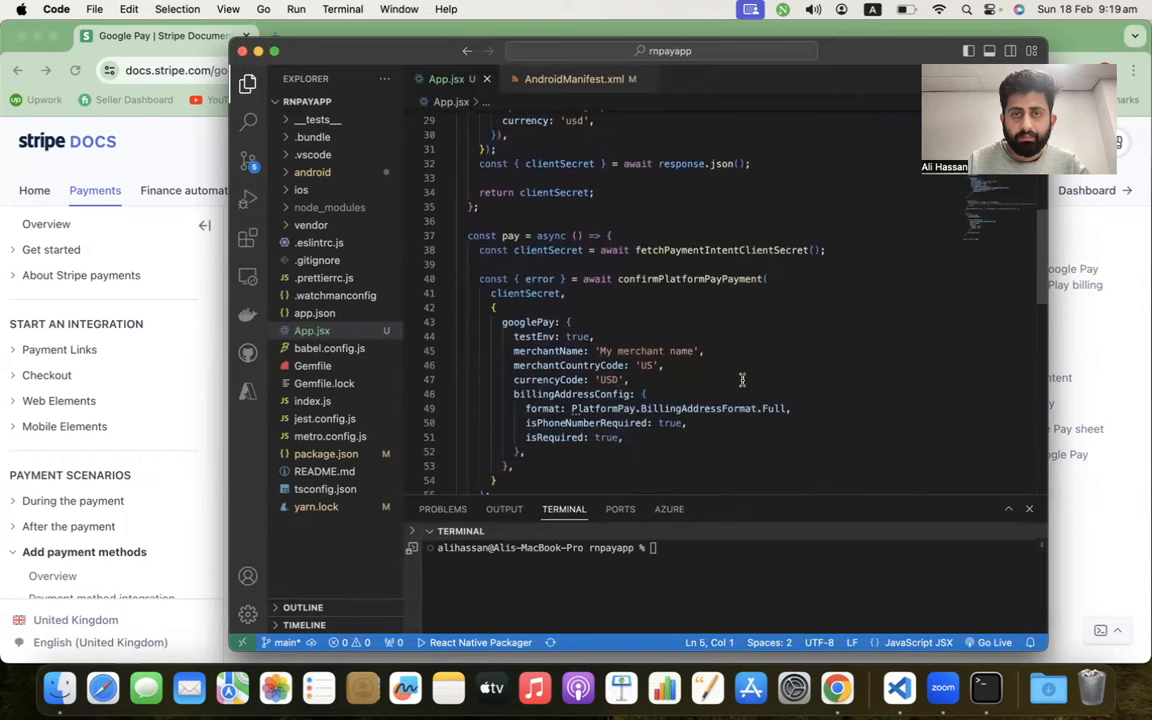
{"action": "double_click", "coordinate": [560, 206]}
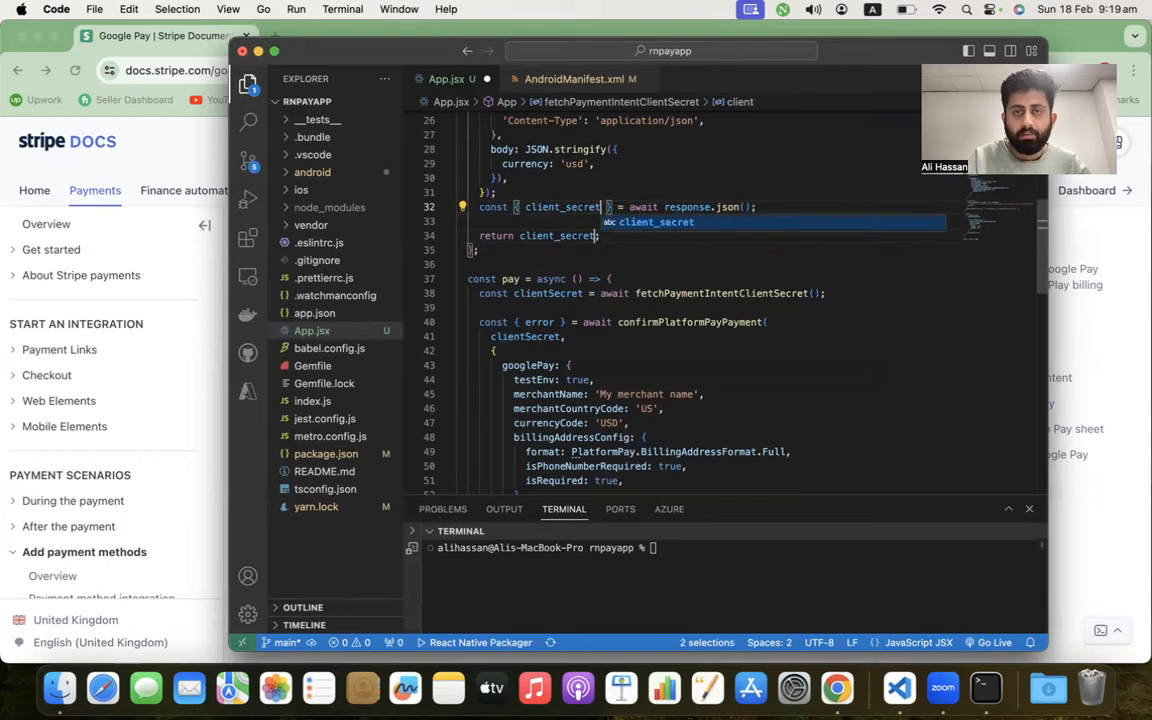
{"action": "double_click", "coordinate": [562, 206]}
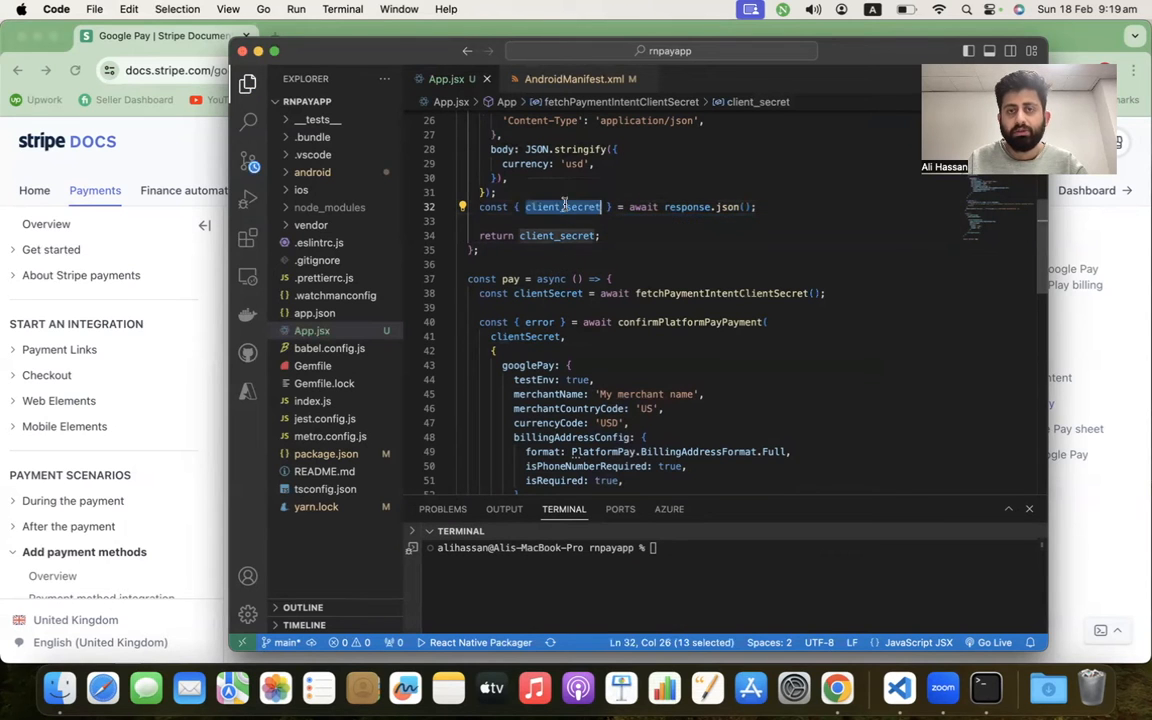
- Autocomplete PlatformPay so its import from the Stripe library is added
{"action": "scroll", "scroll_direction": "down", "scroll_amount": 3}
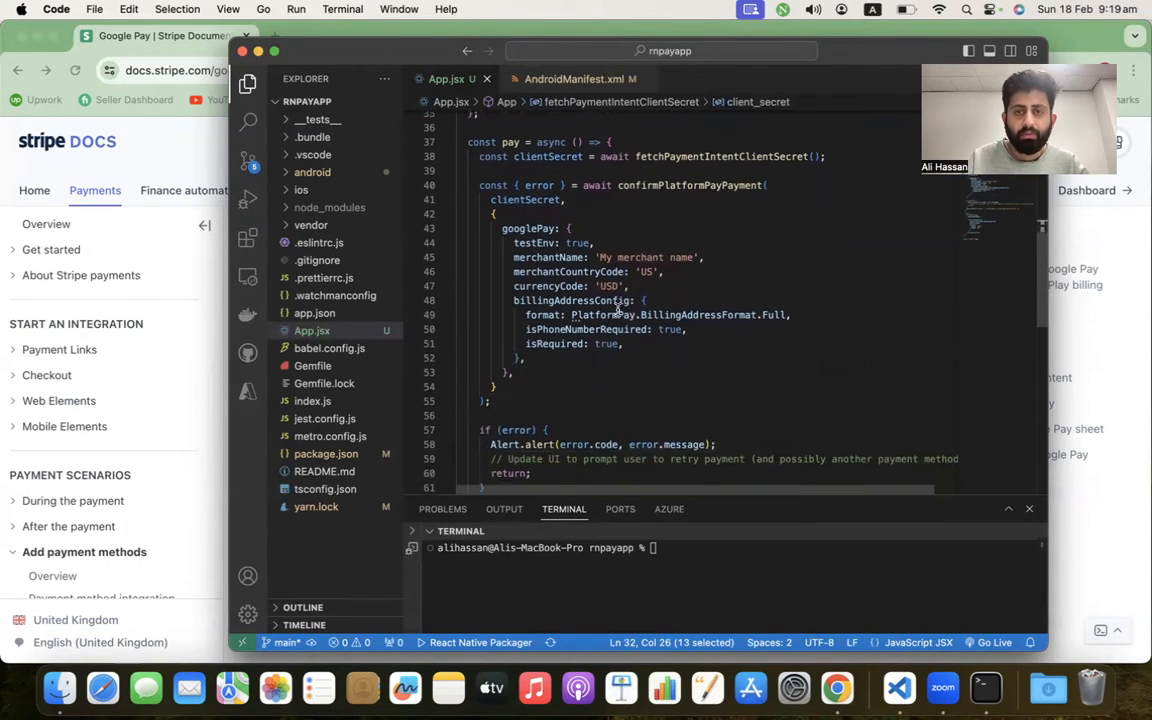
{"action": "type", "text": "Pla"}
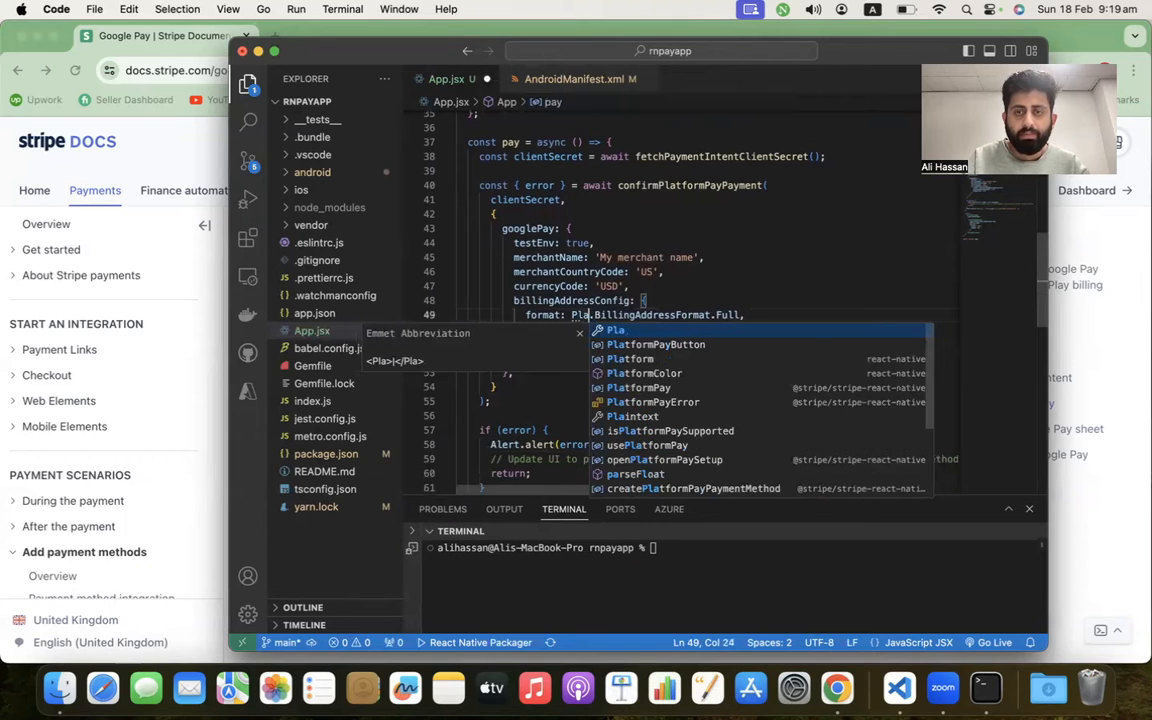
{"action": "type", "text": "PlatformPay"}
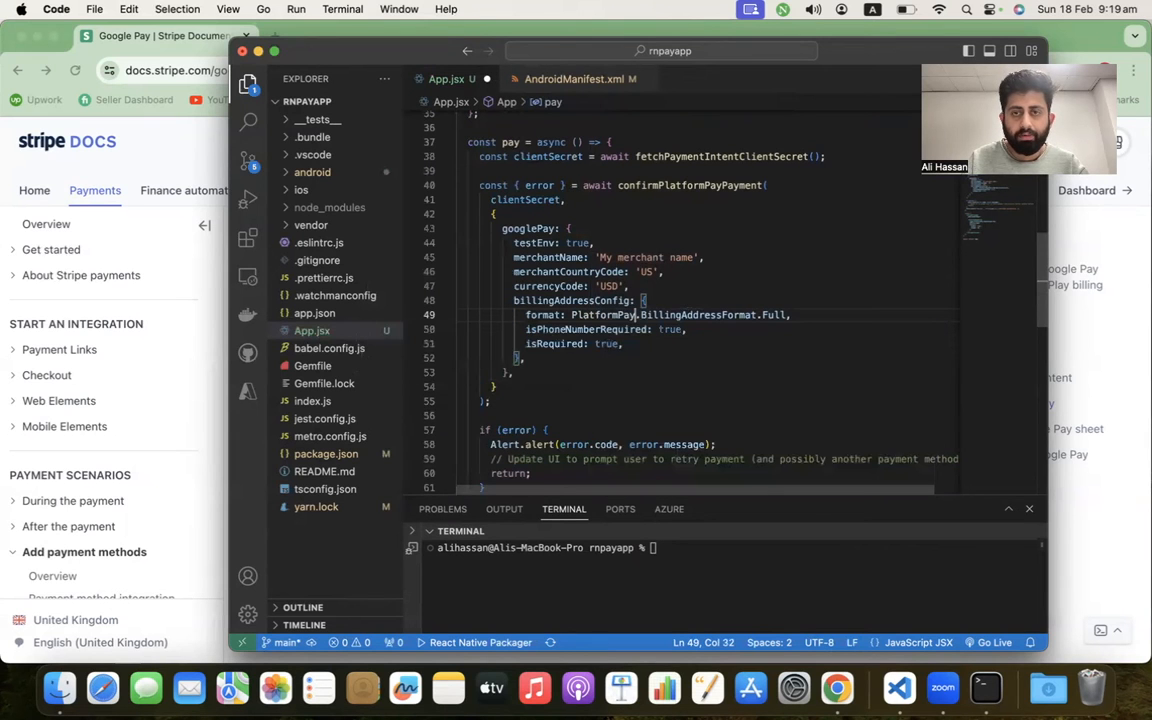
{"action": "scroll", "scroll_direction": "down", "scroll_amount": 3}
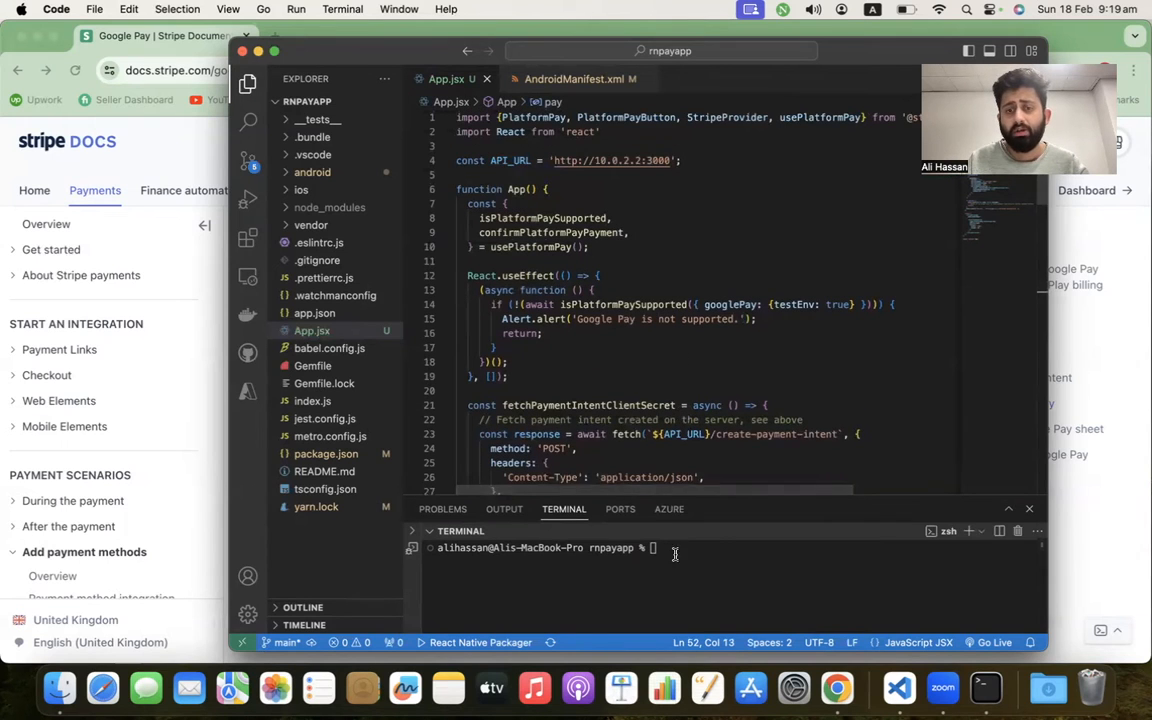
- Run yarn android in the integrated terminal to build and launch the app on the emulator
{"action": "type", "text": "yarn android"}
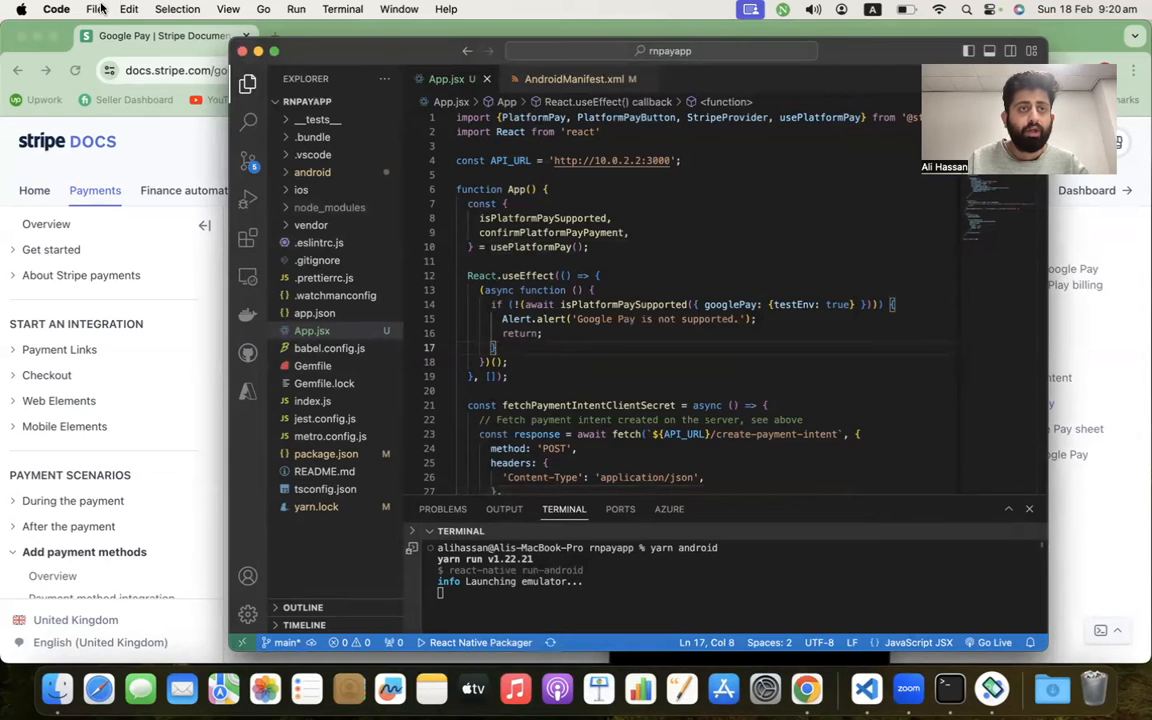
{"action": "left_click", "coordinate": [94, 8]}
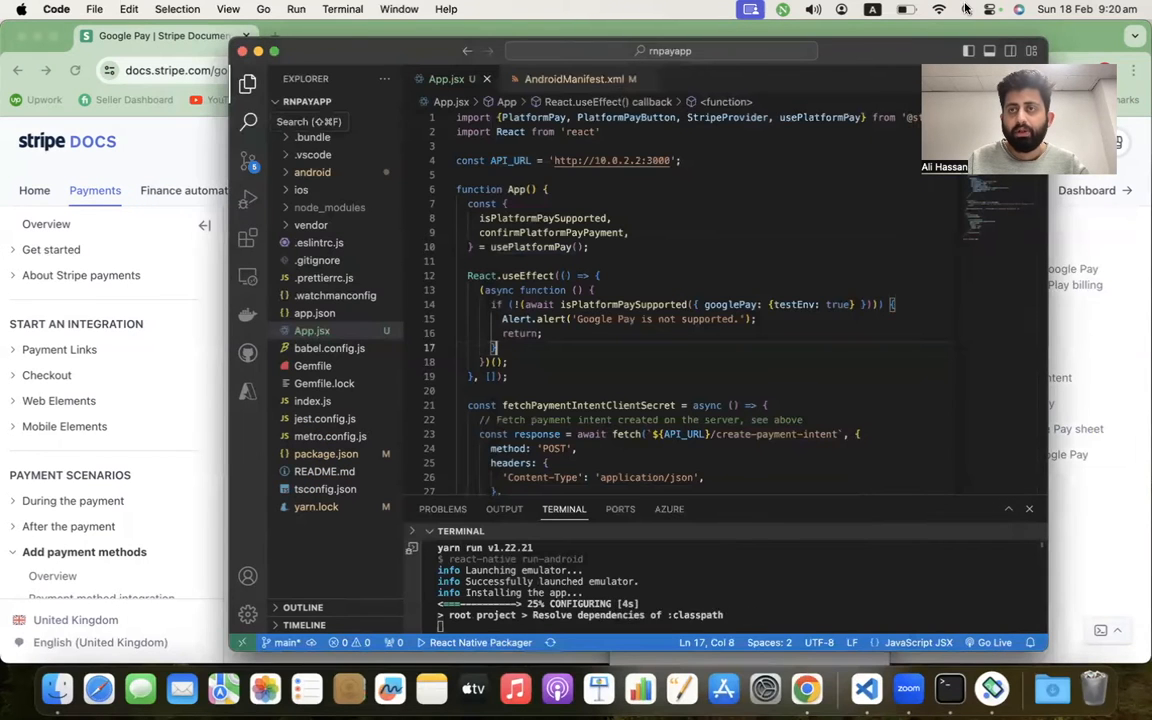
{"action": "type", "text": "terminal"}
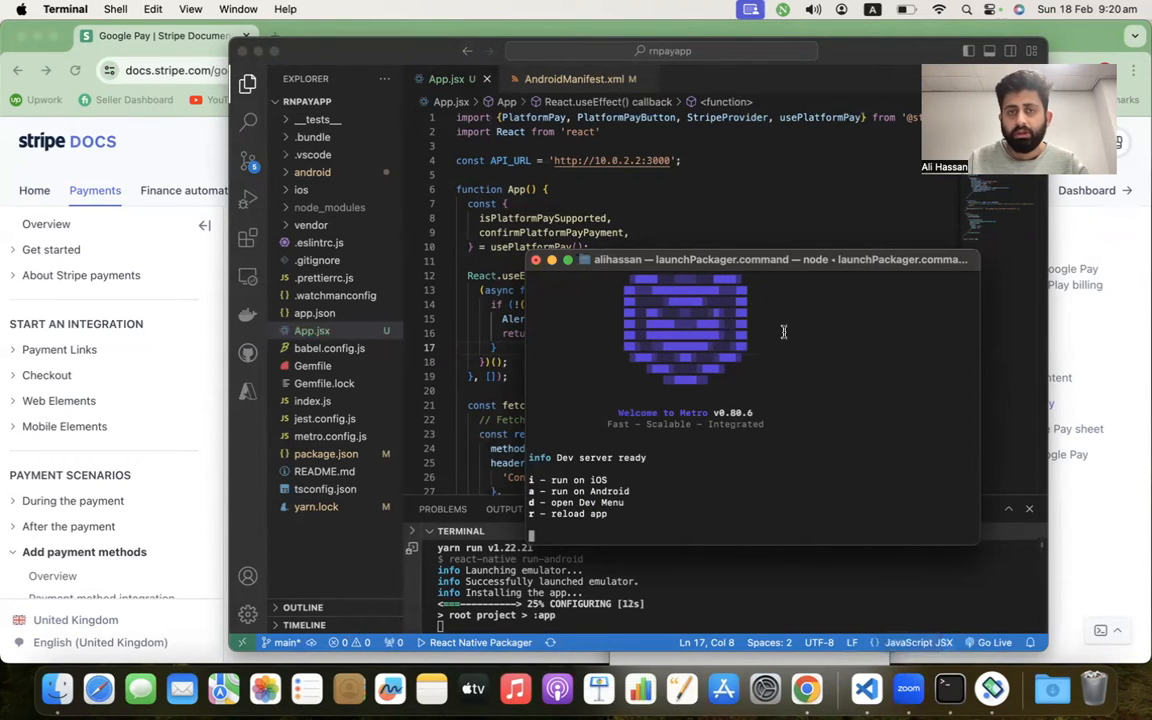
- Start a new Terminal window and change into the Desktop
{"action": "left_click_drag", "start_coordinate": [748, 260], "coordinate": [790, 32]}
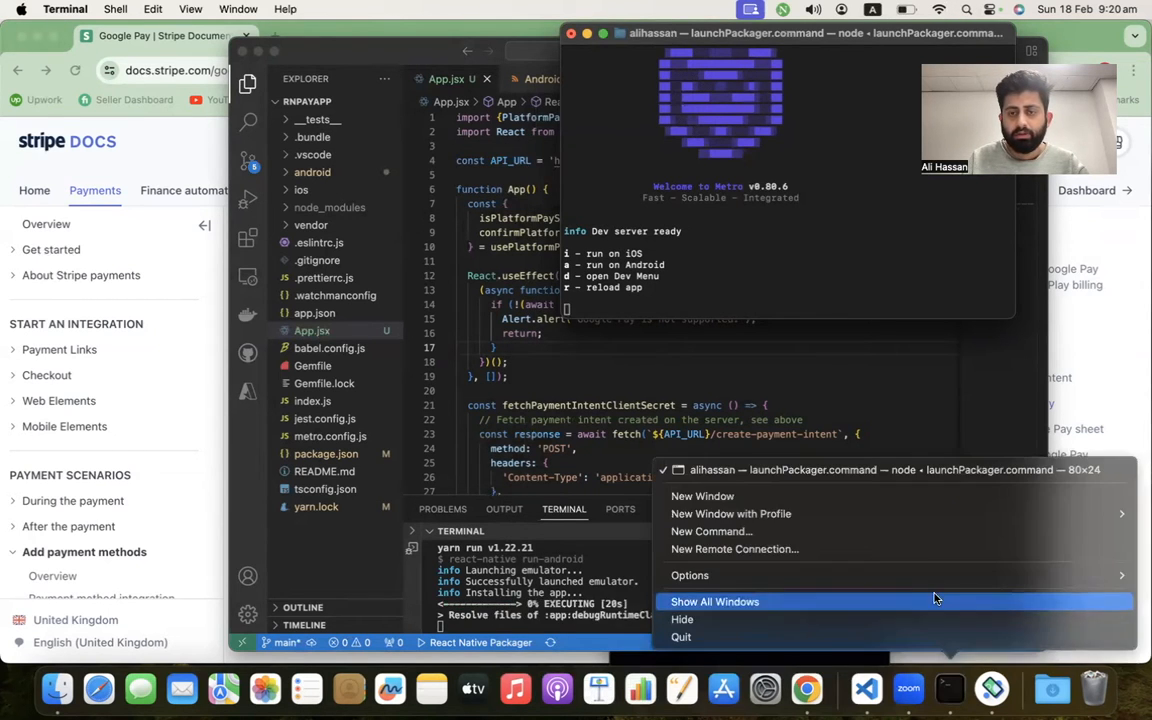
{"action": "left_click", "coordinate": [704, 496]}
{"action": "type", "text": "cd "}
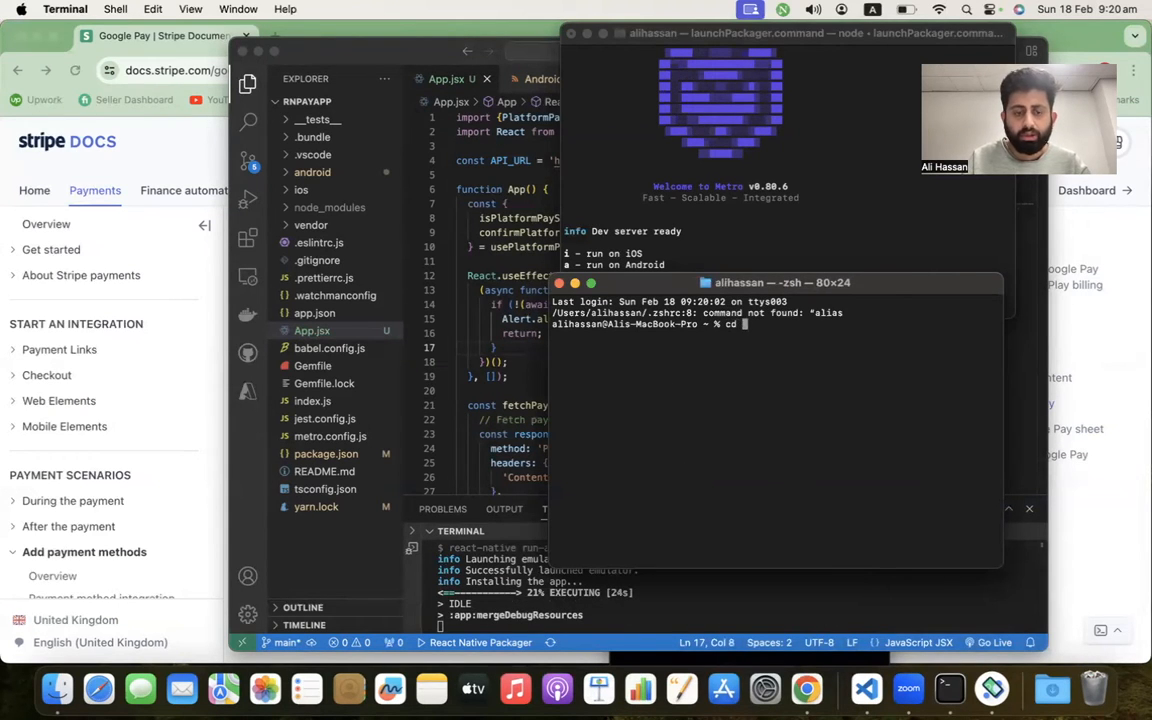
{"action": "type", "text": "desktop"}
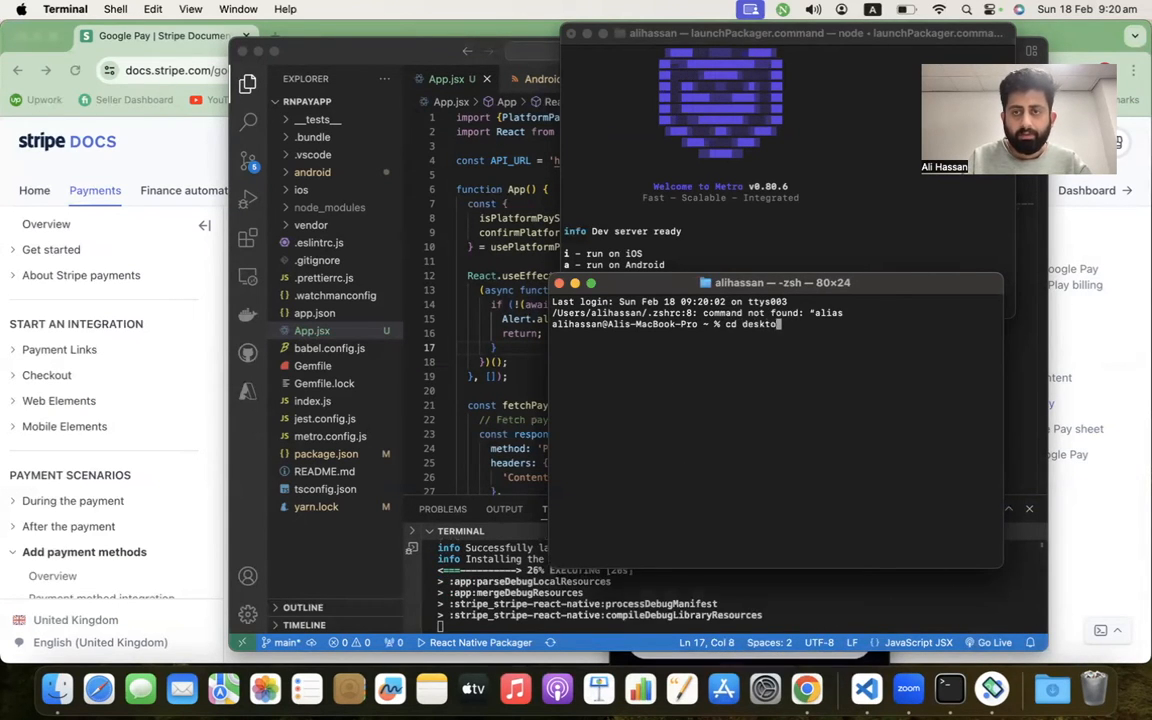
{"action": "type", "text": "cl"}
{"action": "type", "text": "mkdir "}
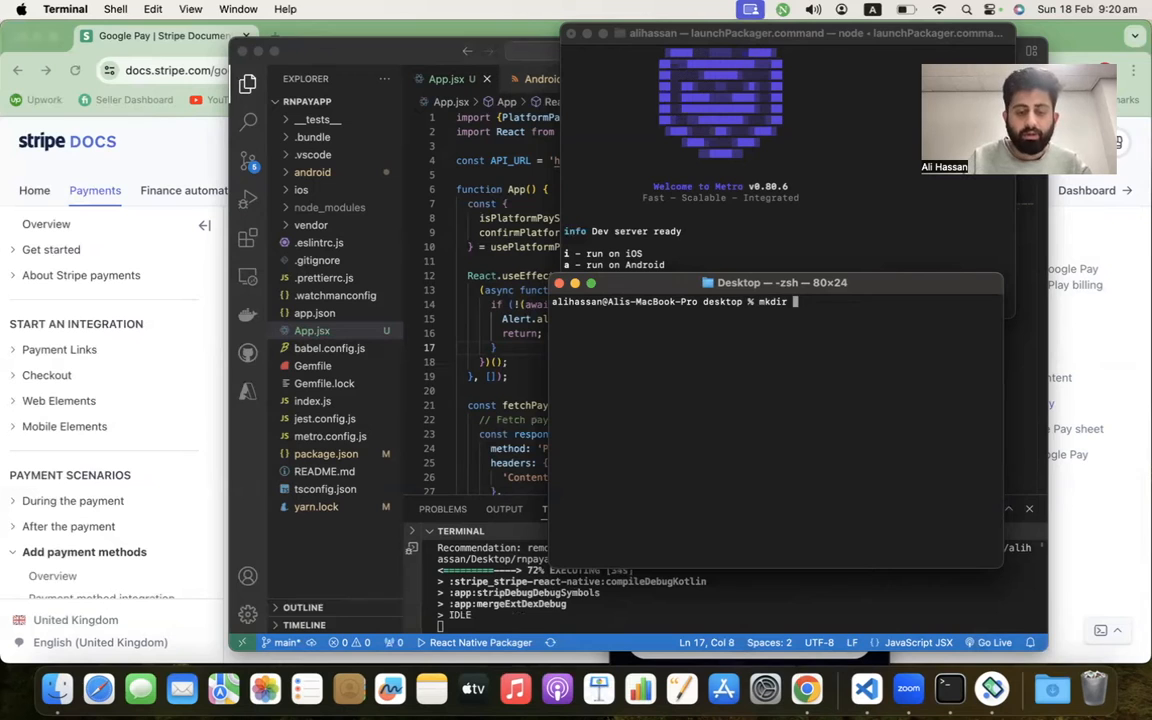
- Create rn-pay-server, enter it and launch VS Code there with 'code .'
{"action": "type", "text": "rn-"}
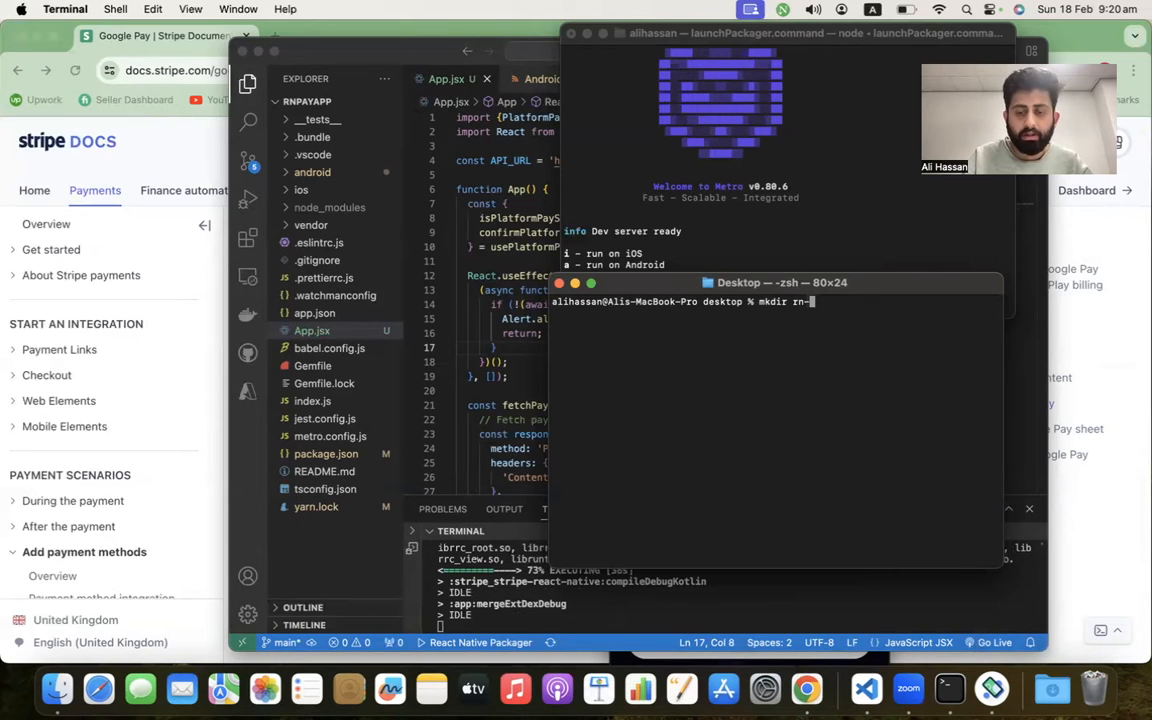
{"action": "type", "text": "oay"}
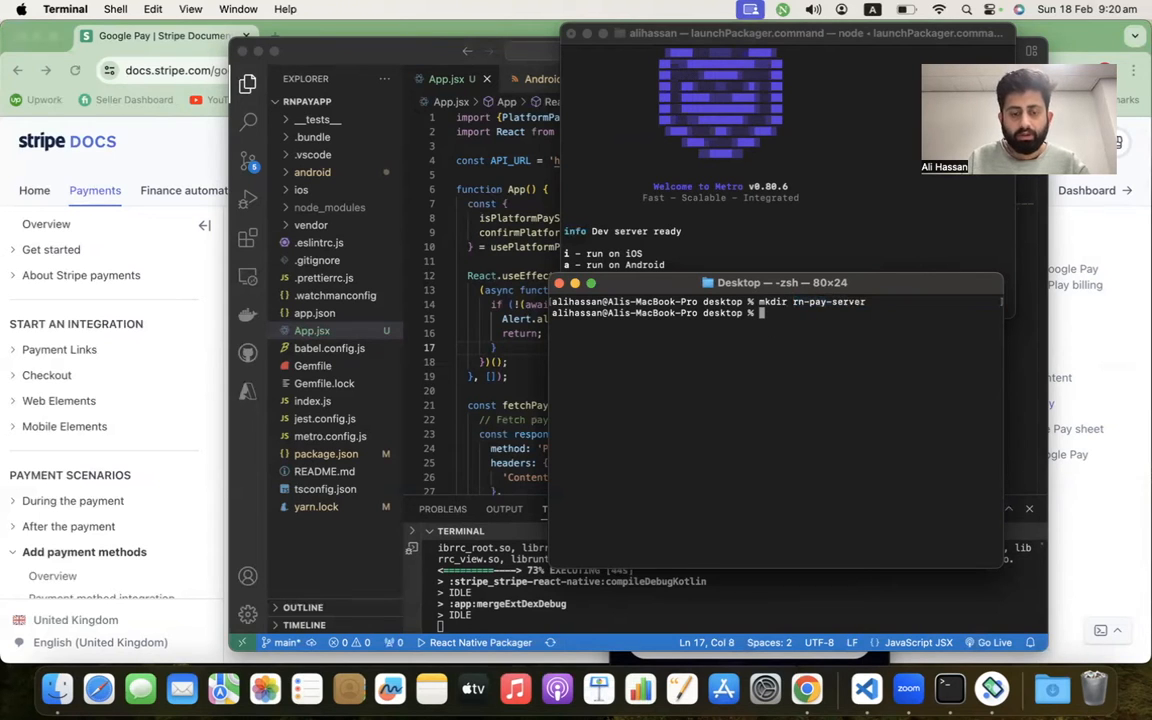
{"action": "type", "text": "cd rn-pay-server"}
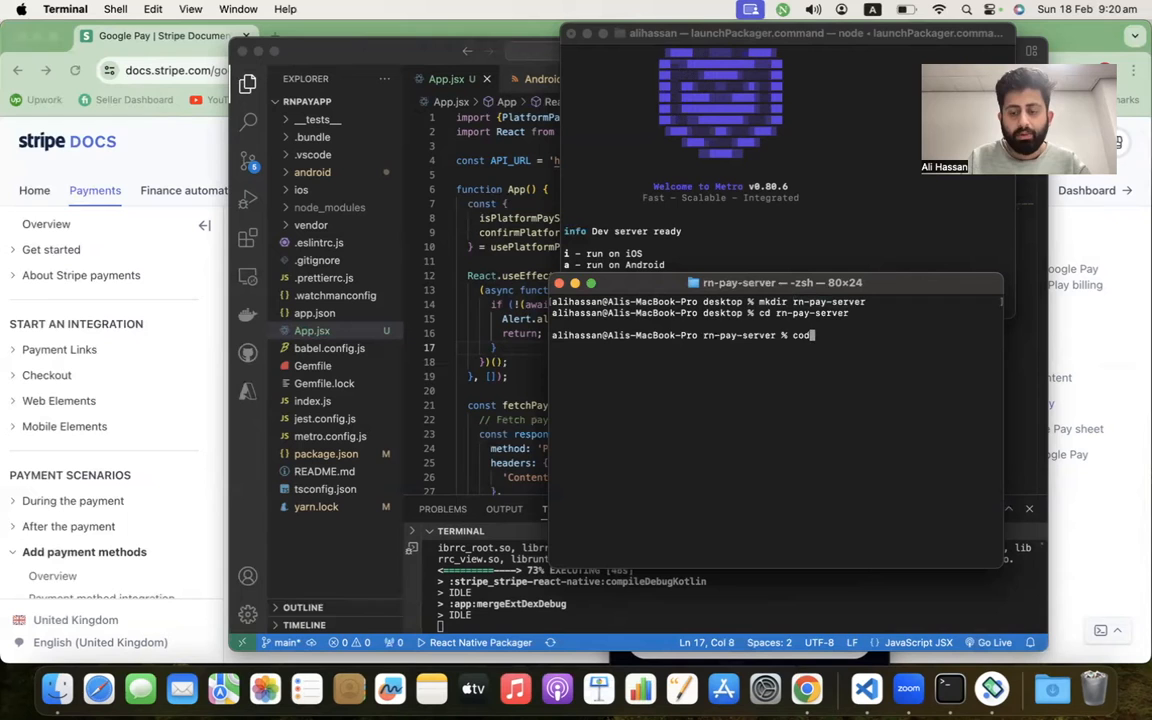
{"action": "type", "text": "code ."}
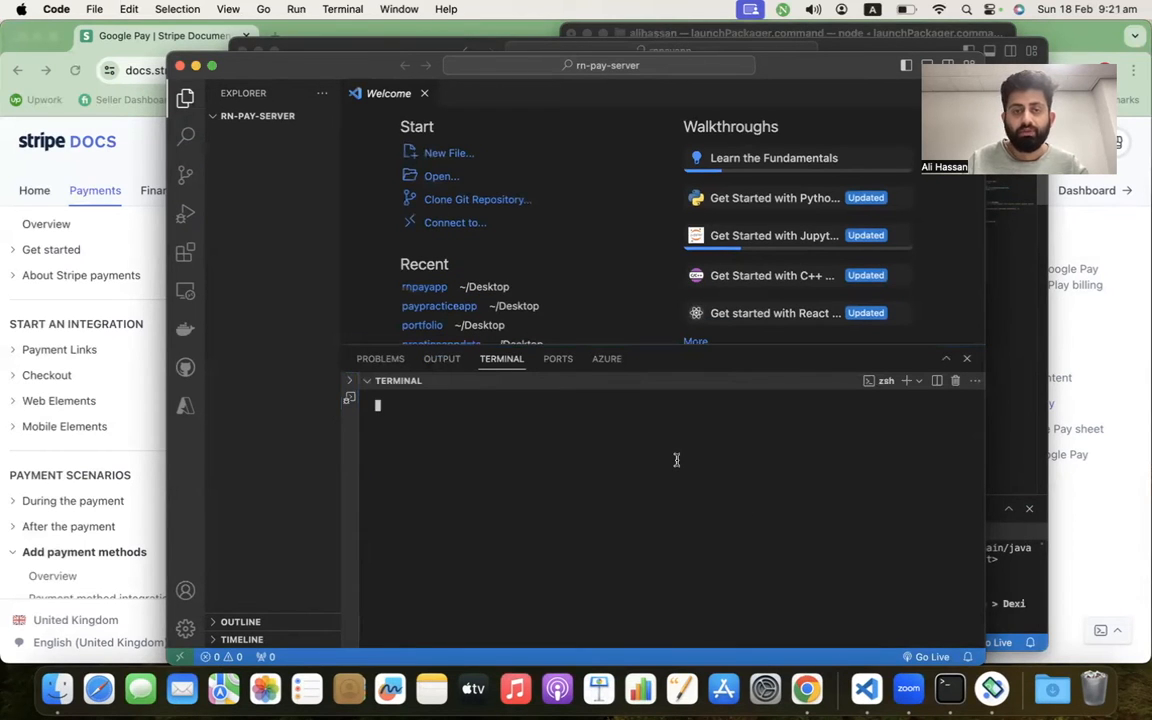
- Initialise rn-pay-server with npm init to generate its package.json
{"action": "key", "text": "Enter"}
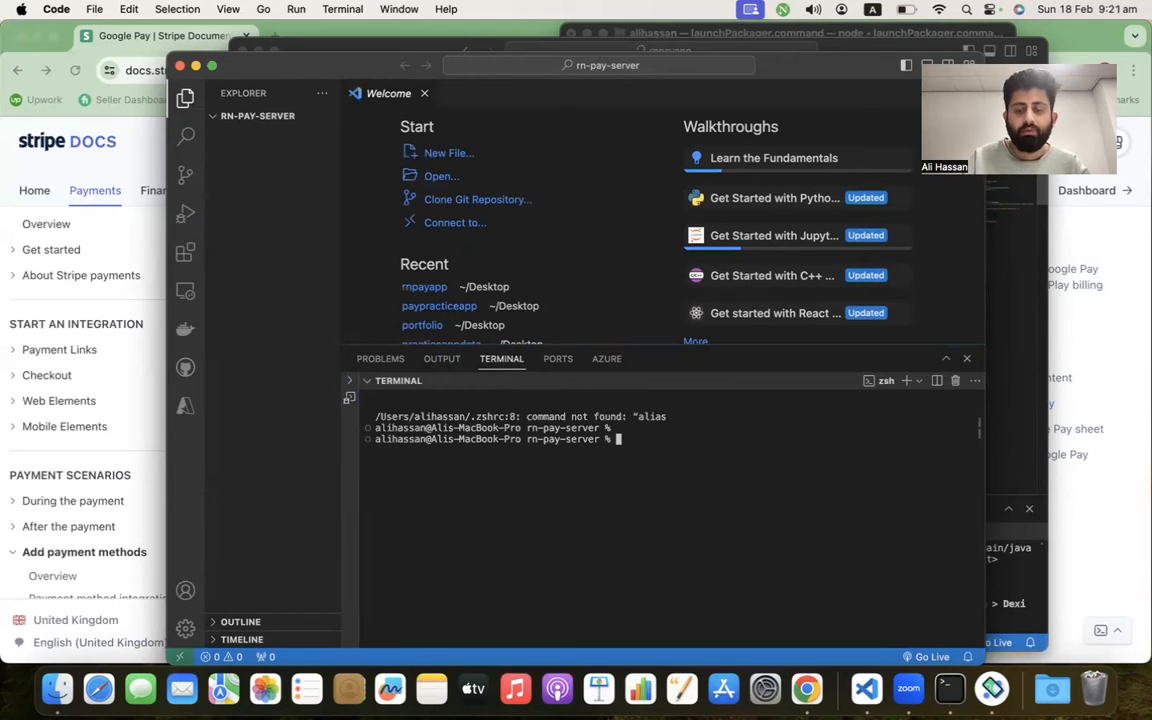
{"action": "type", "text": "npm init"}
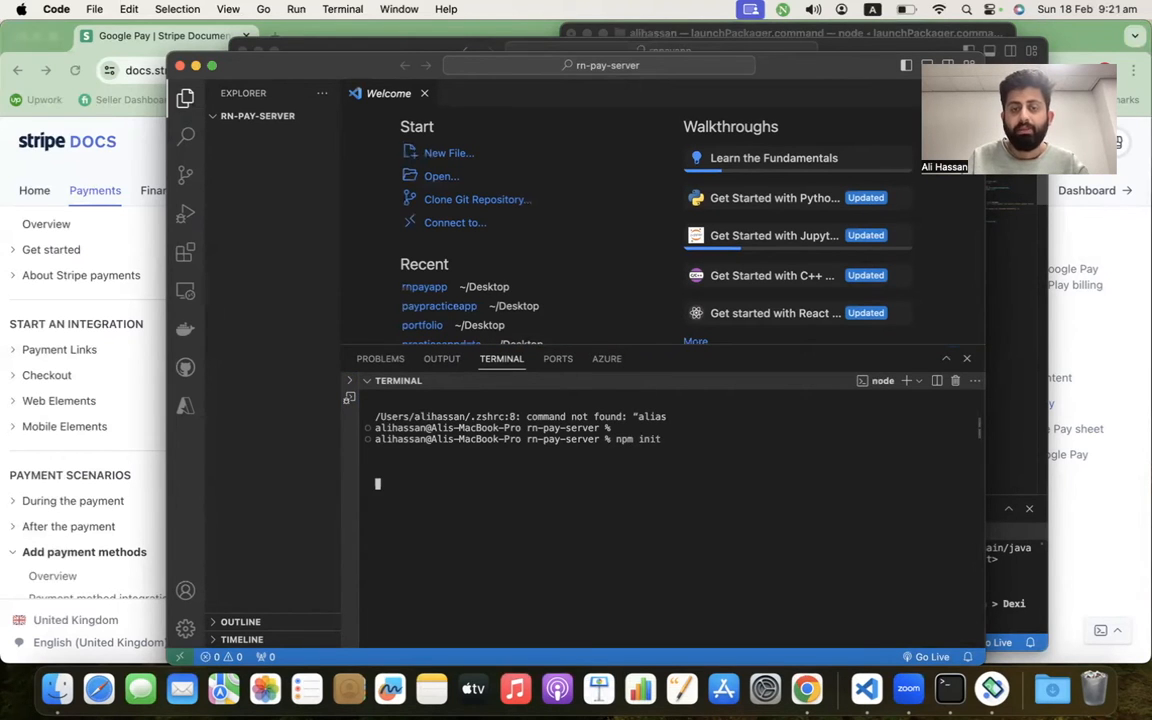
{"action": "key", "text": "Enter"}
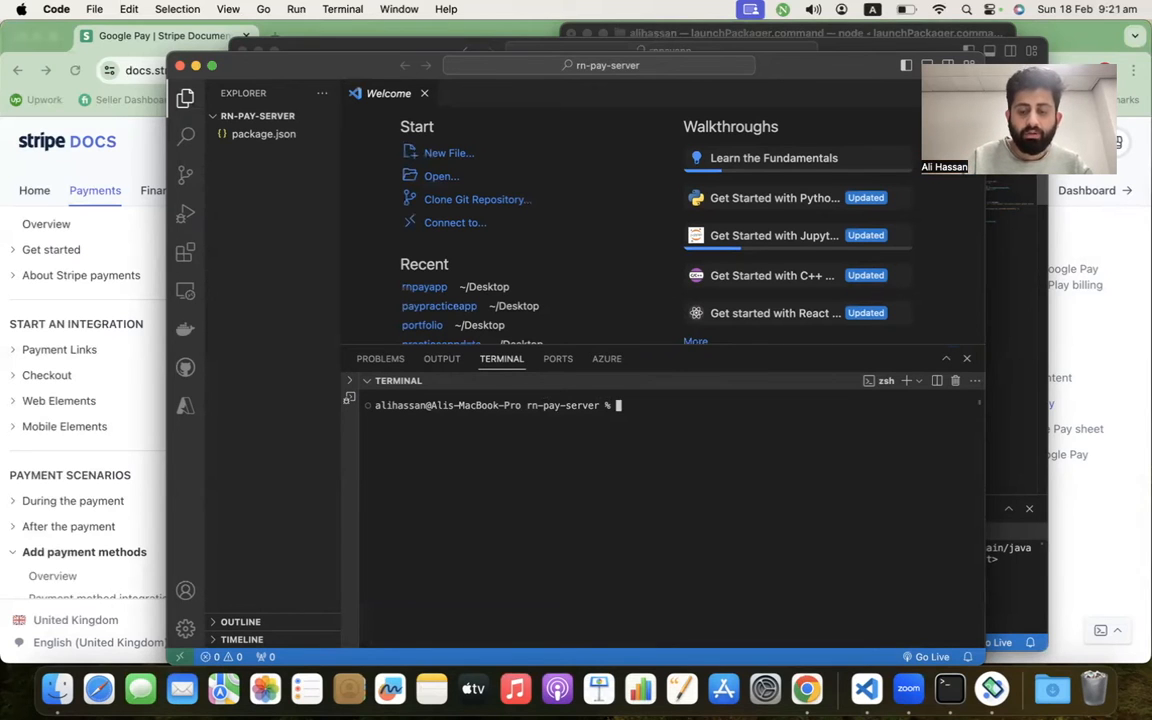
- Install the express and stripe packages with npm i express stripe
{"action": "type", "text": "npm i express strip"}
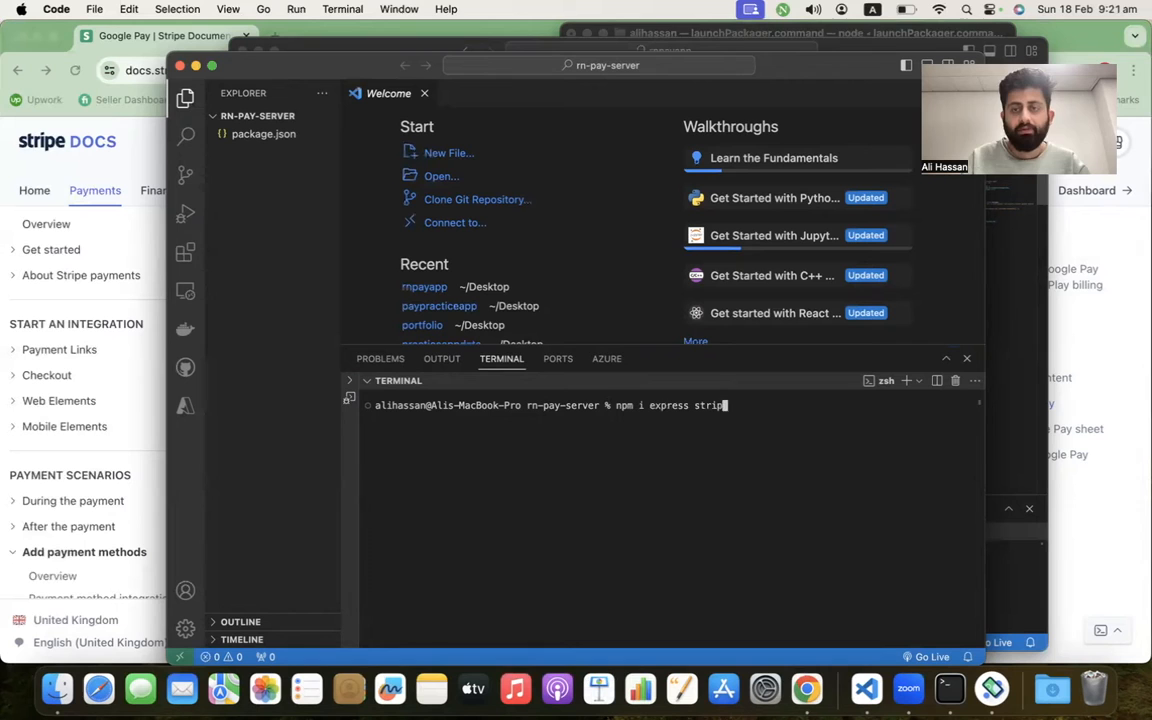
{"action": "key", "text": "enter"}
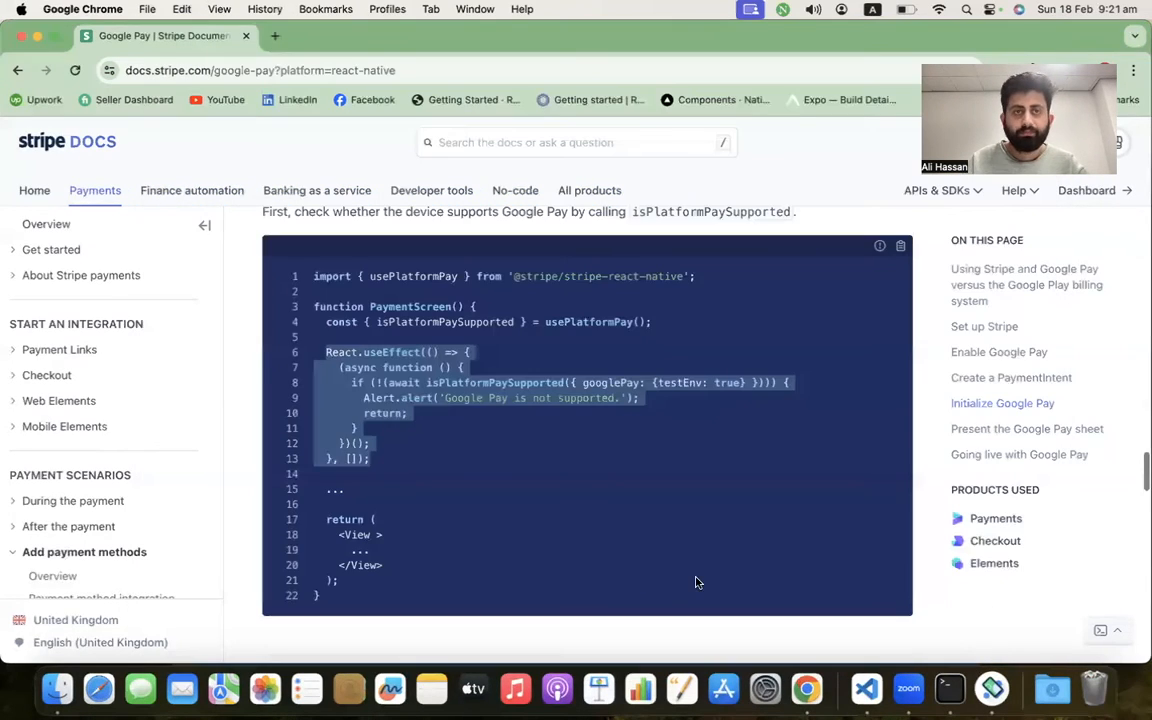
- Search "express npm" in a new tab and open the express package page on npmjs.com
{"action": "left_click", "coordinate": [462, 36]}
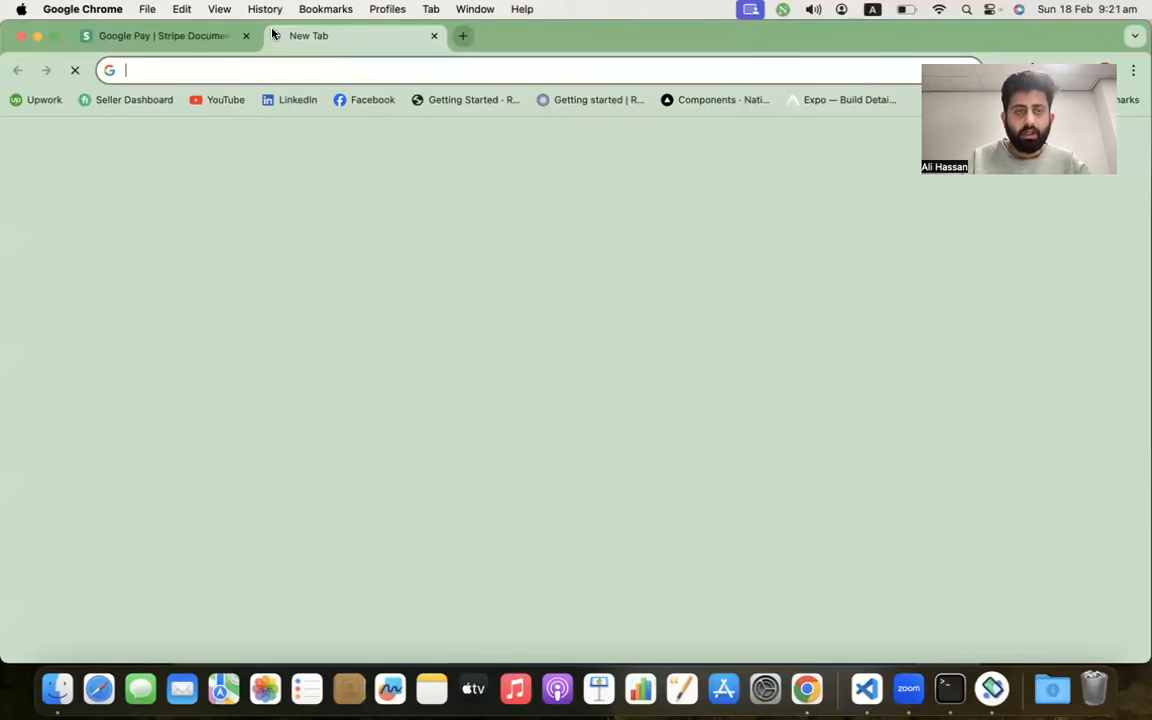
{"action": "type", "text": "express npm"}
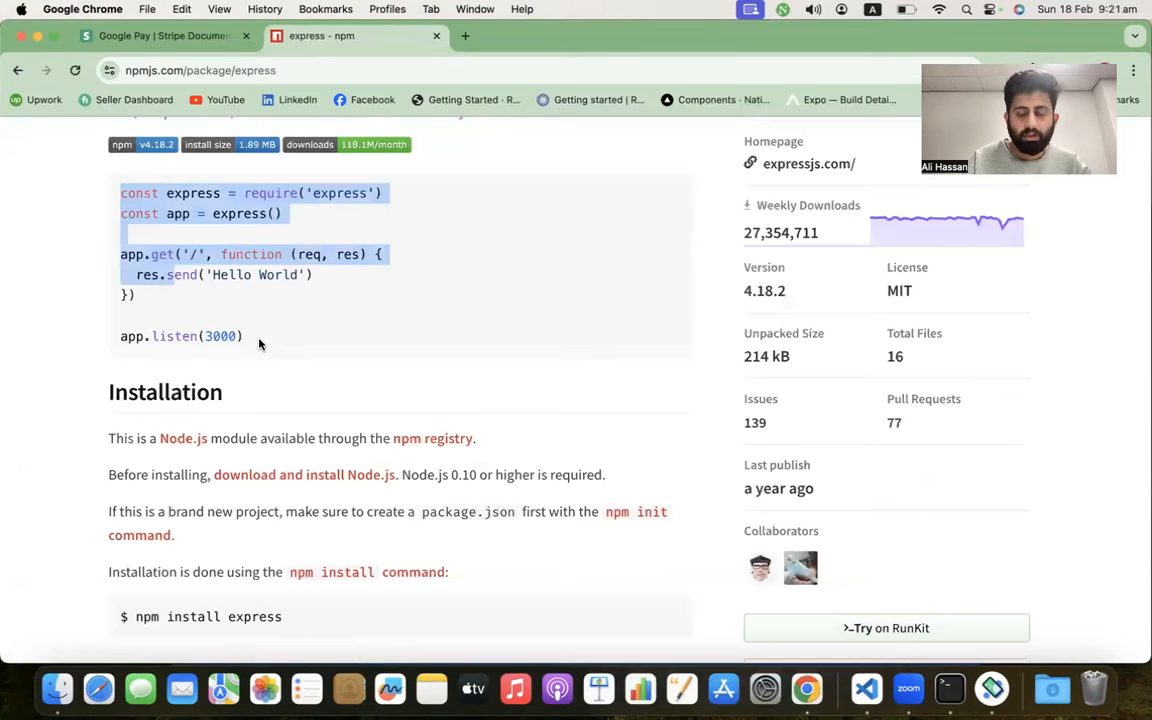
{"action": "left_click", "coordinate": [866, 688]}
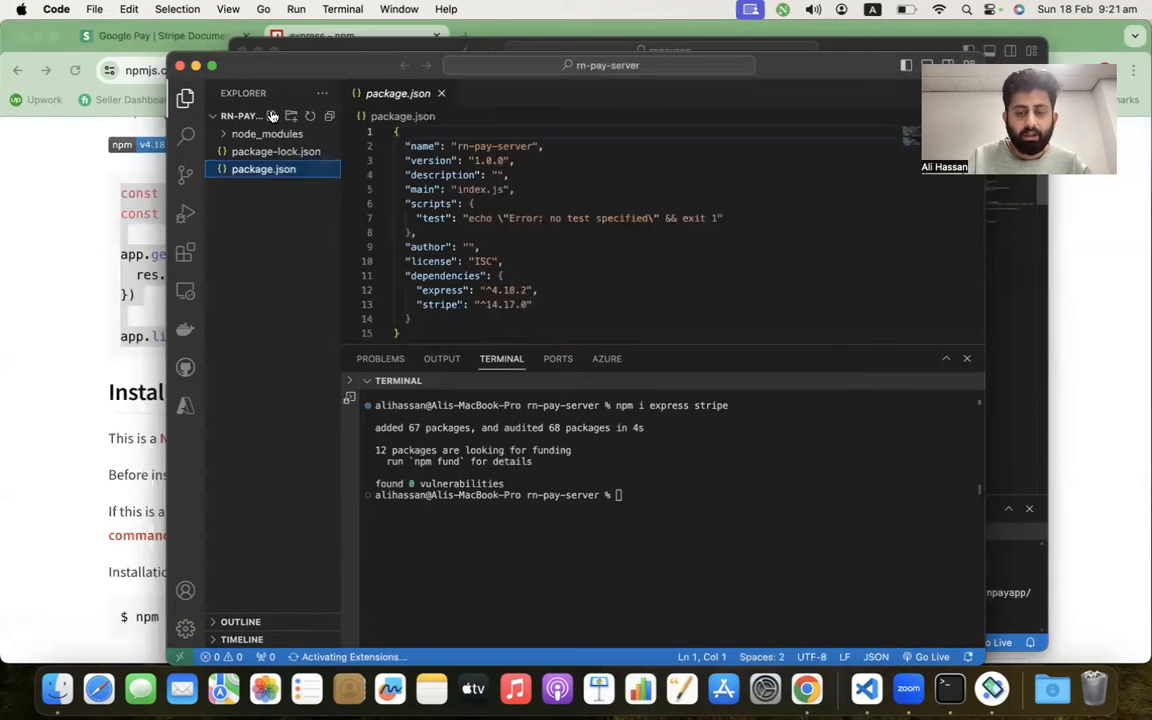
- Create index.js with the Express Hello World server, logging 'Api is running' in app.listen's callback
{"action": "left_click", "coordinate": [292, 116]}
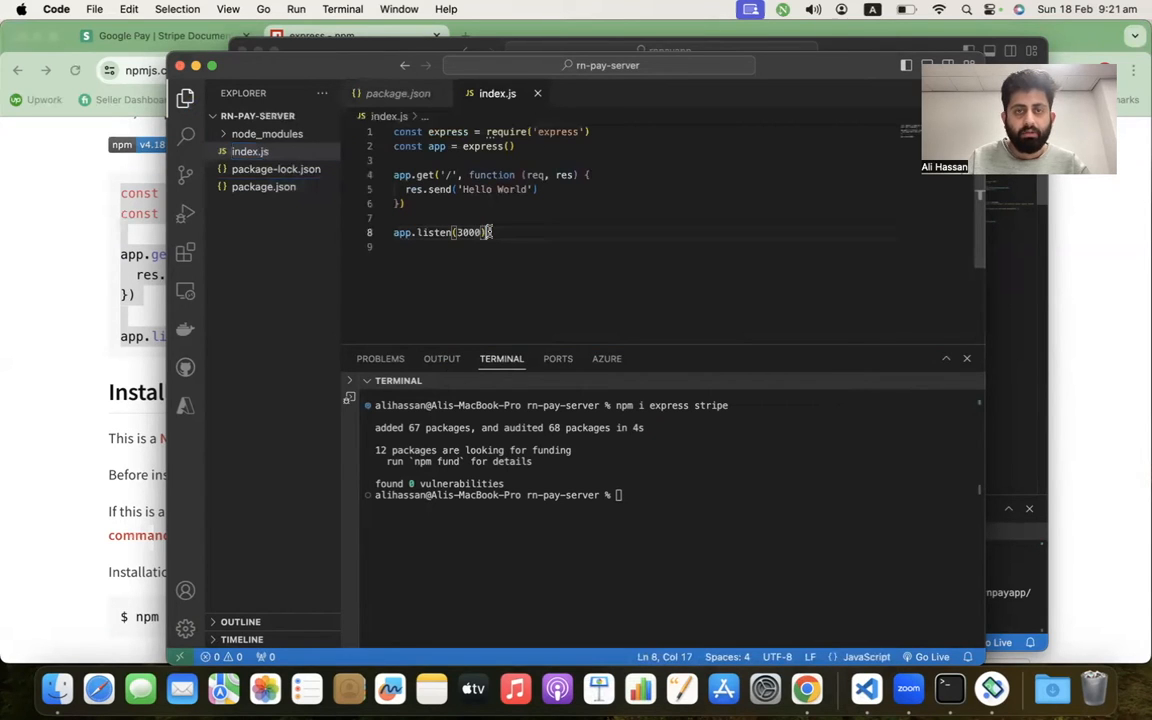
{"action": "type", "text": ","}
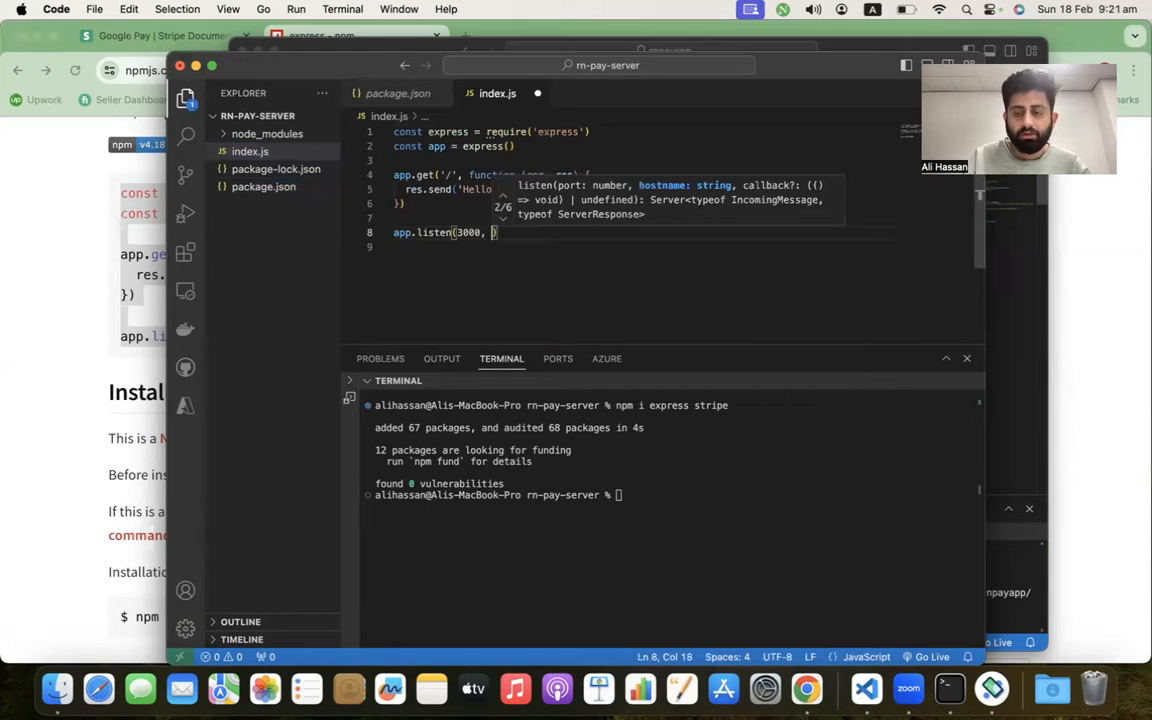
{"action": "type", "text": "() => {"}
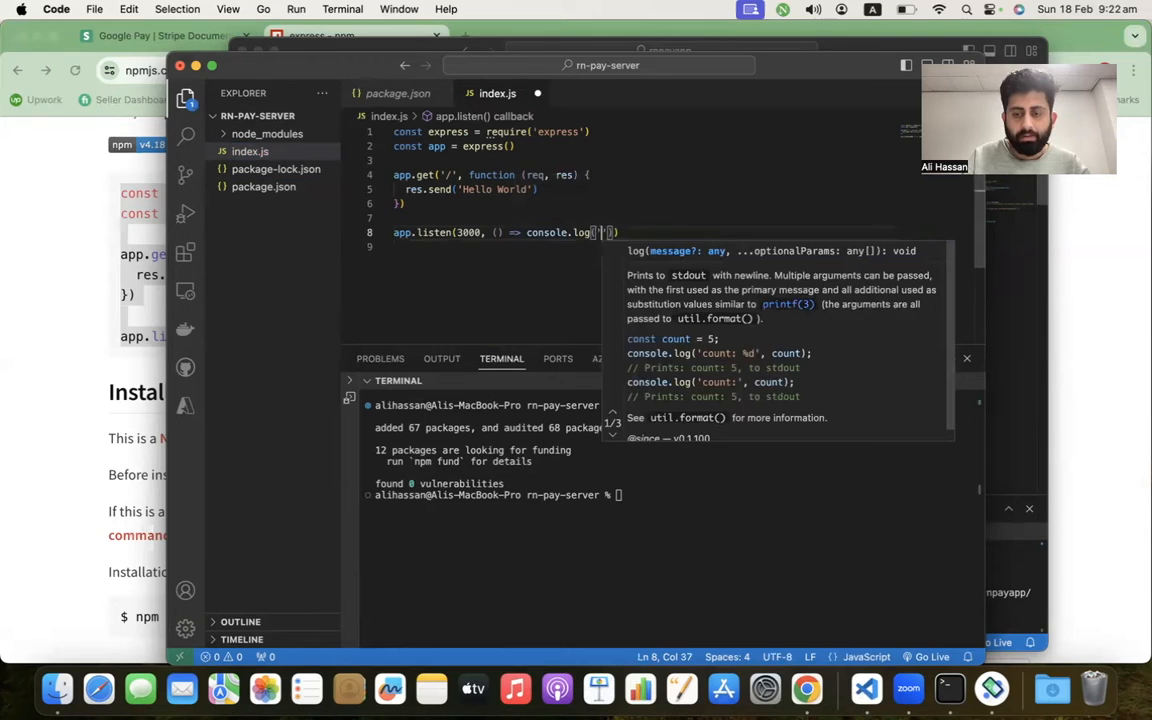
{"action": "type", "text": "Api is"}
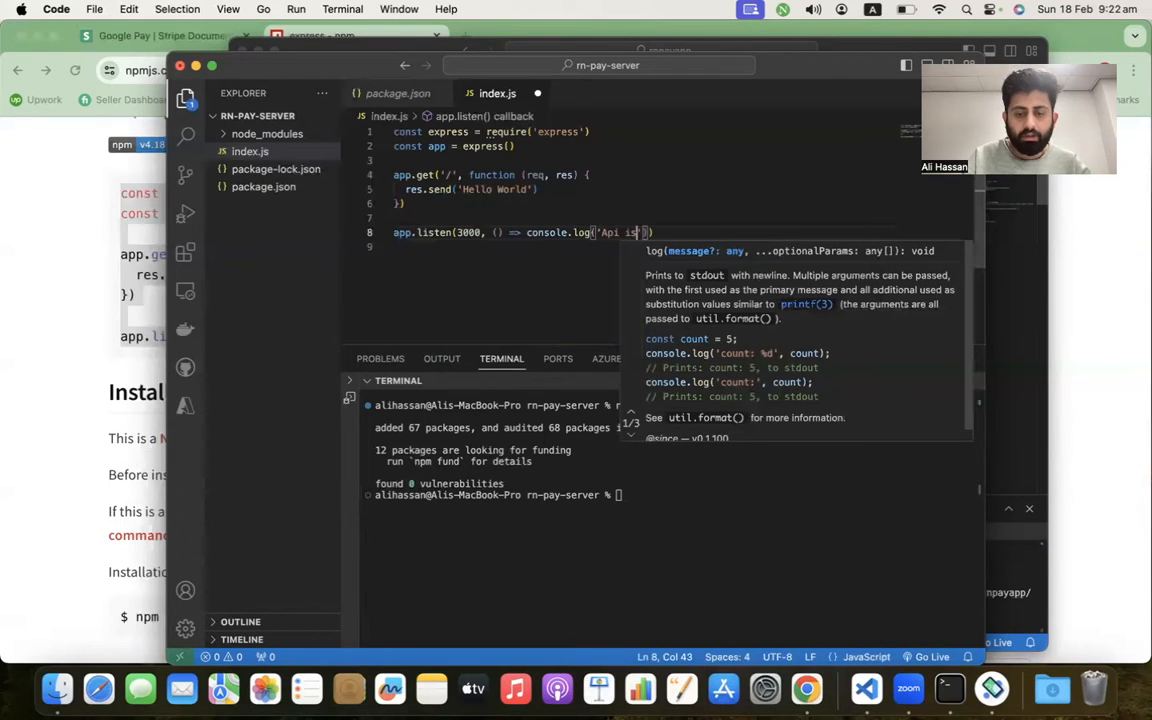
{"action": "type", "text": "running"}
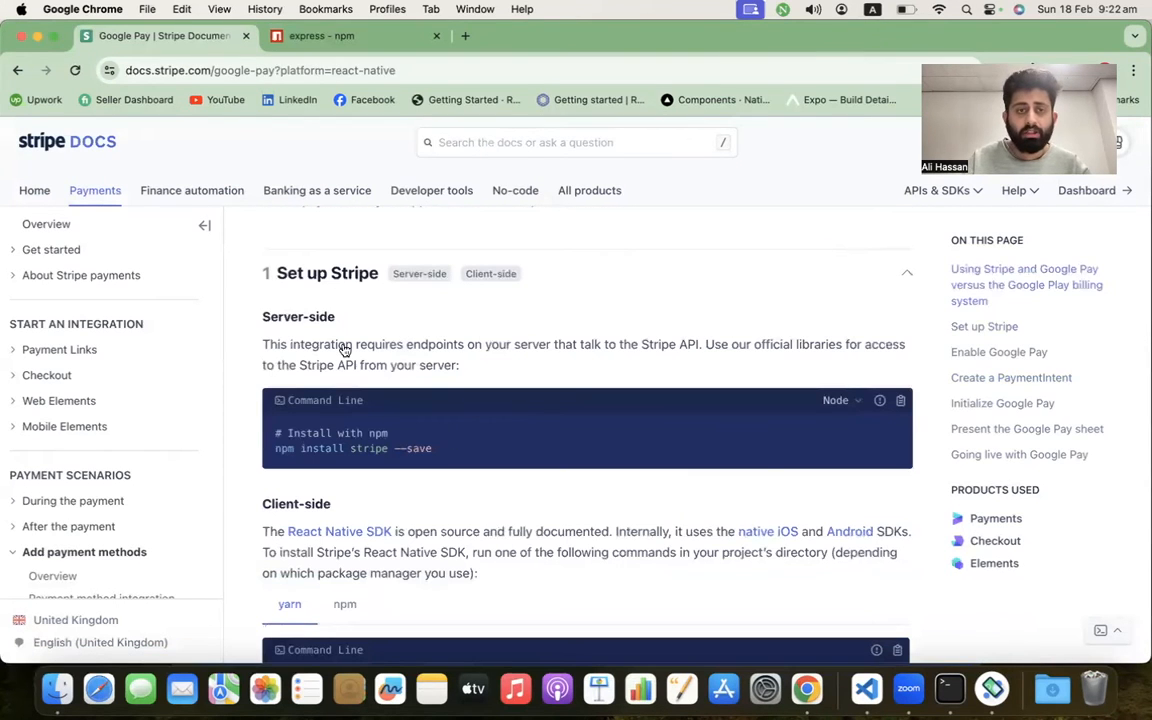
- Scroll the Google Pay guide through Set up Stripe and Enable Google Pay to the Create a PaymentIntent code
{"action": "scroll", "scroll_direction": "down", "scroll_amount": 3}
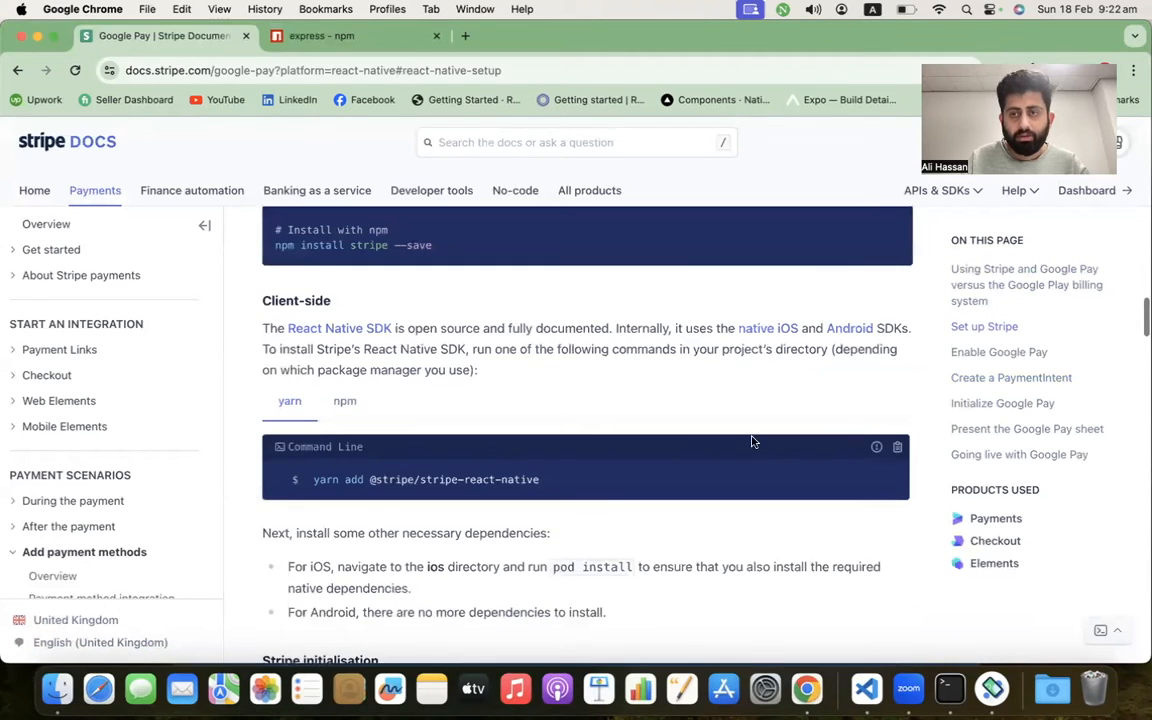
{"action": "left_click", "coordinate": [838, 410]}
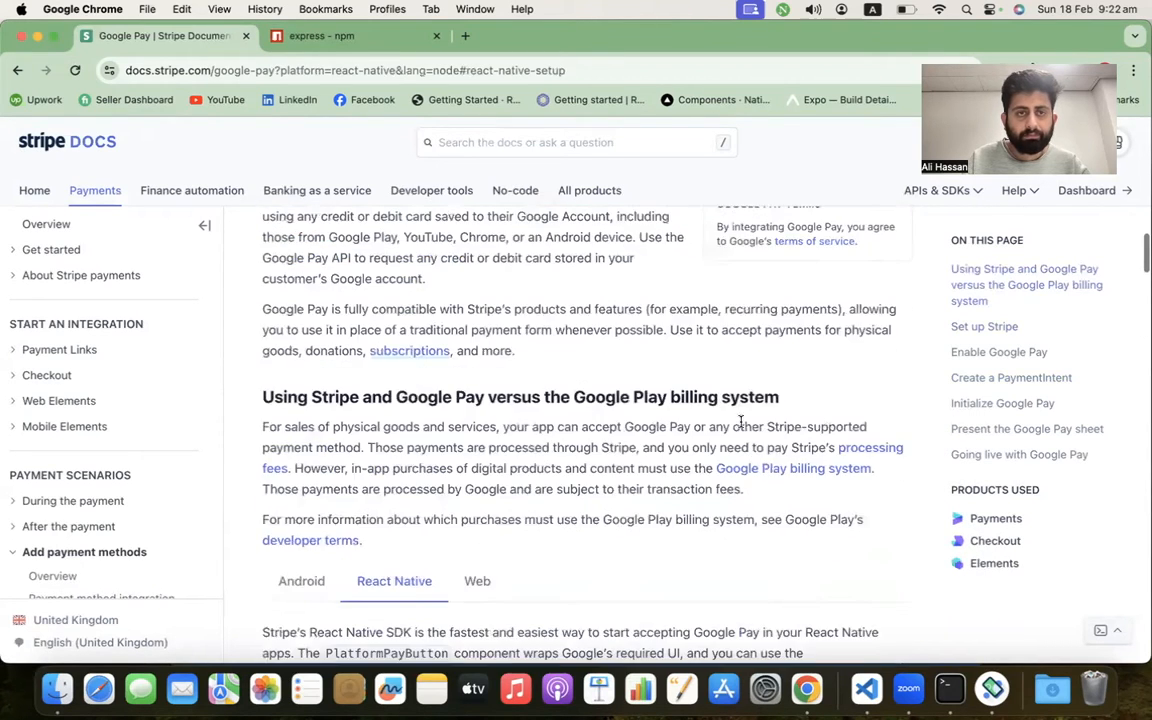
{"action": "scroll", "scroll_direction": "up", "scroll_amount": 3}
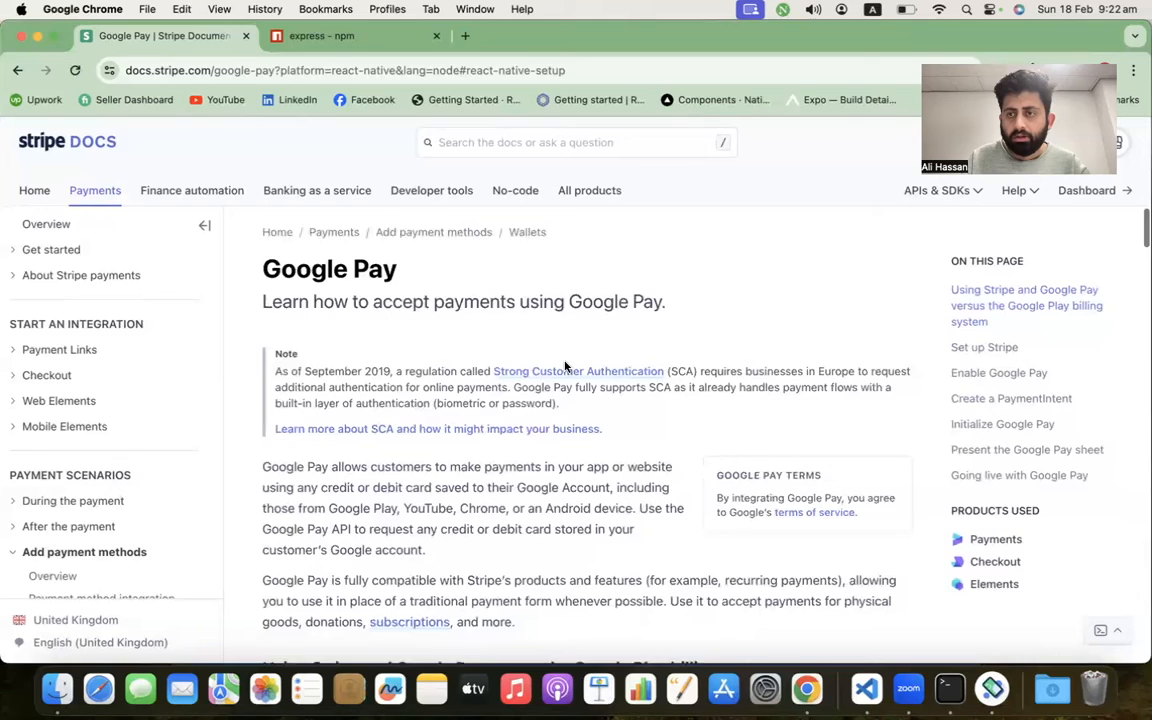
{"action": "scroll", "scroll_direction": "down", "scroll_amount": 3}
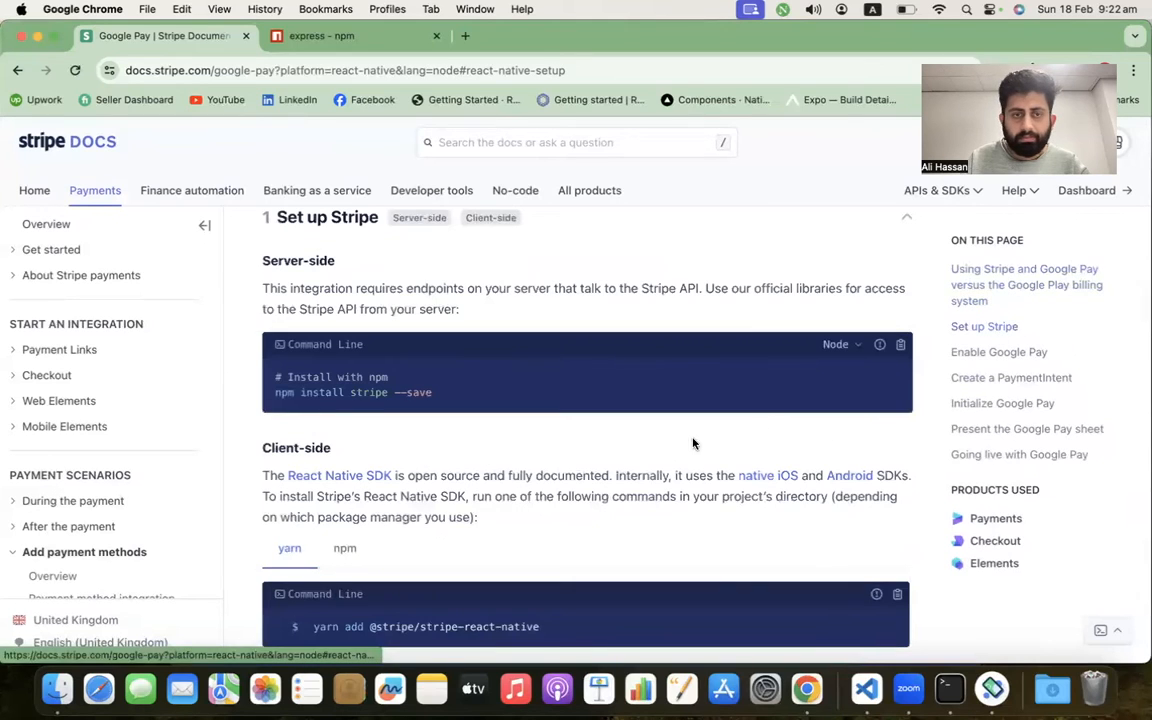
{"action": "scroll", "scroll_direction": "down", "scroll_amount": 3}
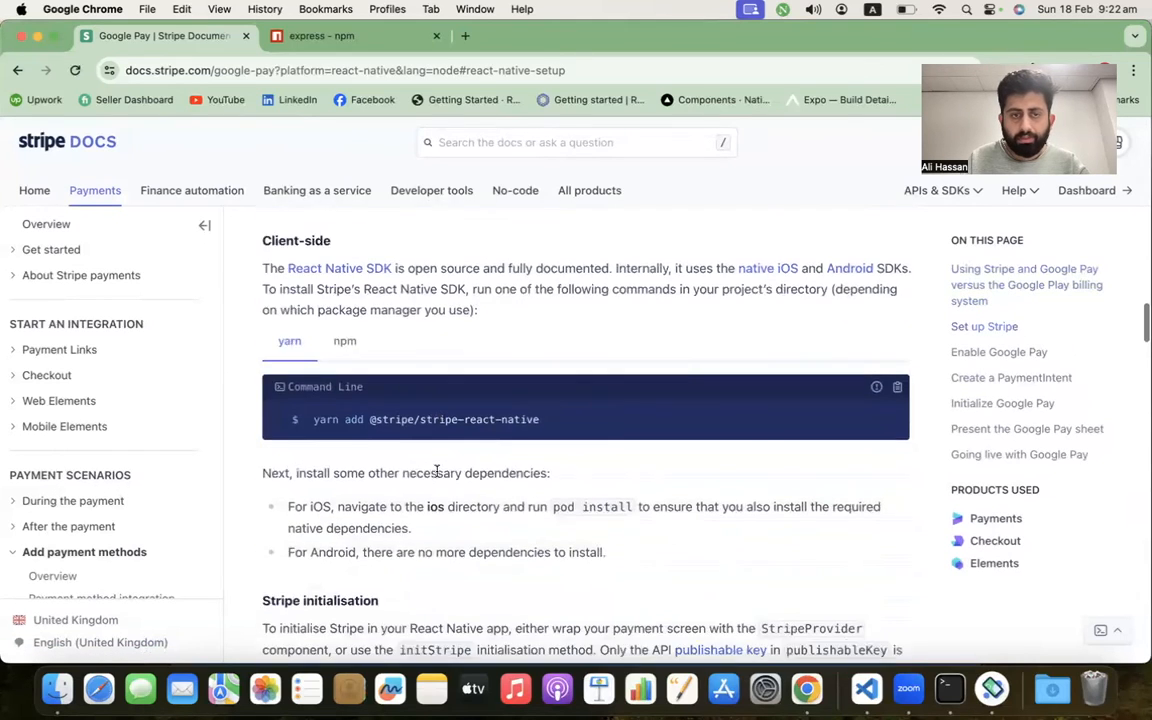
{"action": "scroll", "scroll_direction": "down", "scroll_amount": 3}
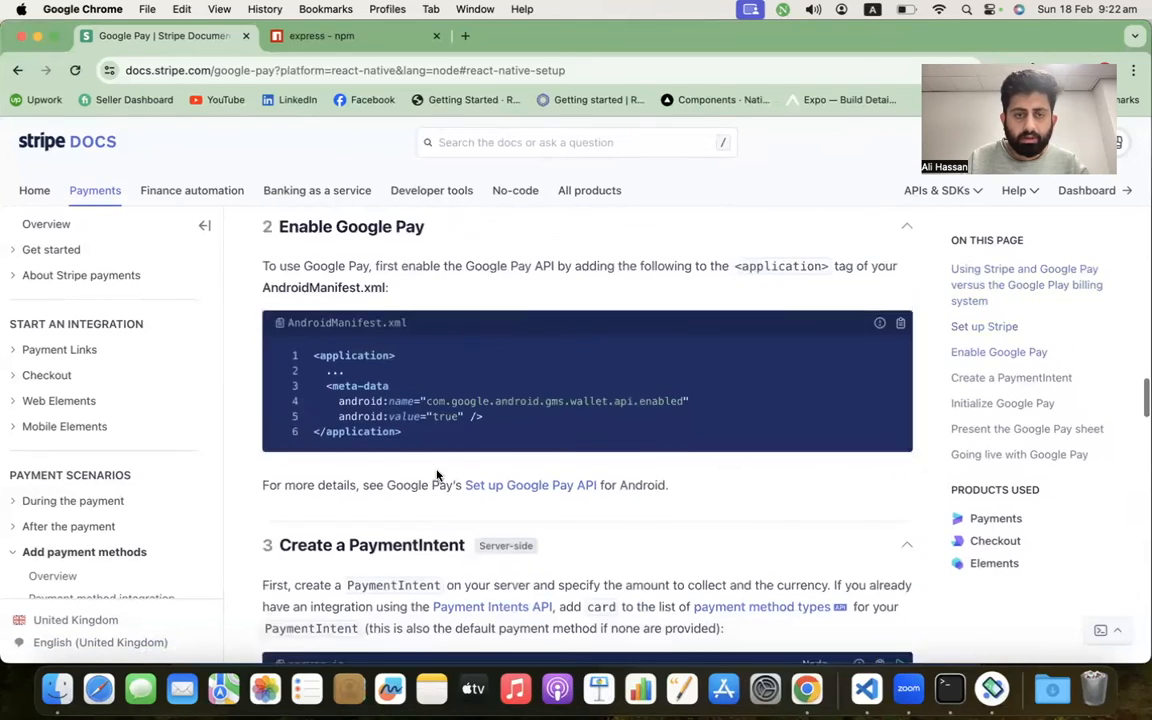
{"action": "scroll", "scroll_direction": "down", "scroll_amount": 3}
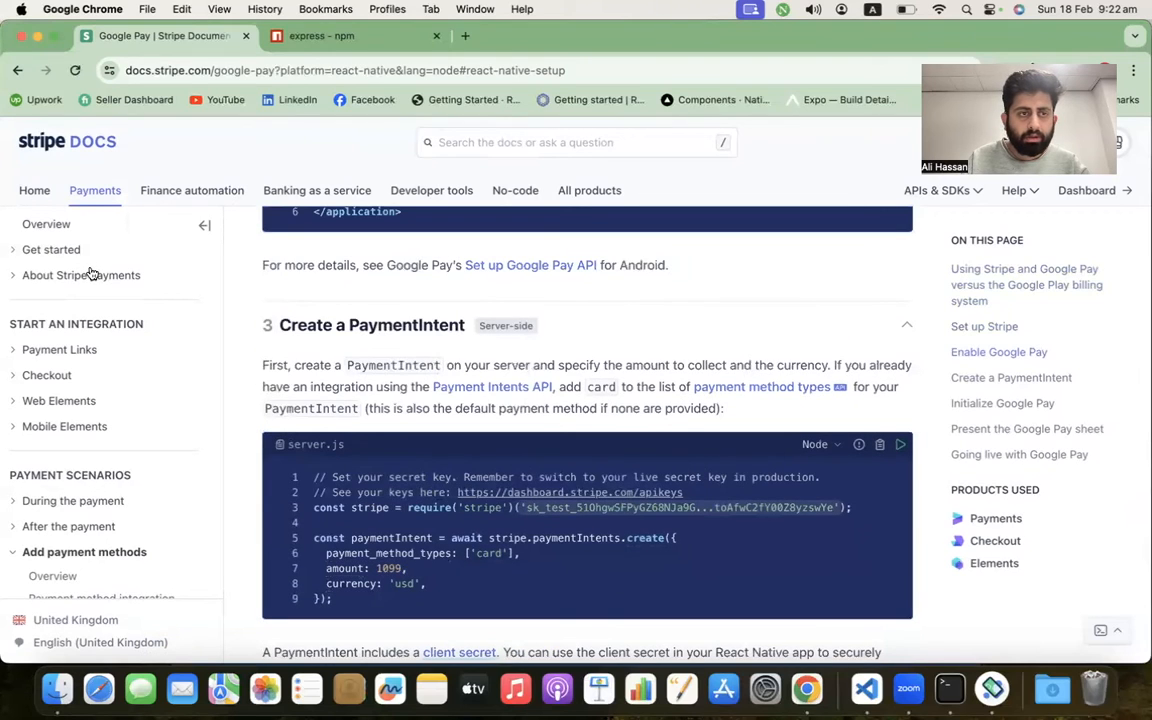
{"action": "scroll", "scroll_direction": "down", "scroll_amount": 3}
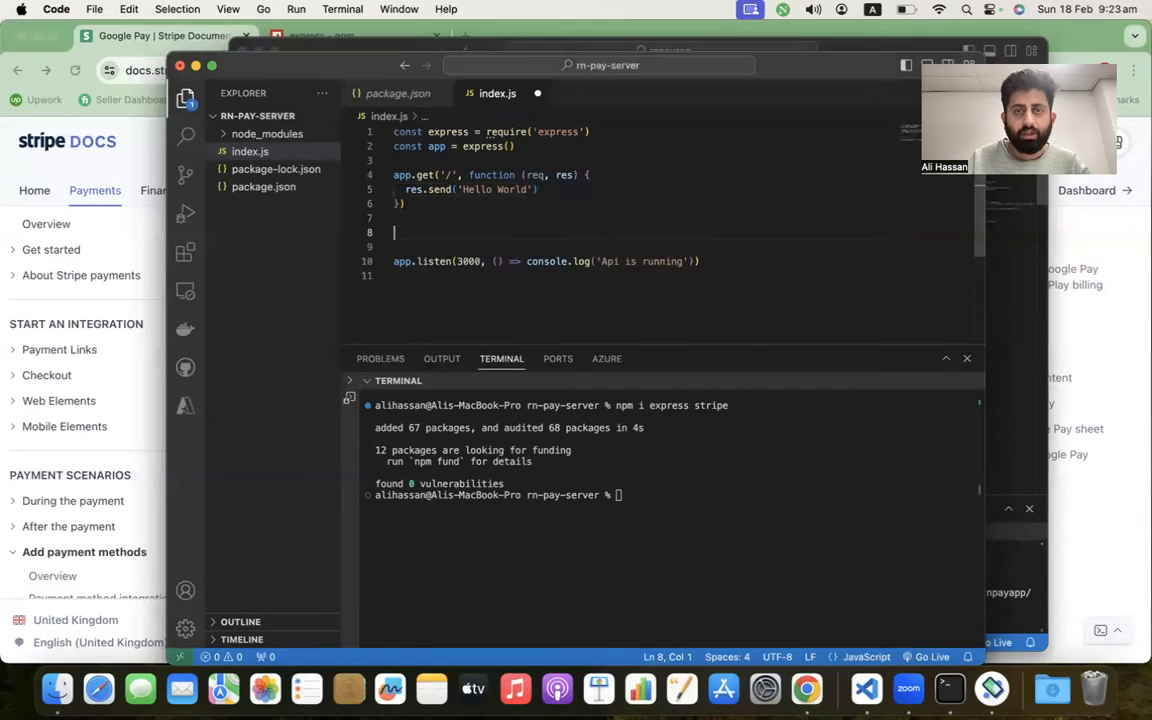
- Add an async app.post('/') route with try/catch creating a card PaymentIntent for 1099 usd
{"action": "type", "text": "app.post('"}
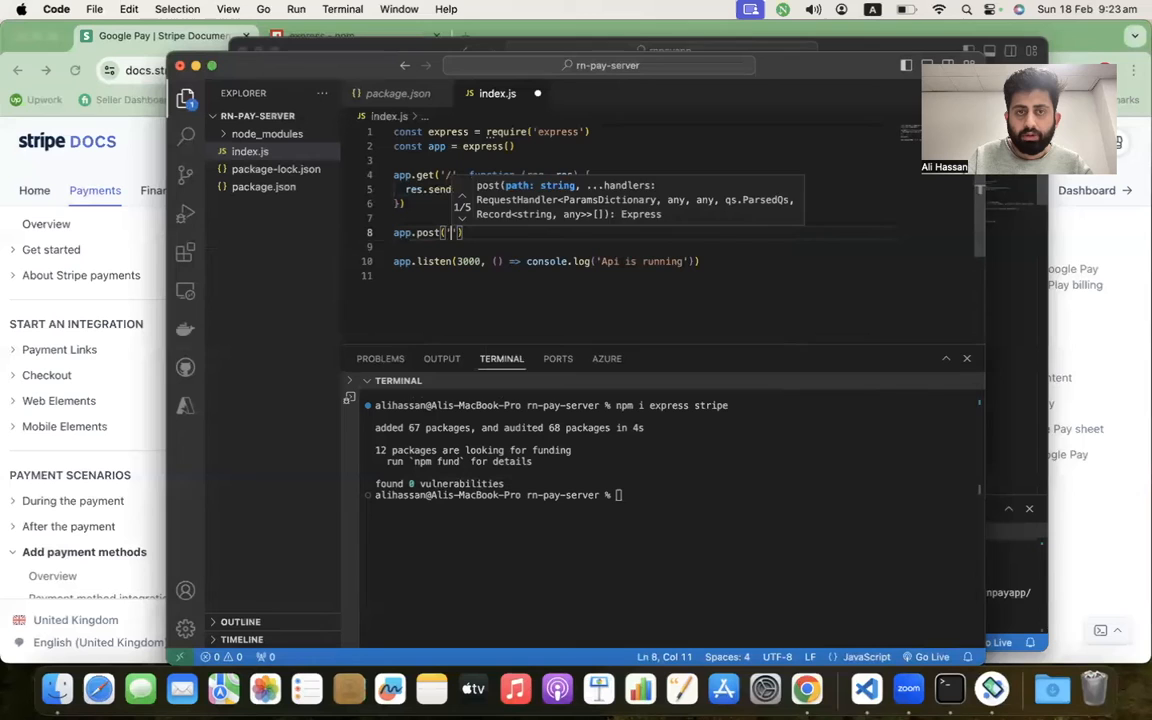
{"action": "type", "text": "'/'"}
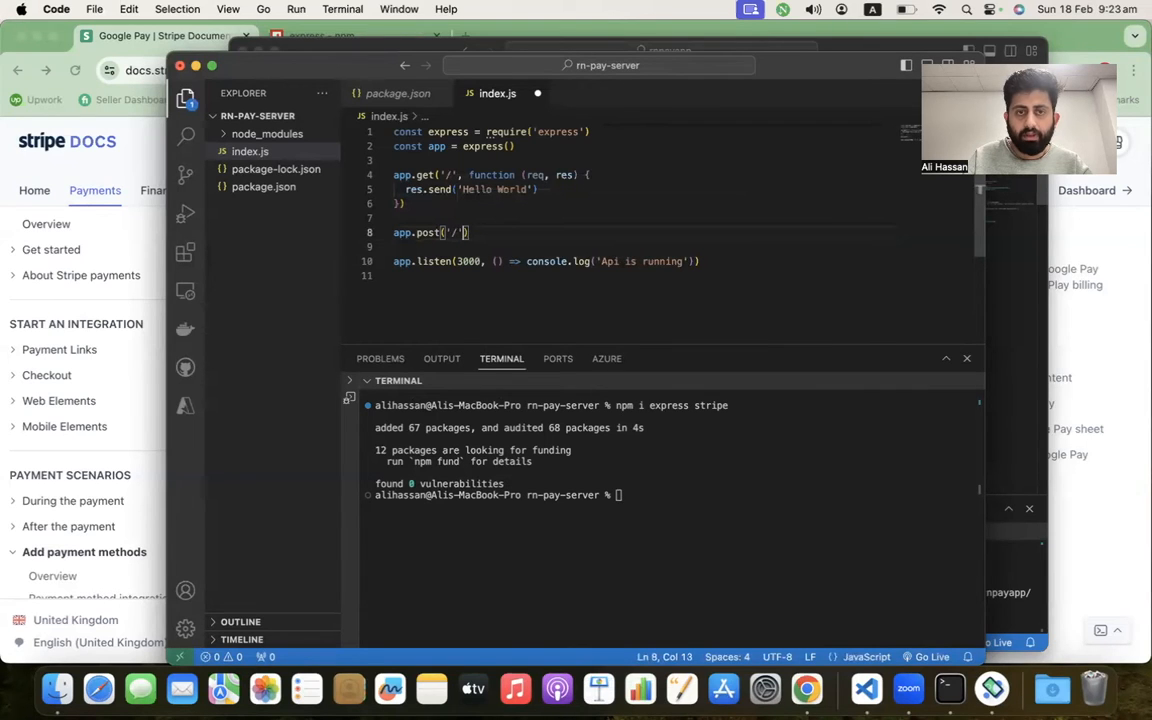
{"action": "type", "text": ","}
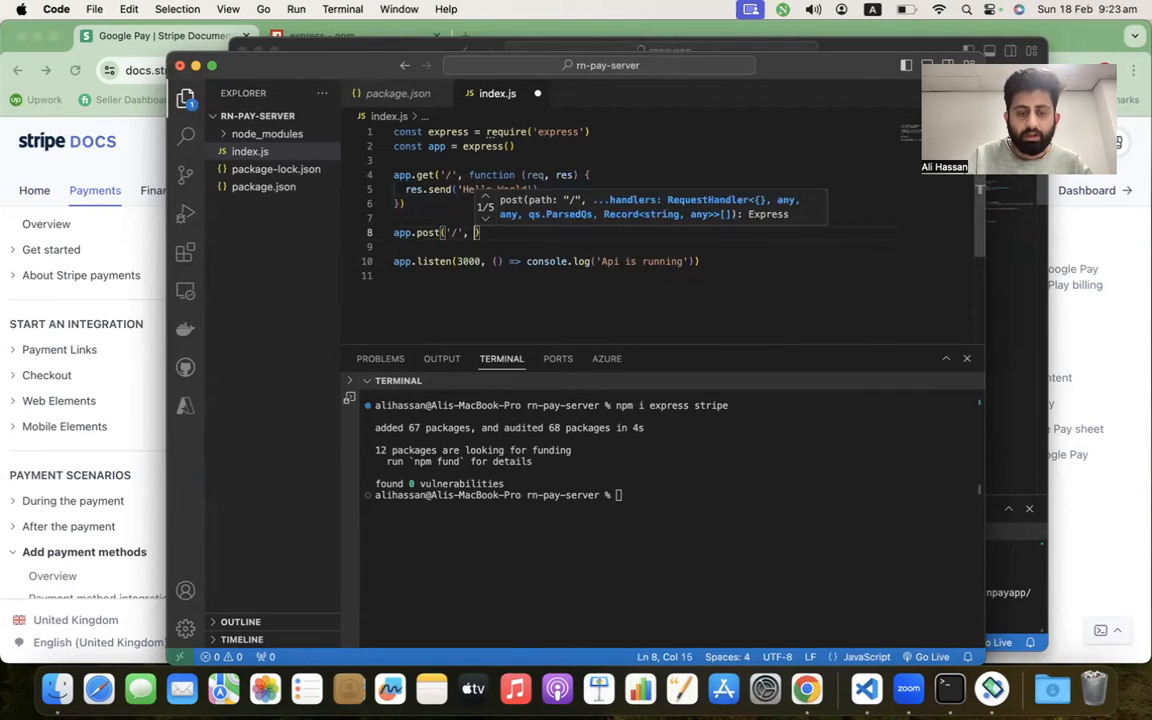
{"action": "type", "text": "async (req, res"}
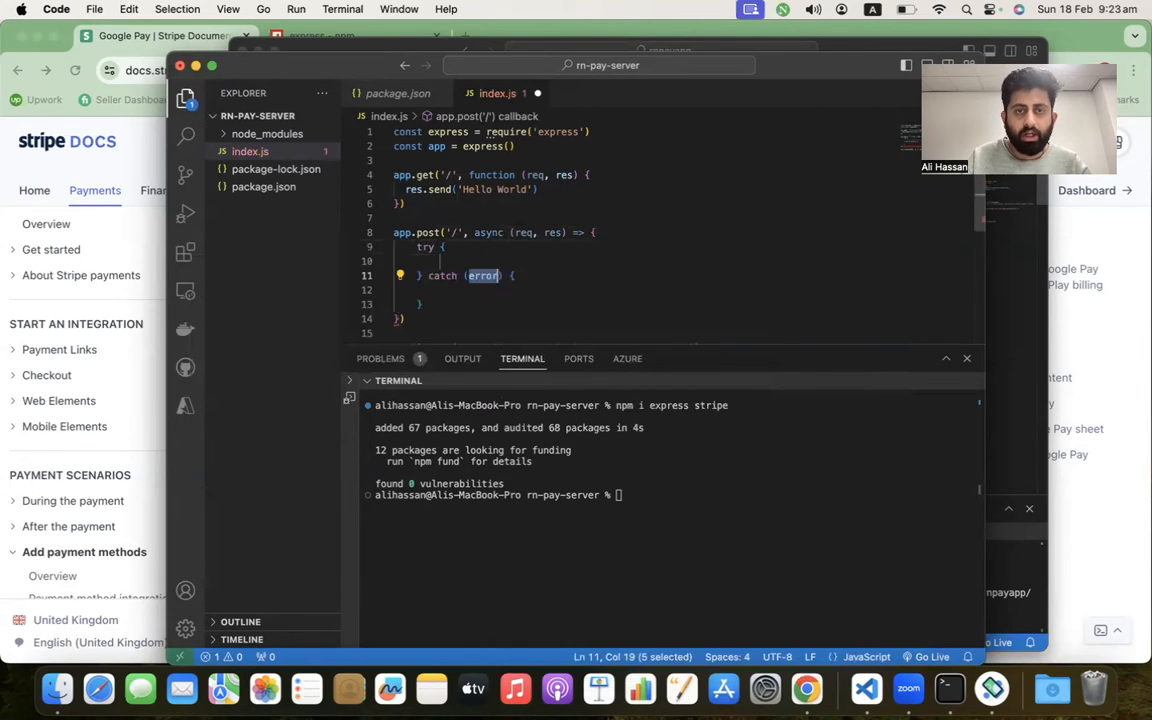
{"action": "type", "text": "res.status(505"}
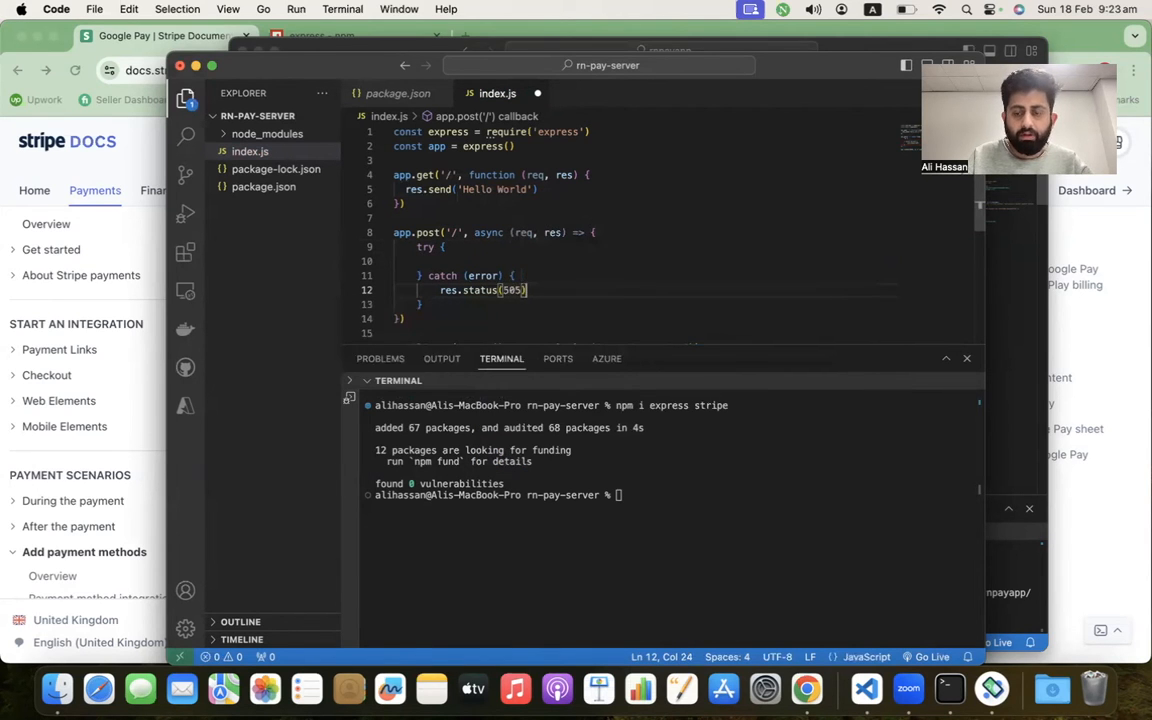
{"action": "type", "text": ".send("}
{"action": "type", "text": "r"}
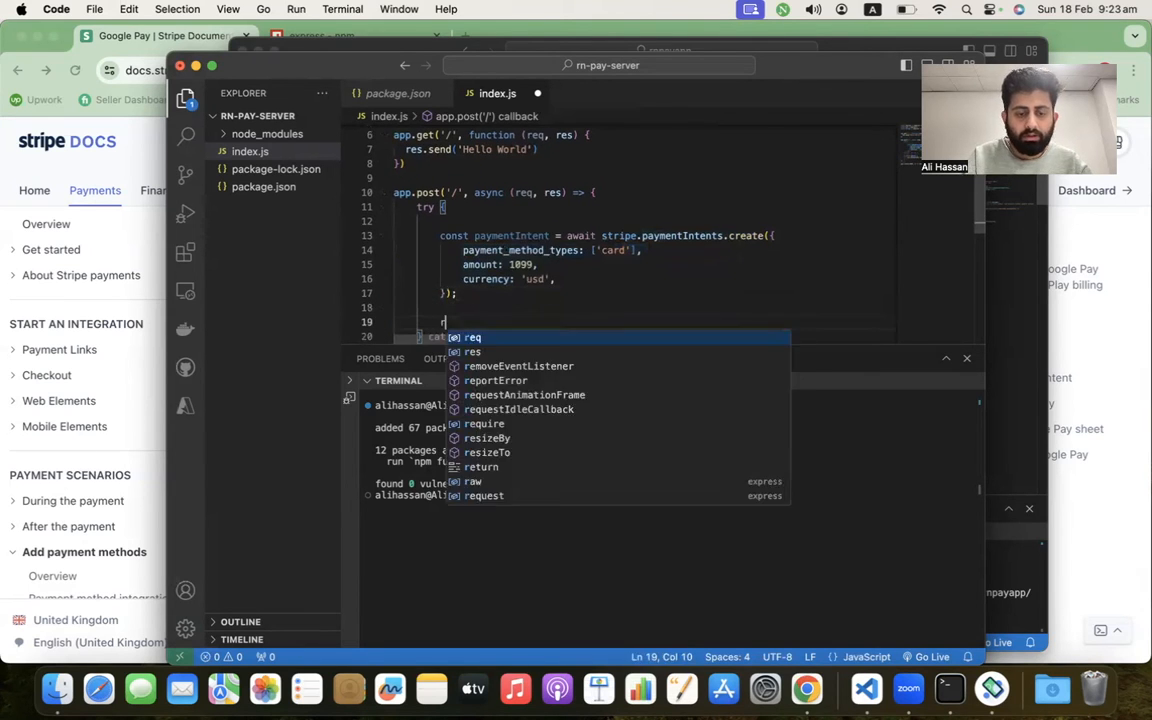
- Respond with res.status(200).json(paymentIntent) on success
{"action": "type", "text": "es.status"}
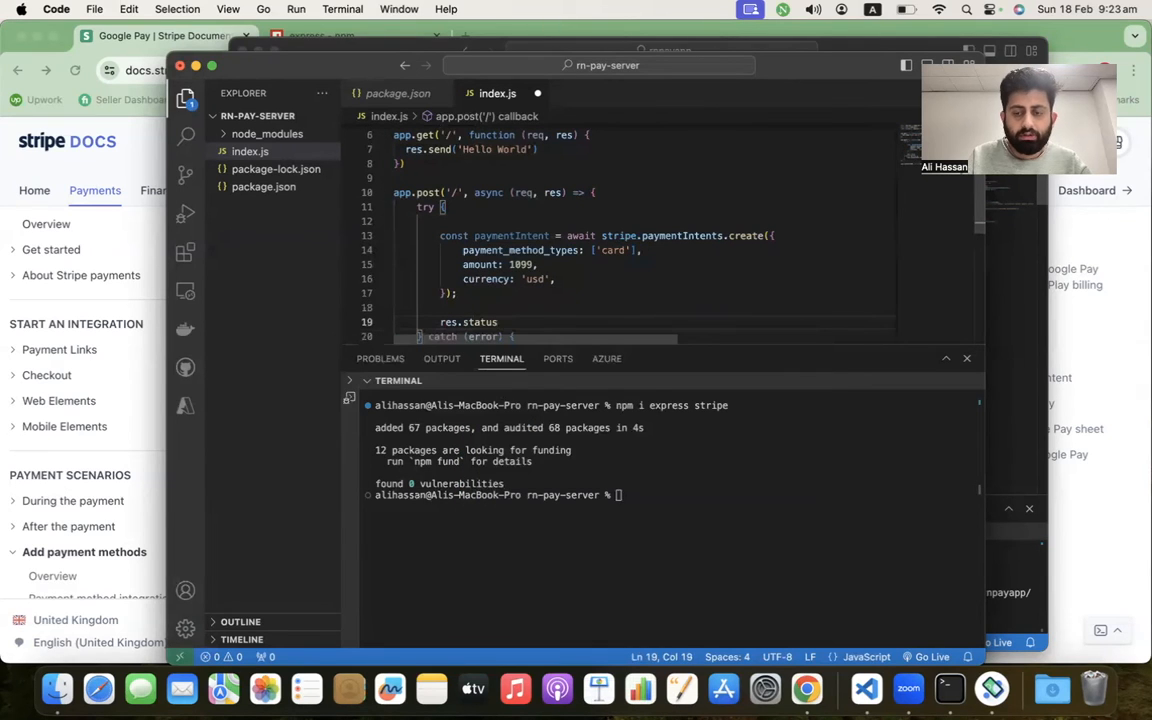
{"action": "type", "text": "(200)"}
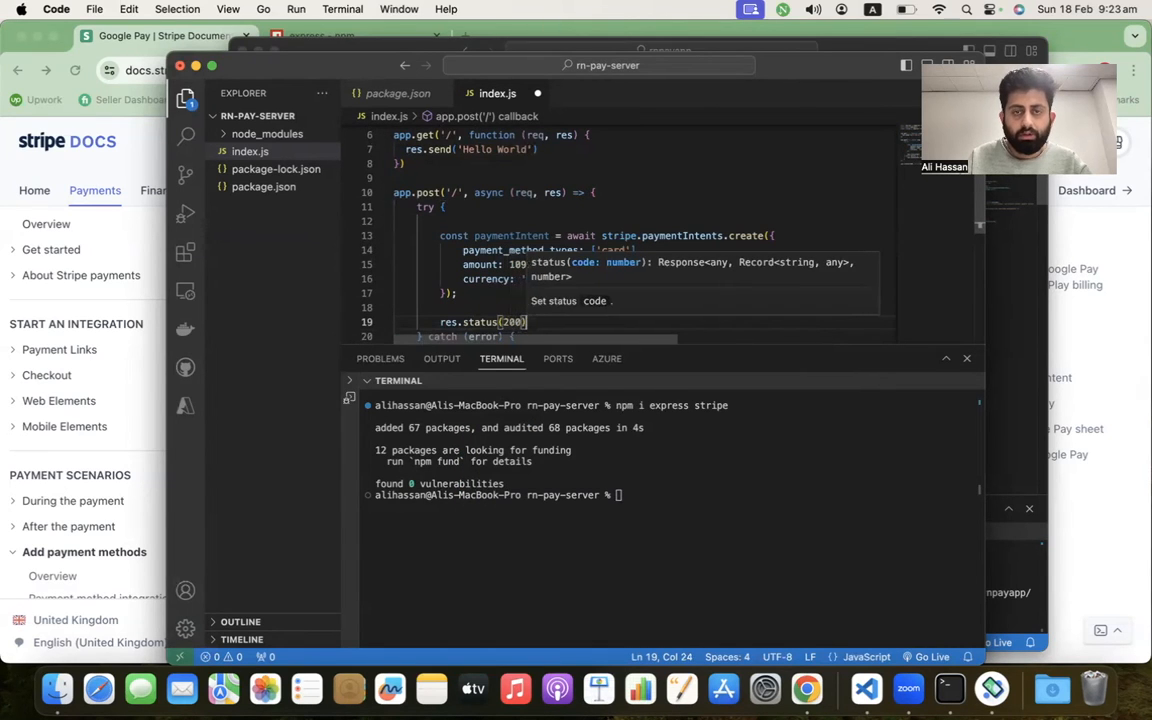
{"action": "type", "text": ".json"}
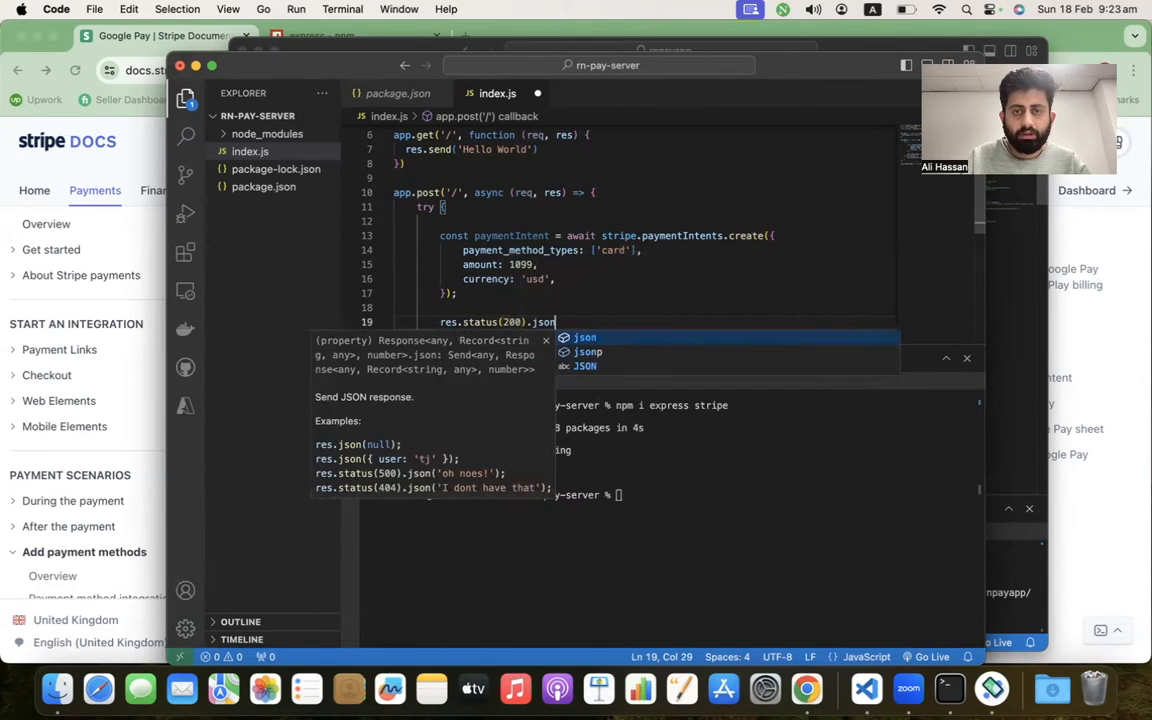
{"action": "type", "text": "(paym"}
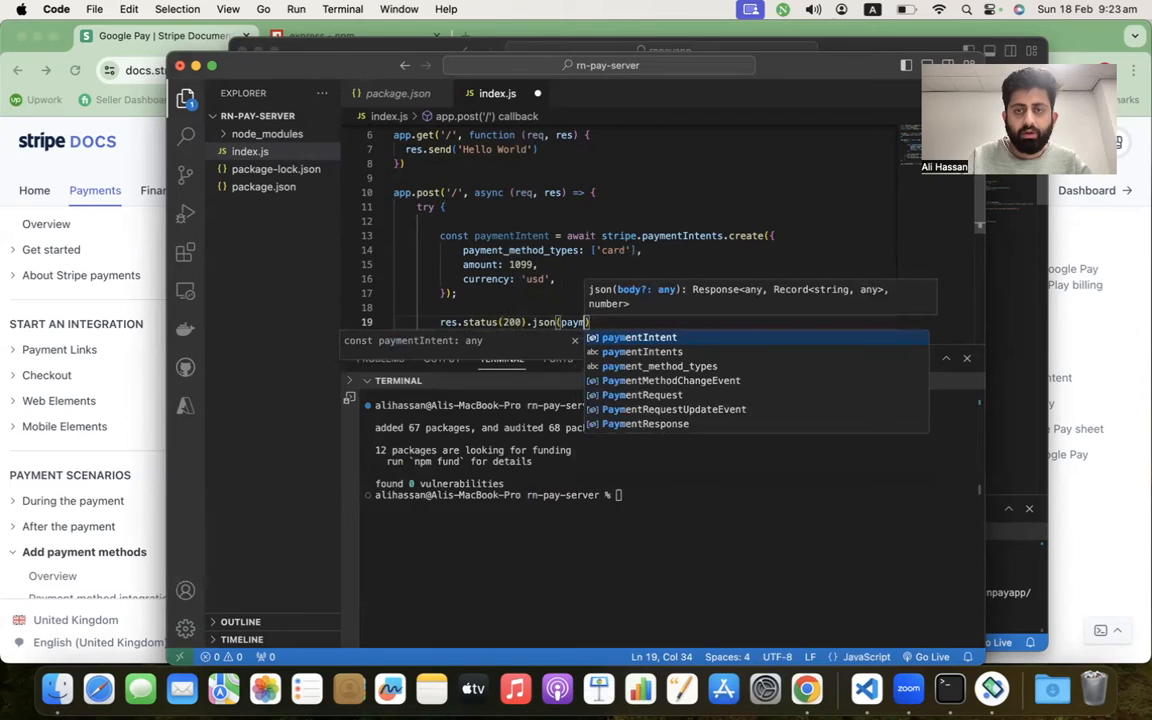
{"action": "key", "text": "Enter"}
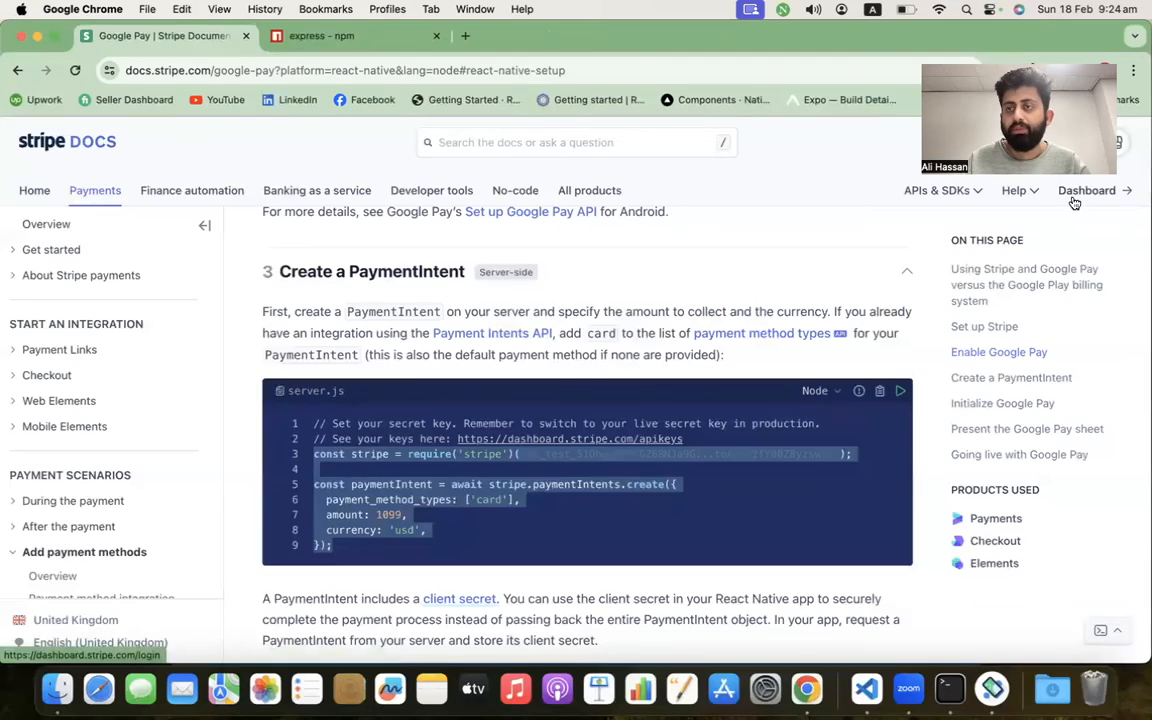
- Switch the Stripe Dashboard to test mode and view the test API keys under Developers
{"action": "left_click", "coordinate": [1086, 190]}
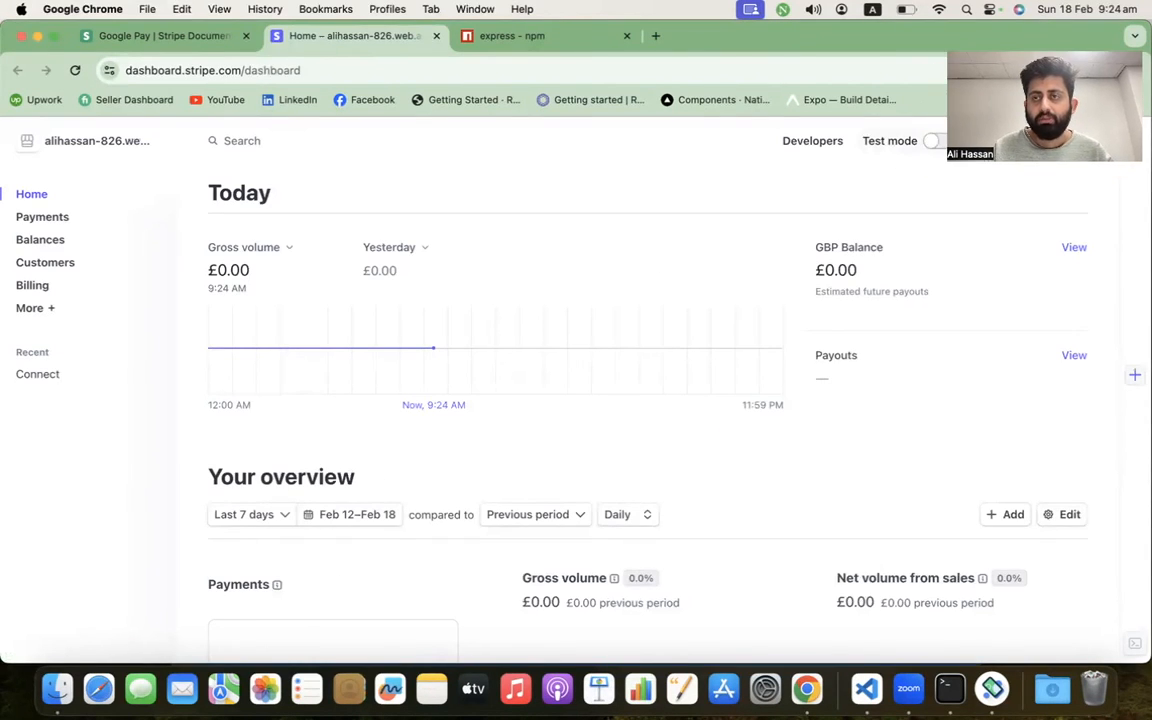
{"action": "left_click", "coordinate": [936, 168]}
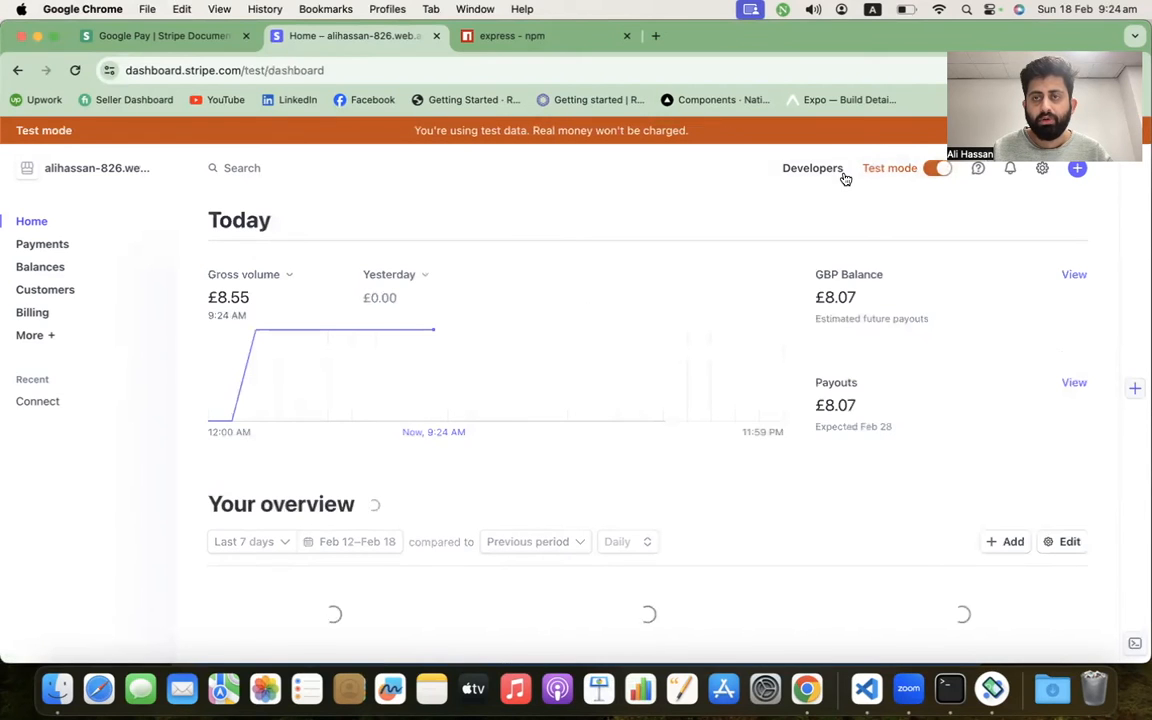
{"action": "left_click", "coordinate": [812, 168]}
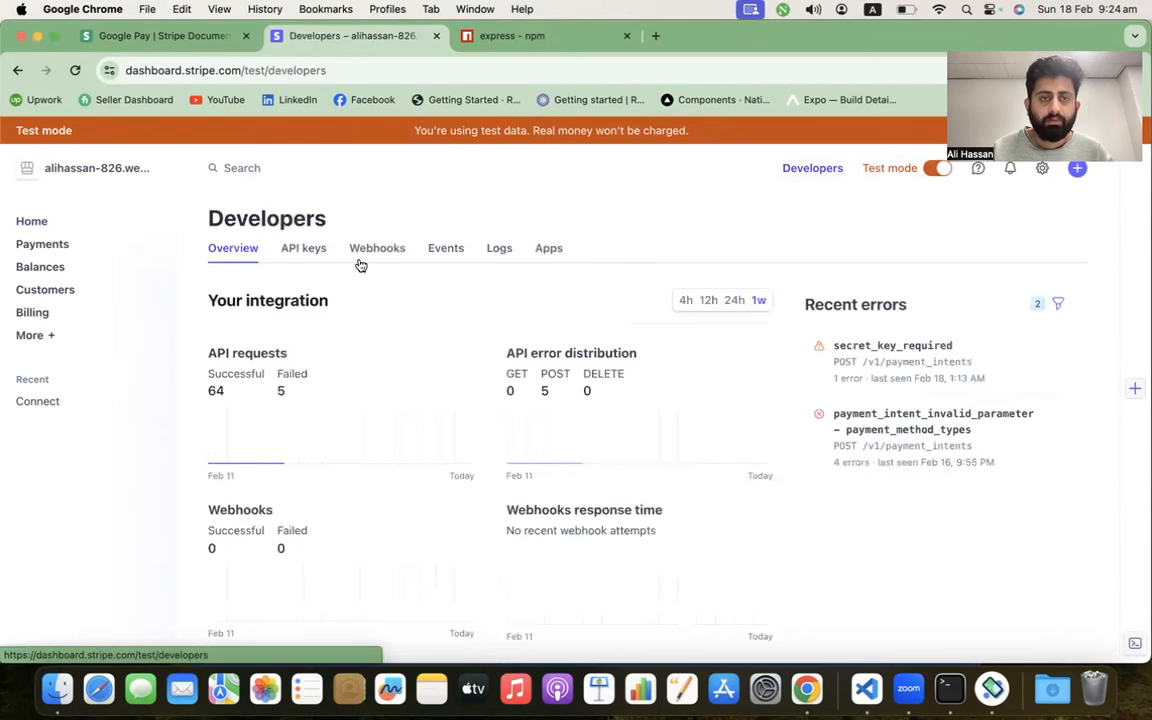
{"action": "left_click", "coordinate": [304, 248]}
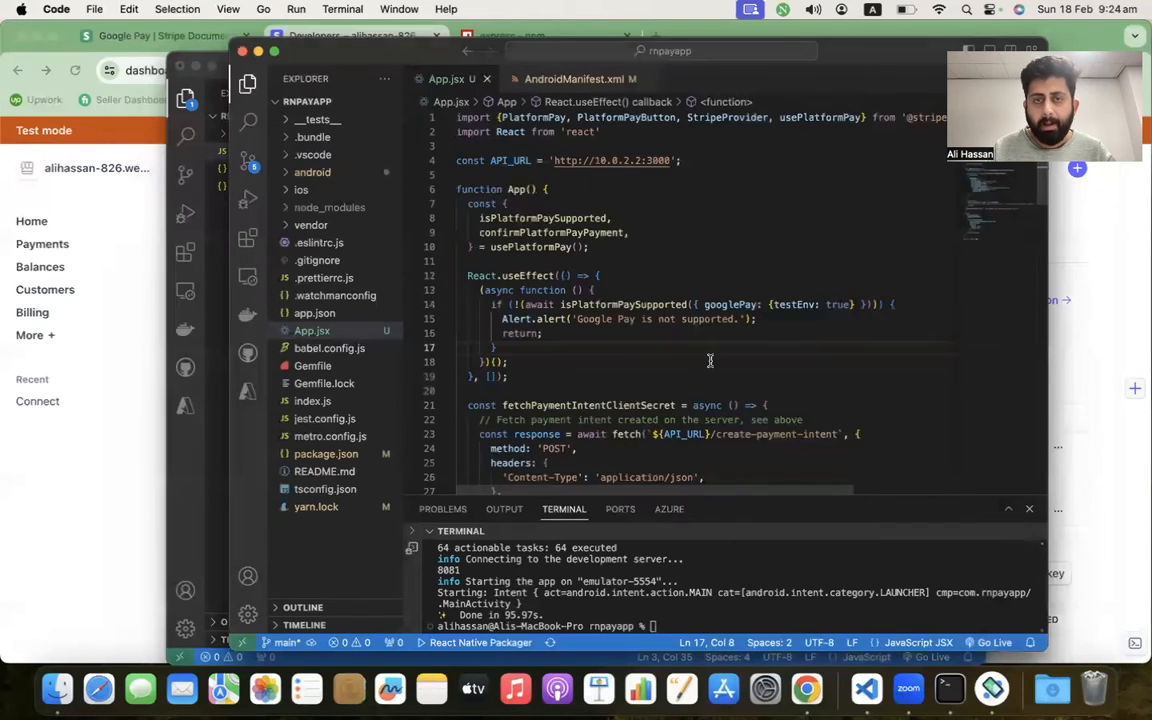
- Load Stripe in index.js with the secret test key, review the route and begin a node command in the terminal
{"action": "scroll", "scroll_direction": "down", "scroll_amount": 3}
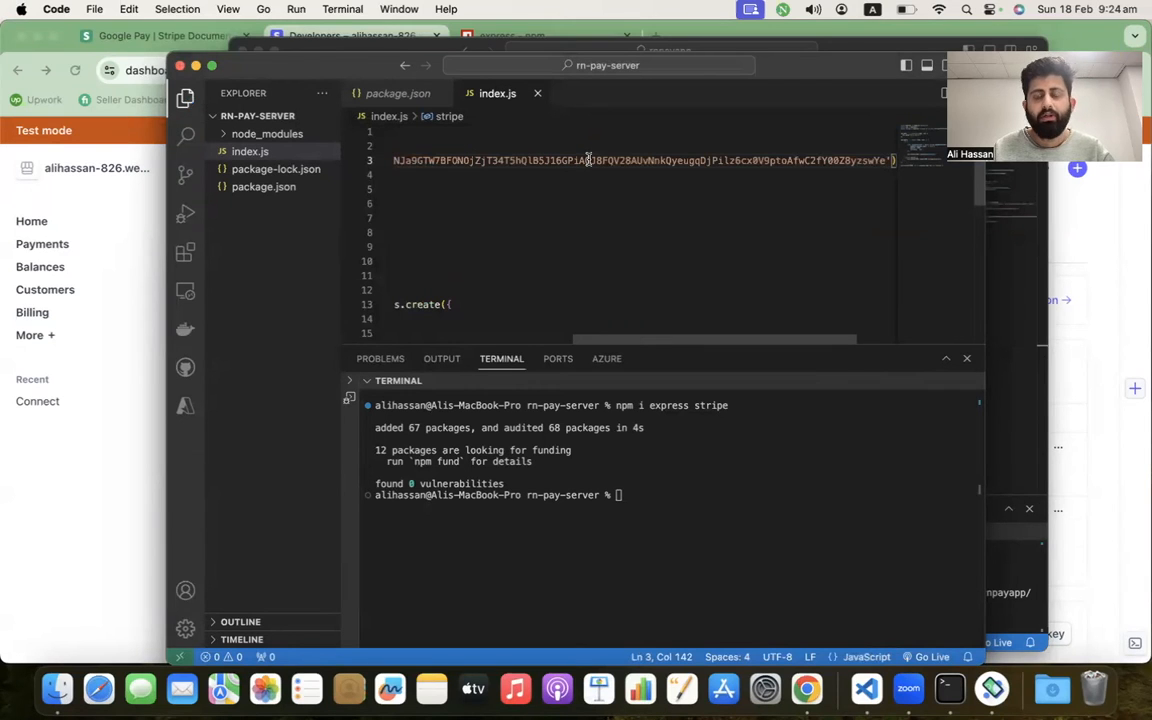
{"action": "scroll", "scroll_direction": "down", "scroll_amount": 3}
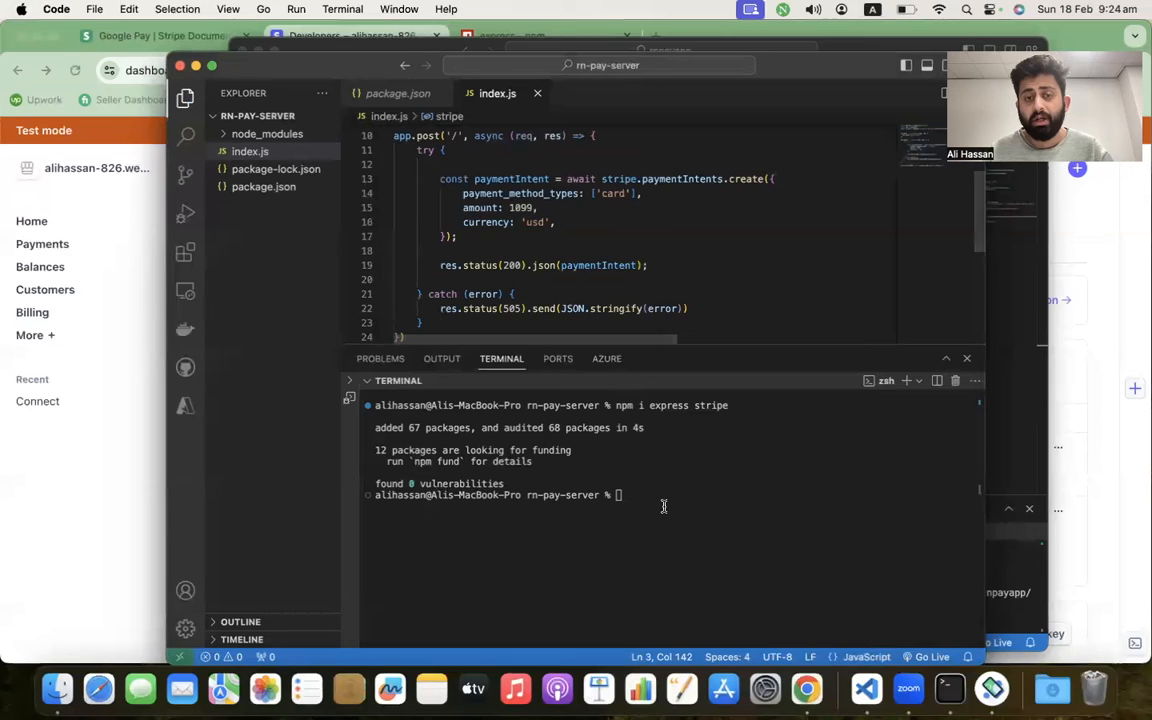
{"action": "type", "text": "node"}
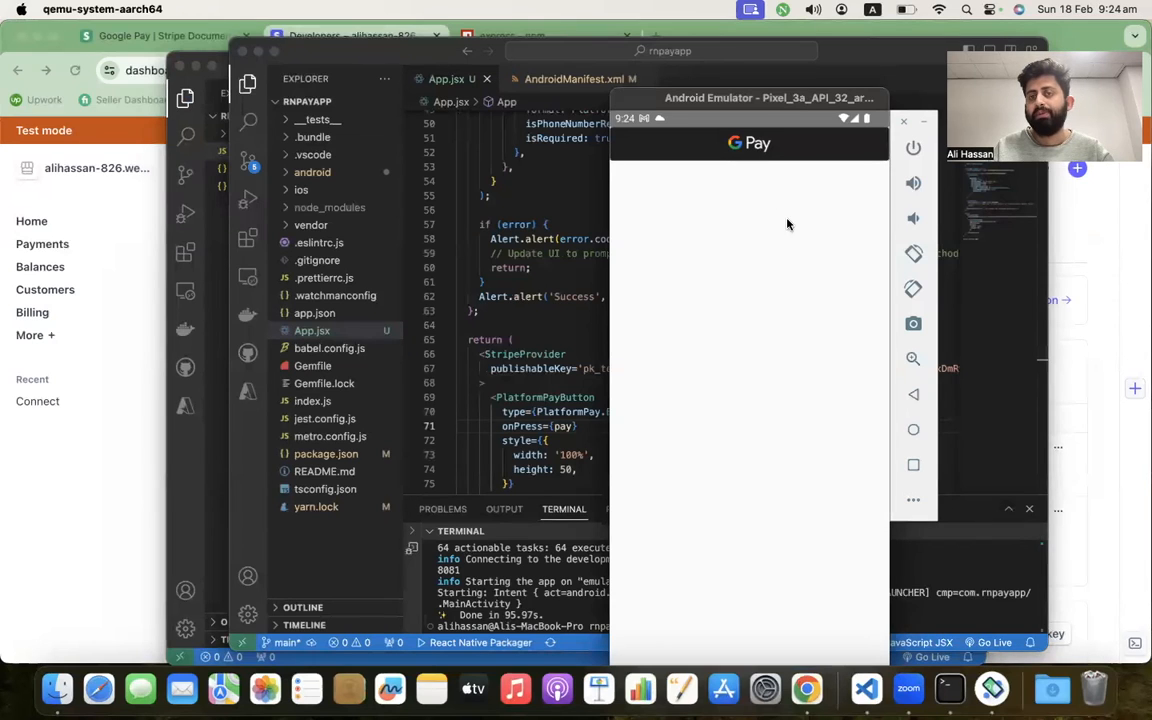
{"action": "mouse_move", "coordinate": [762, 150]}
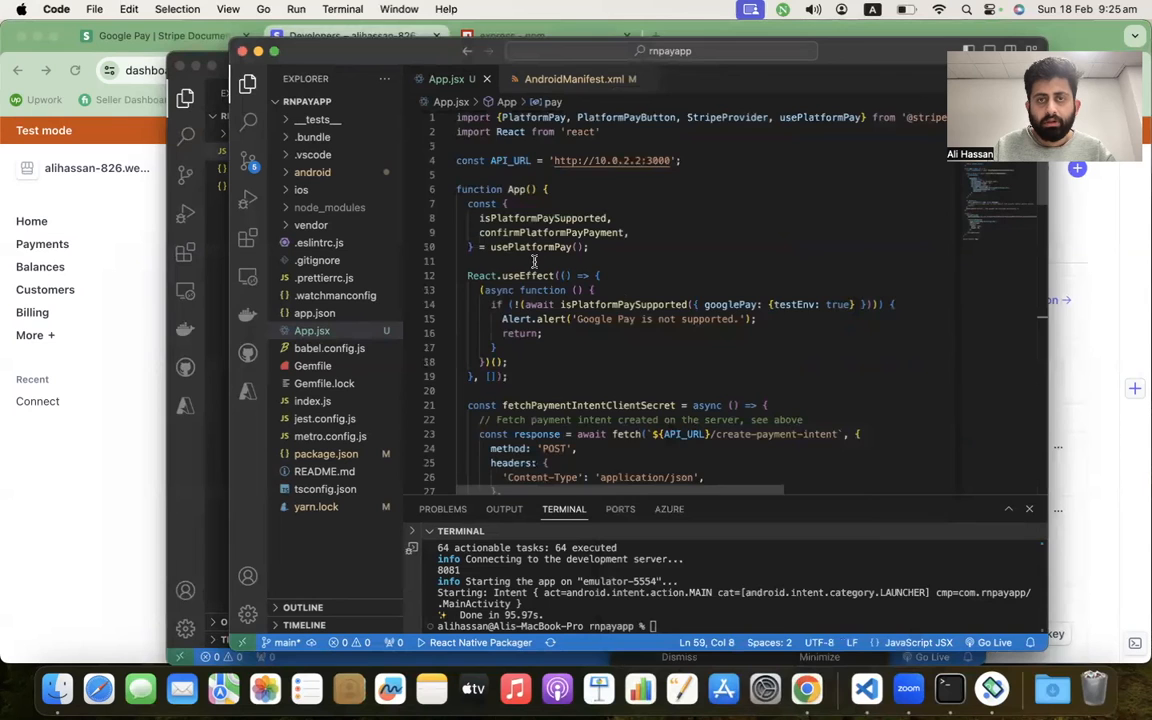
- Scroll App.jsx to fetchPaymentIntentClientSecret and select the create-payment-intent endpoint path it calls
{"action": "scroll", "scroll_direction": "down", "scroll_amount": 3}
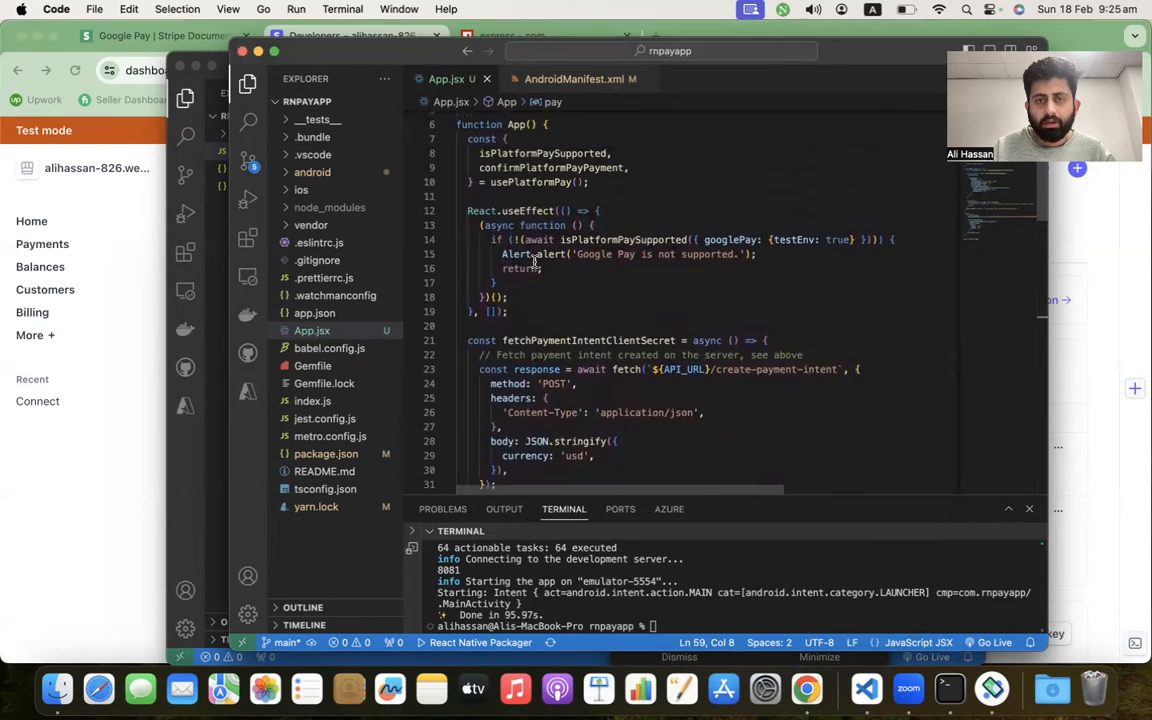
{"action": "scroll", "scroll_direction": "down", "scroll_amount": 3}
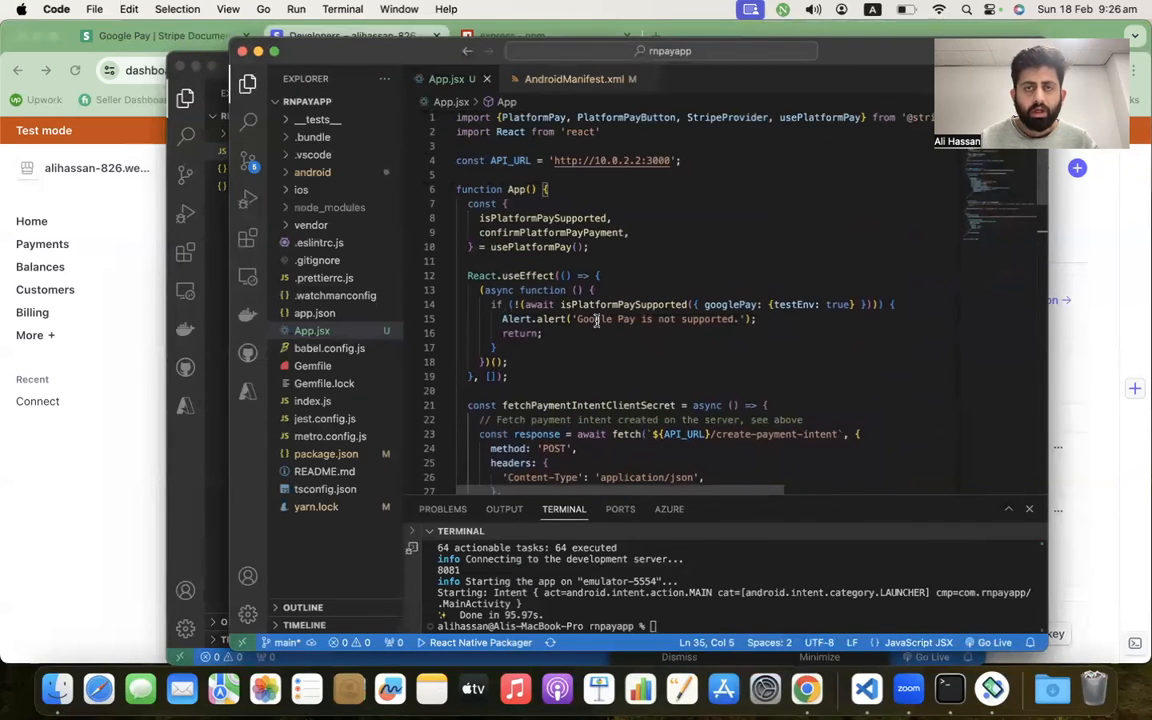
{"action": "scroll", "scroll_direction": "down", "scroll_amount": 3}
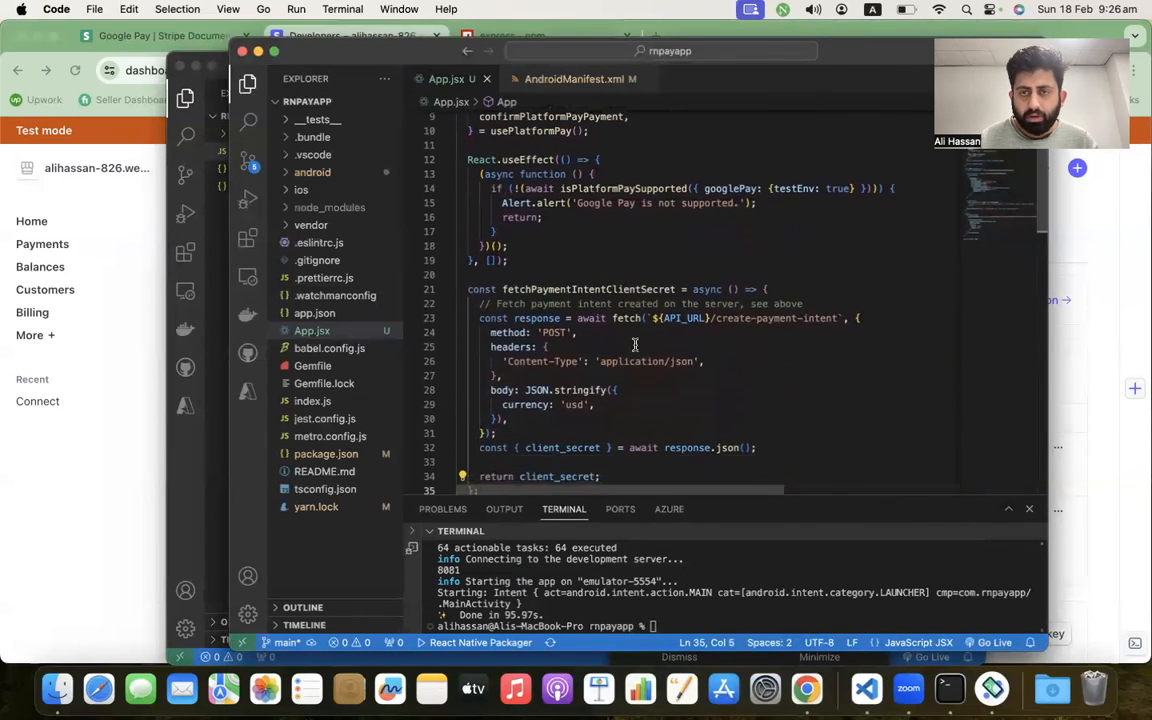
{"action": "double_click", "coordinate": [778, 318]}
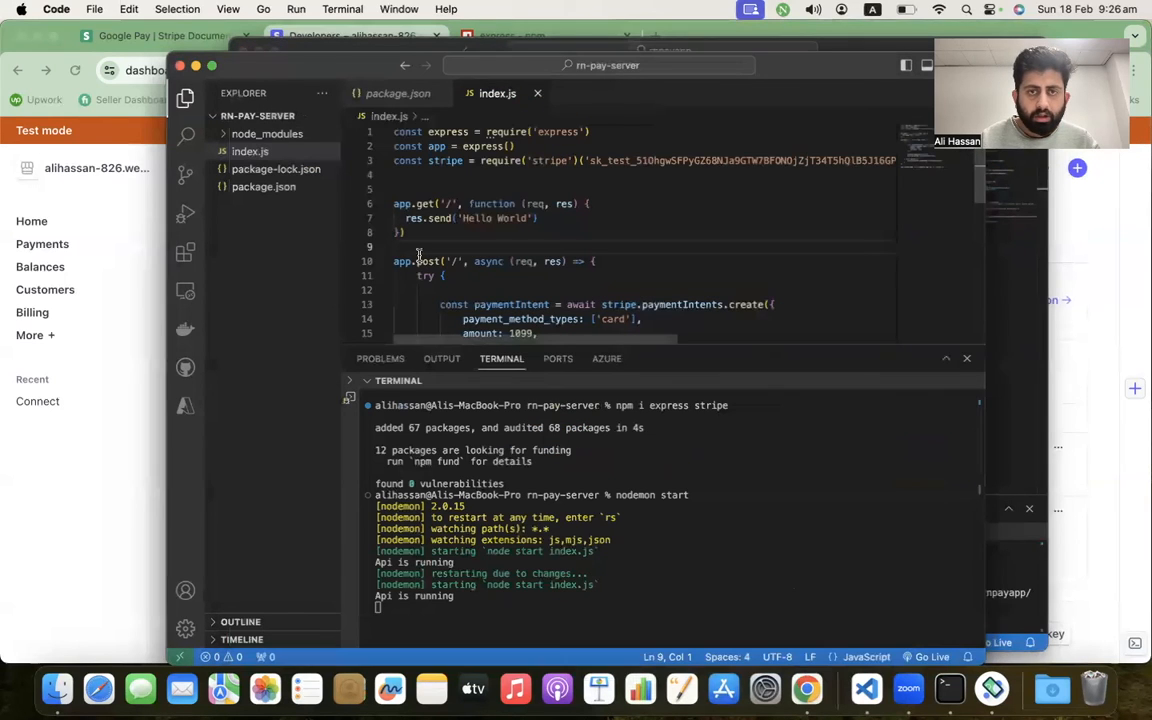
- Serve the route at '/create-payment-intent' and complete the test purchase with Pay now in Google Pay
{"action": "type", "text": "create-payment-intent', as"}
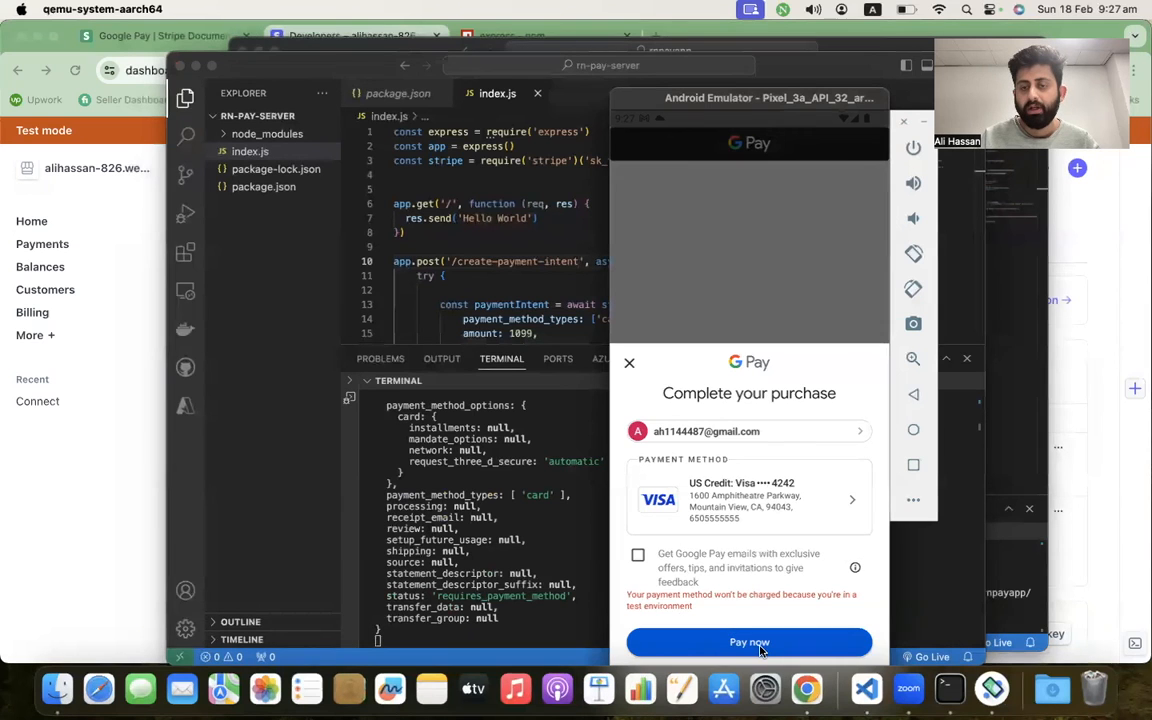
{"action": "left_click", "coordinate": [748, 642]}
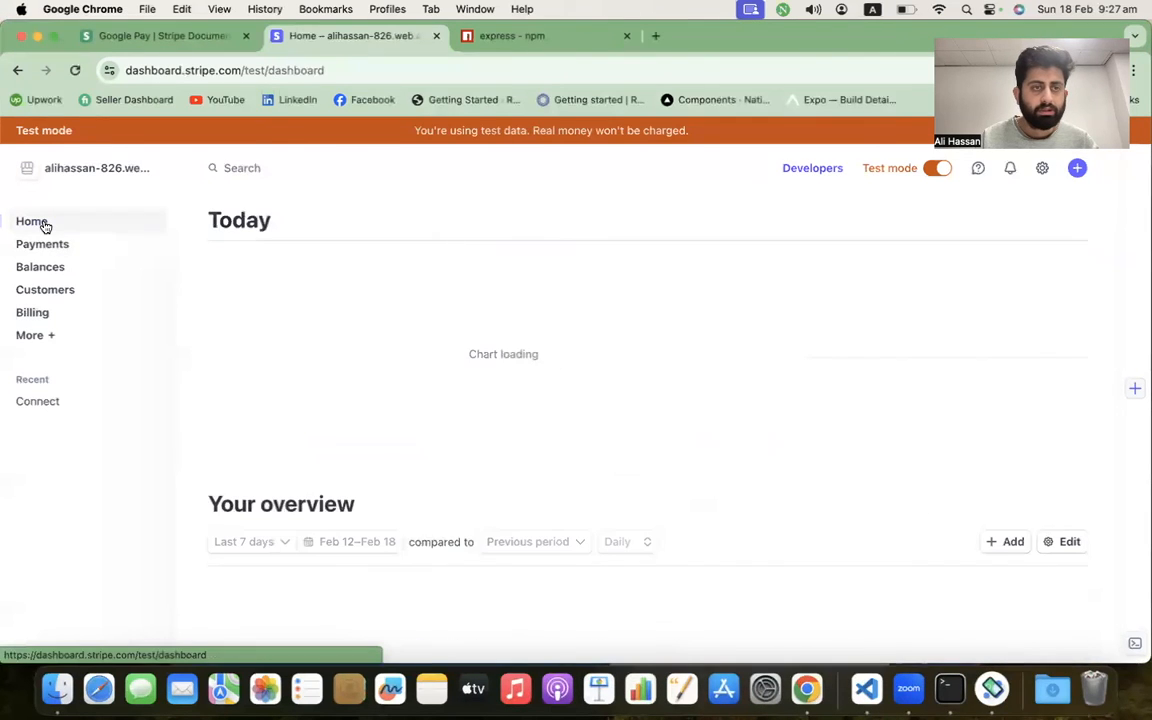
- Open Payments in the Stripe test dashboard to confirm the succeeded $10.99 payment
{"action": "scroll", "scroll_direction": "down", "scroll_amount": 3}
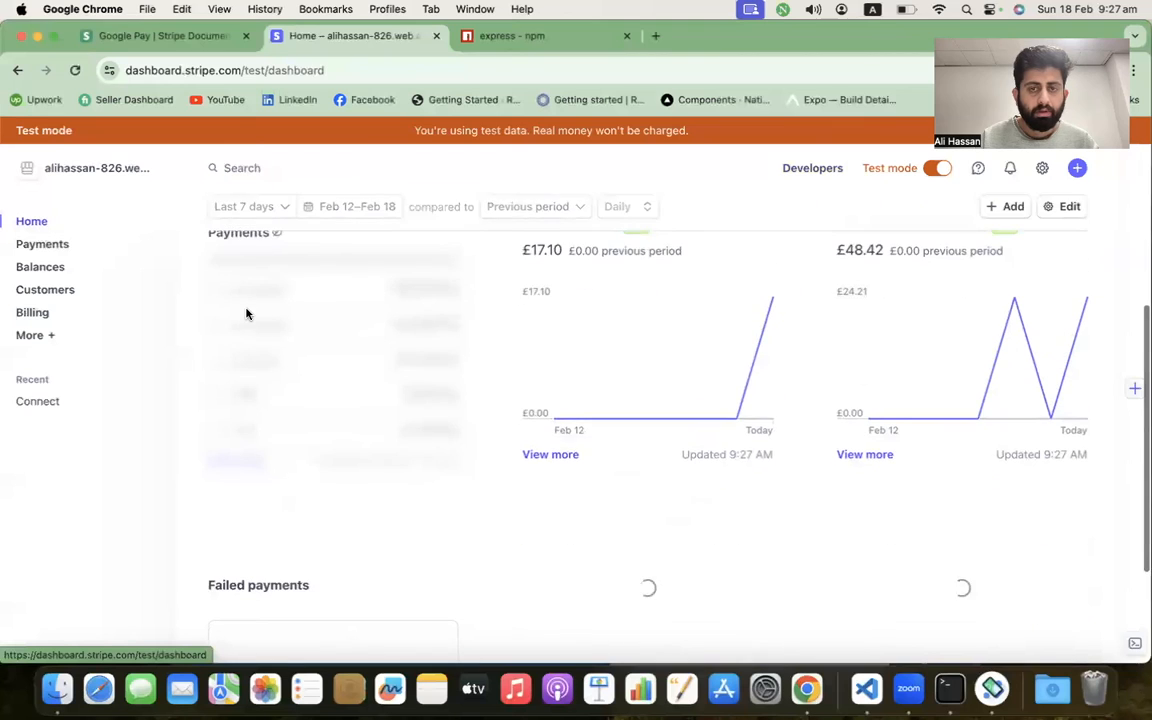
{"action": "left_click", "coordinate": [42, 244]}
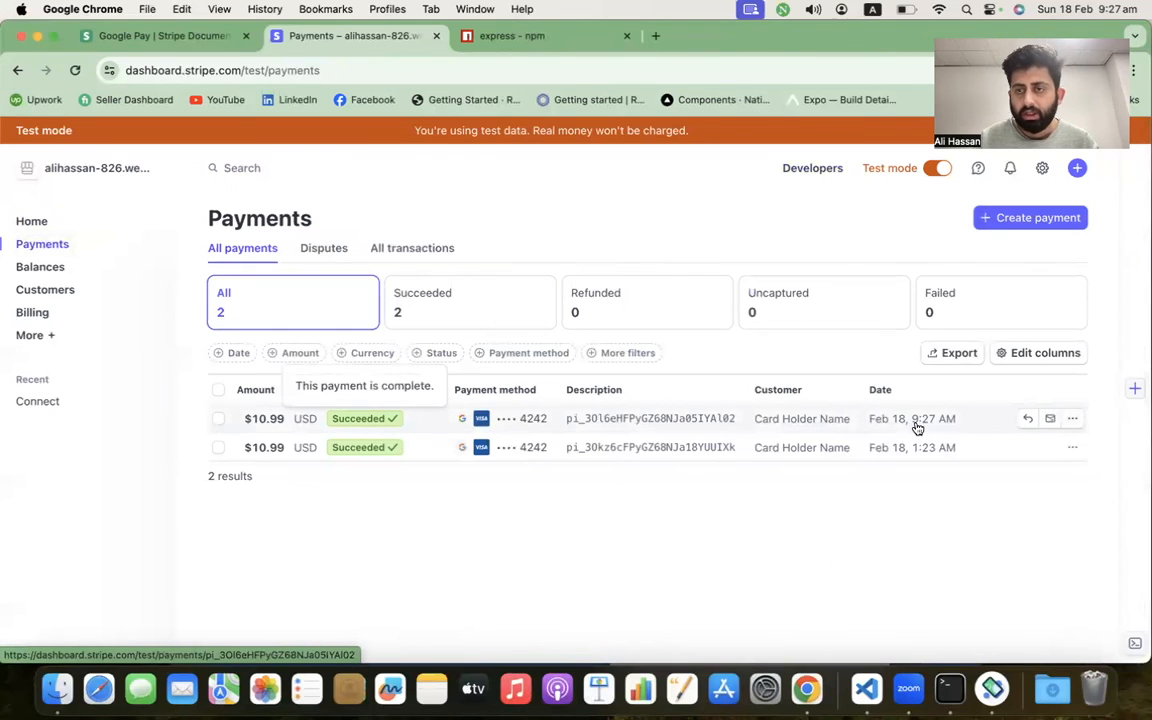
{"action": "mouse_move", "coordinate": [940, 390]}
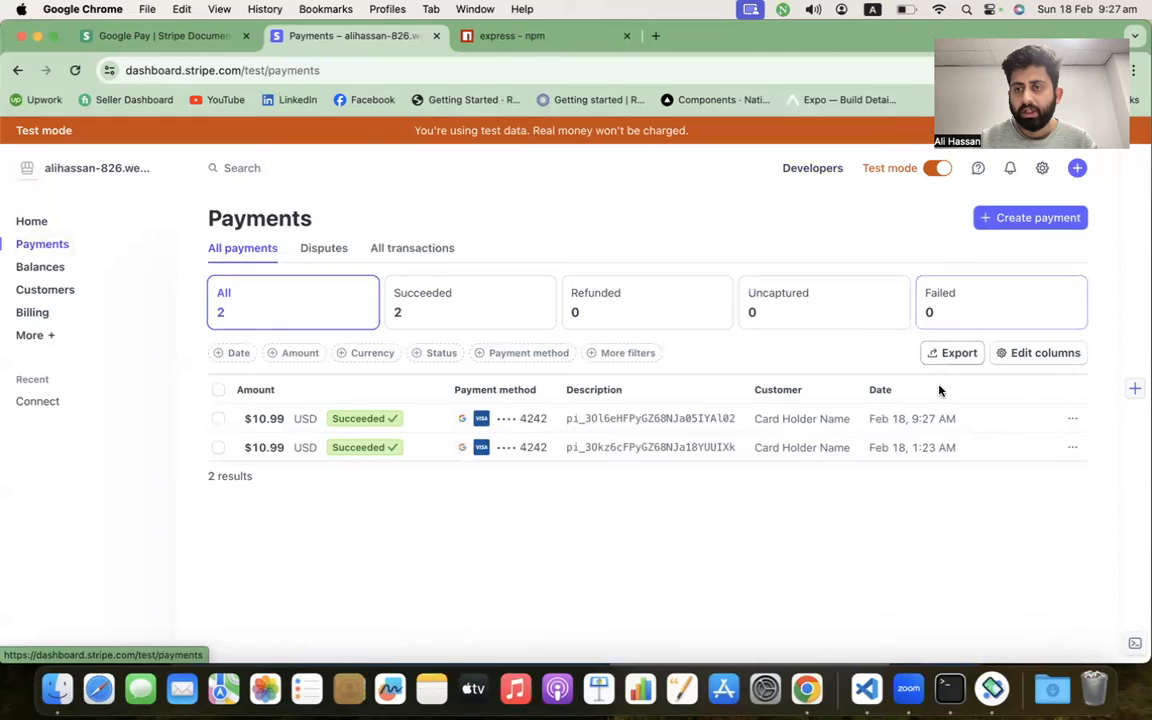